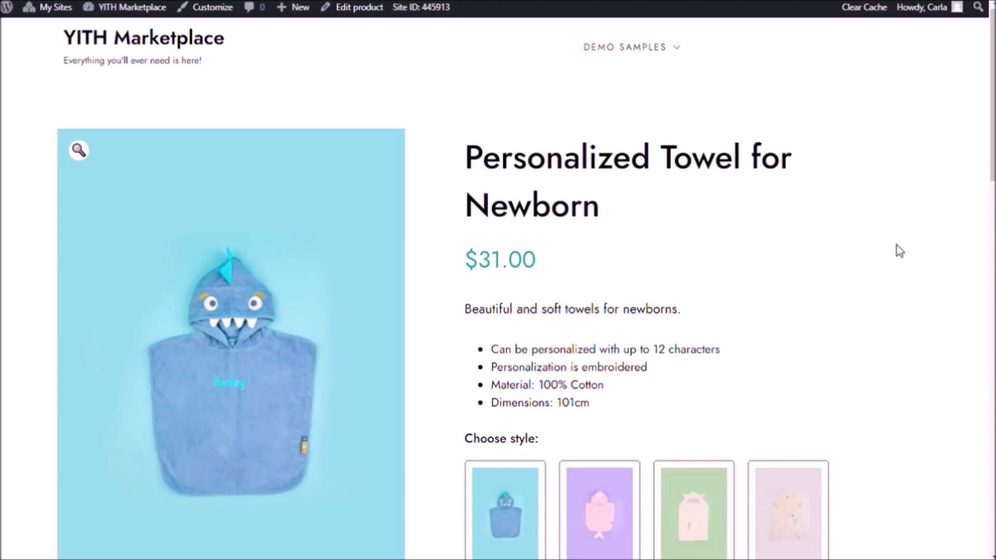
mouse_move(461, 113)
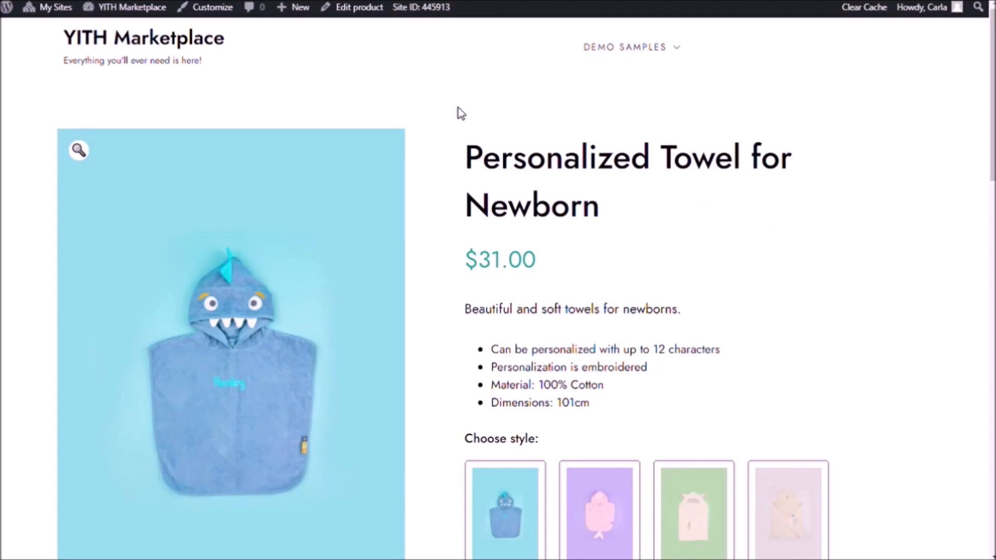
Step: Choose the Sweet lamb style so the towel photo switches to the lamb design
scroll(down, 3)
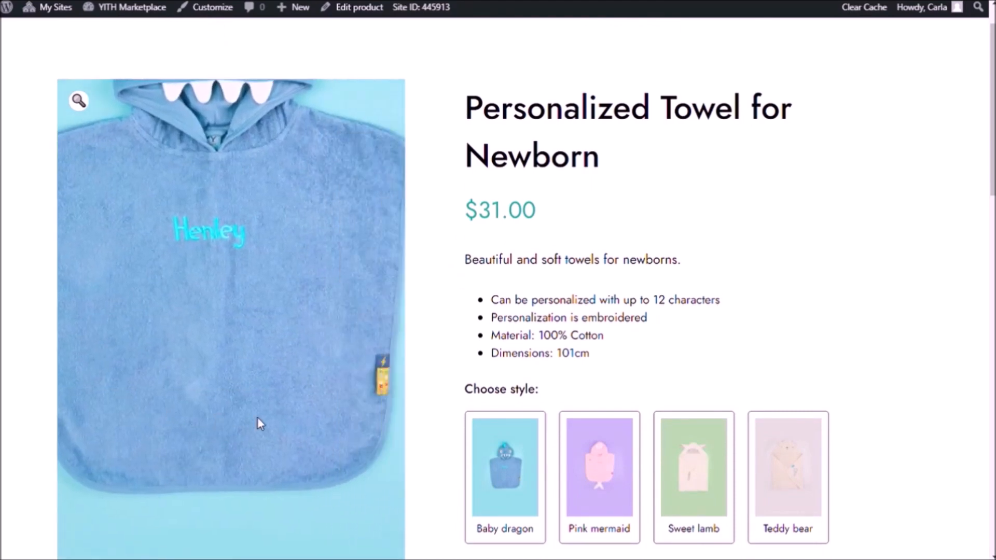
scroll(down, 3)
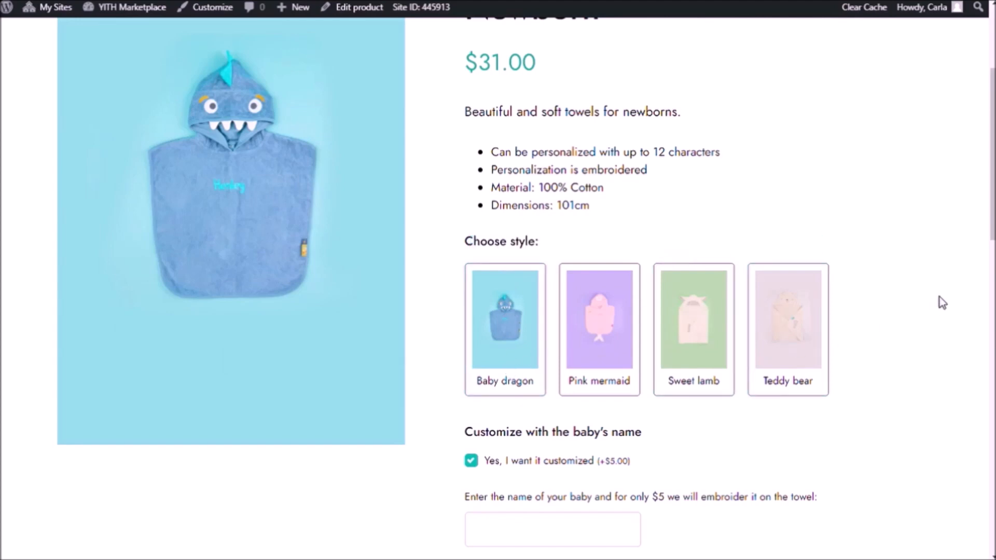
mouse_move(832, 302)
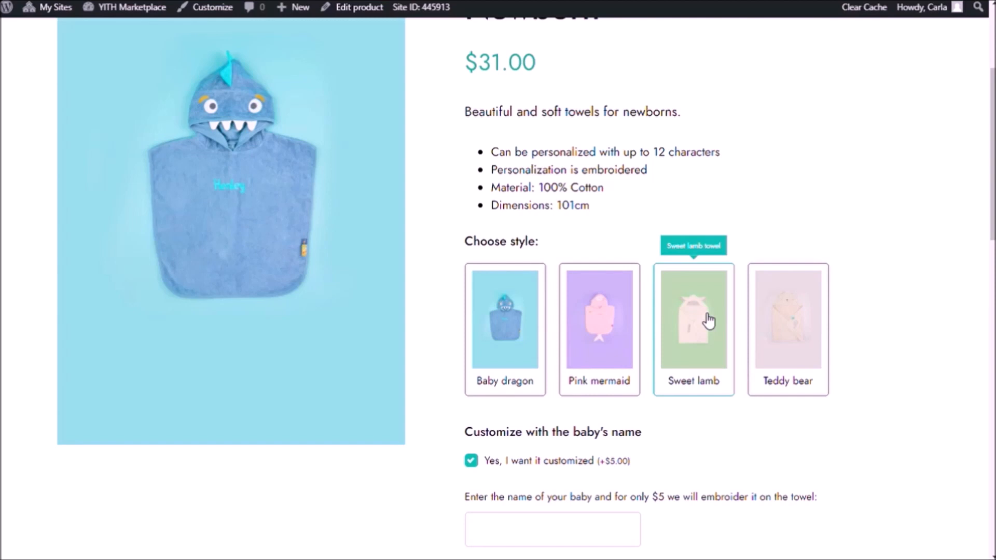
click(693, 329)
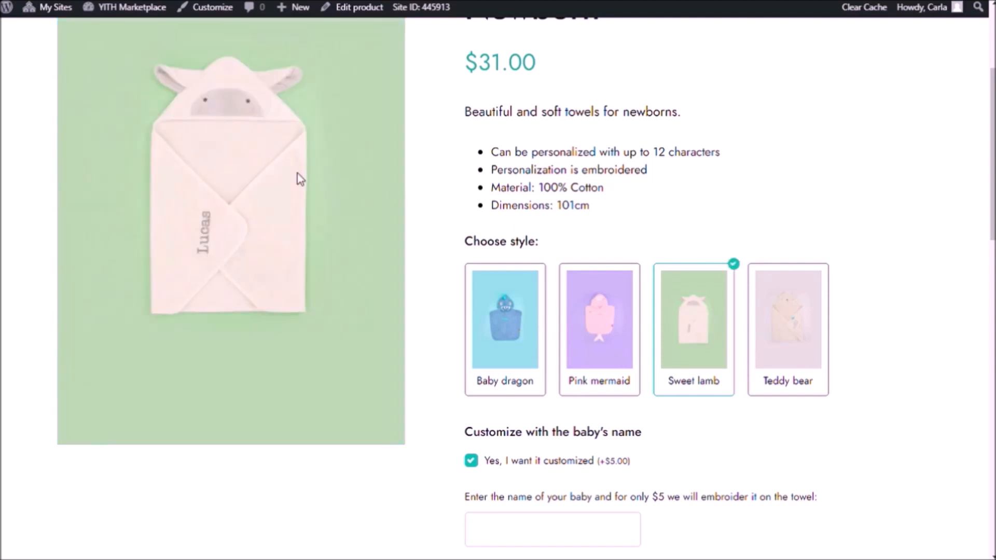
Step: Tick the $5 name-embroidery customization checkbox below the style choices
scroll(down, 3)
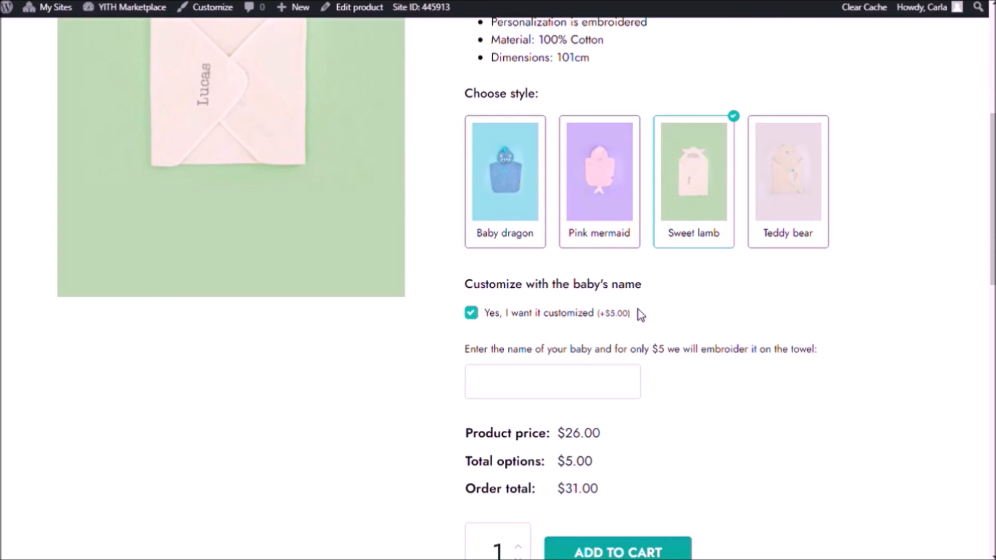
scroll(down, 3)
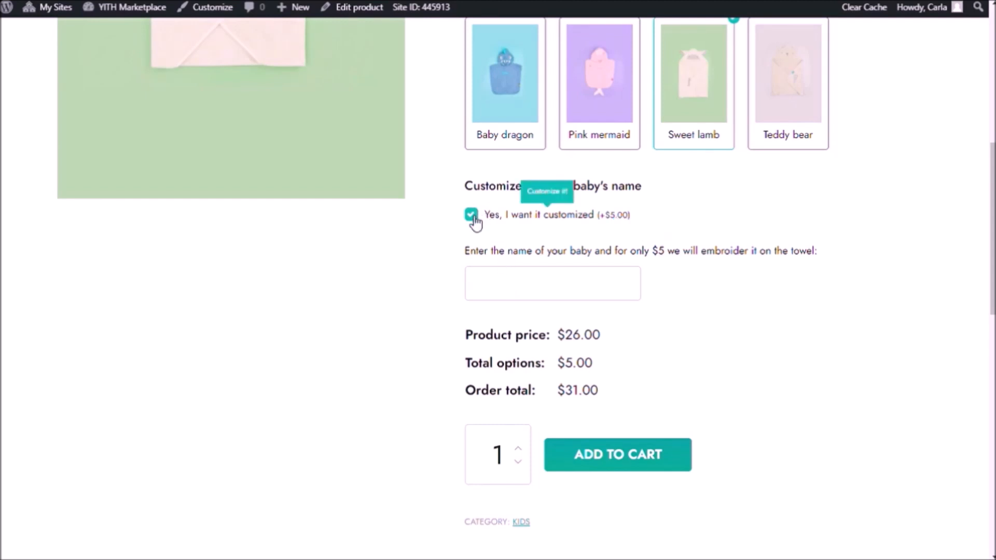
click(471, 215)
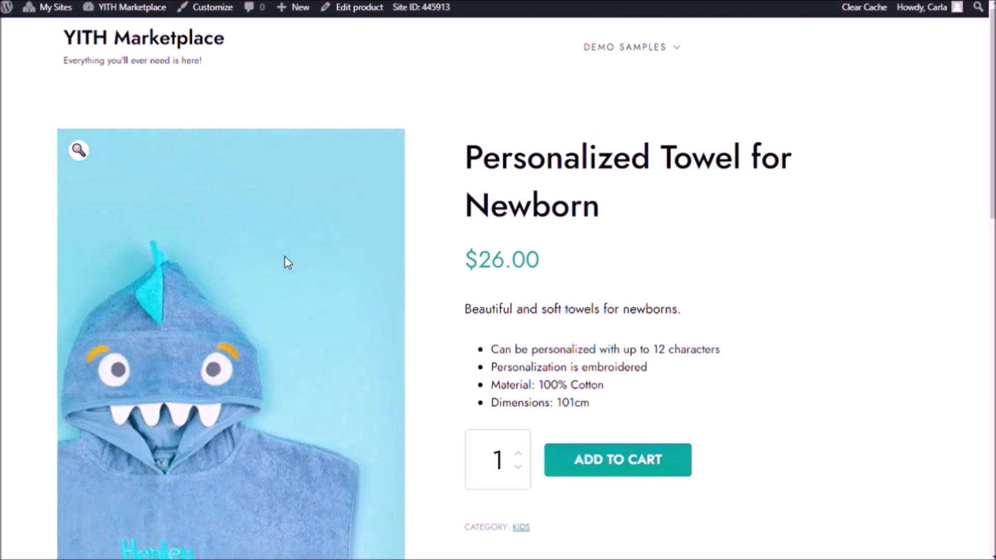
double_click(598, 158)
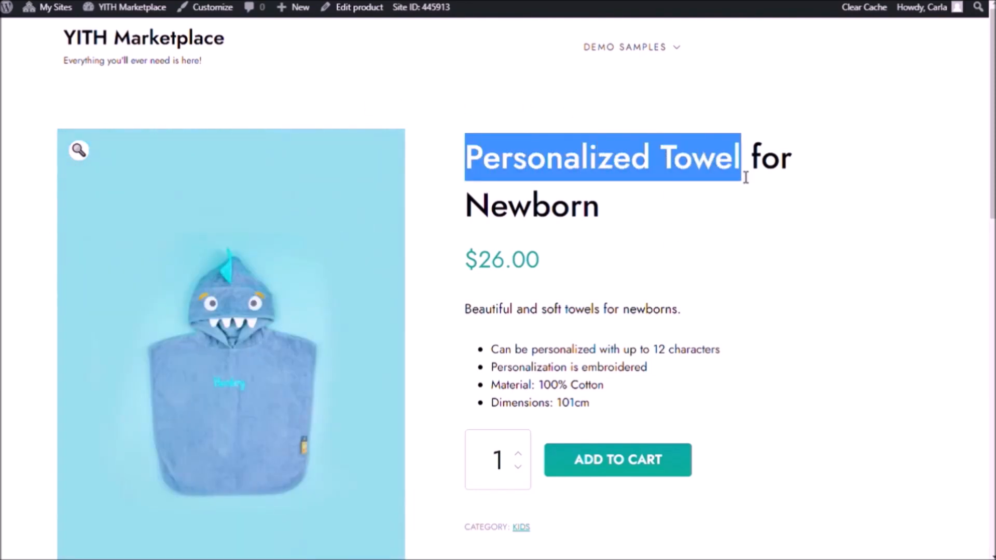
double_click(508, 261)
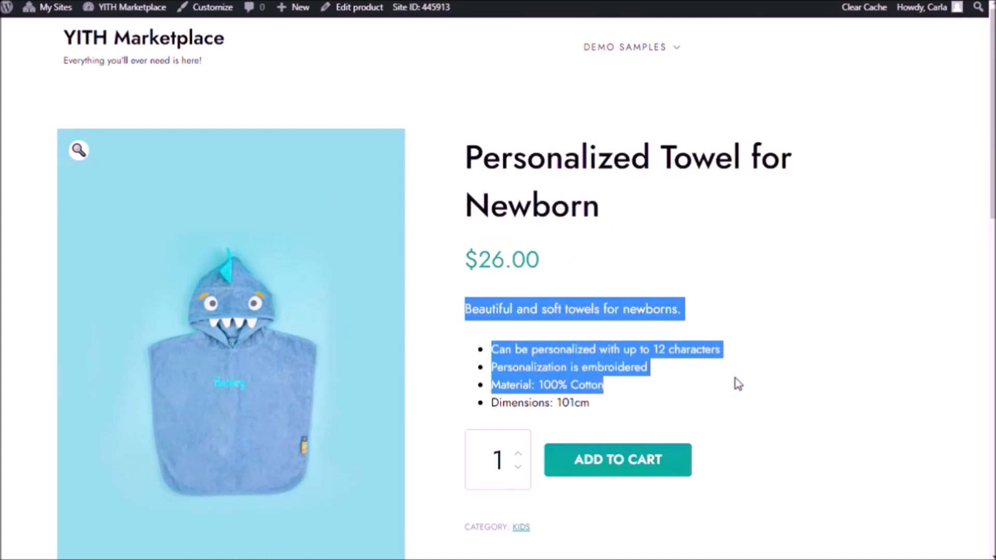
click(754, 394)
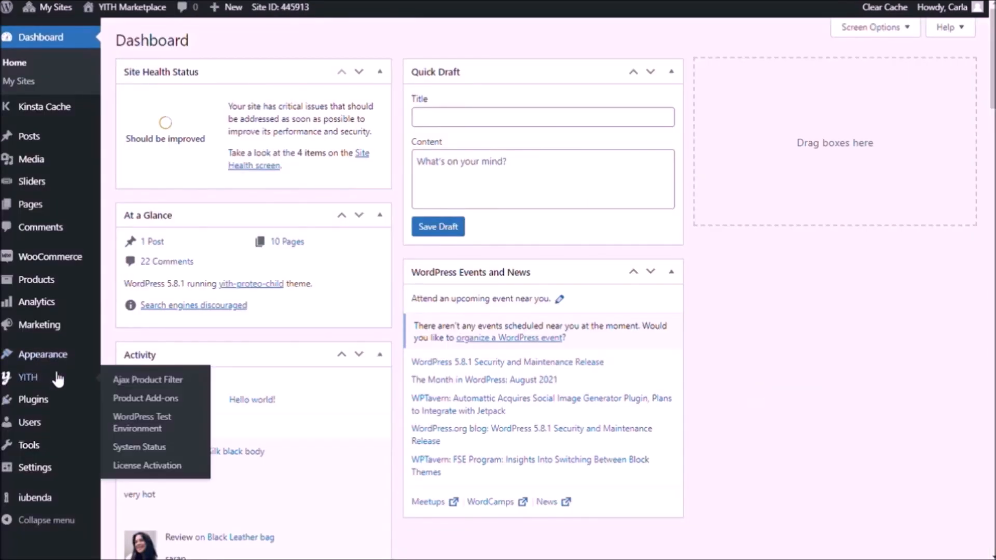
mouse_move(145, 398)
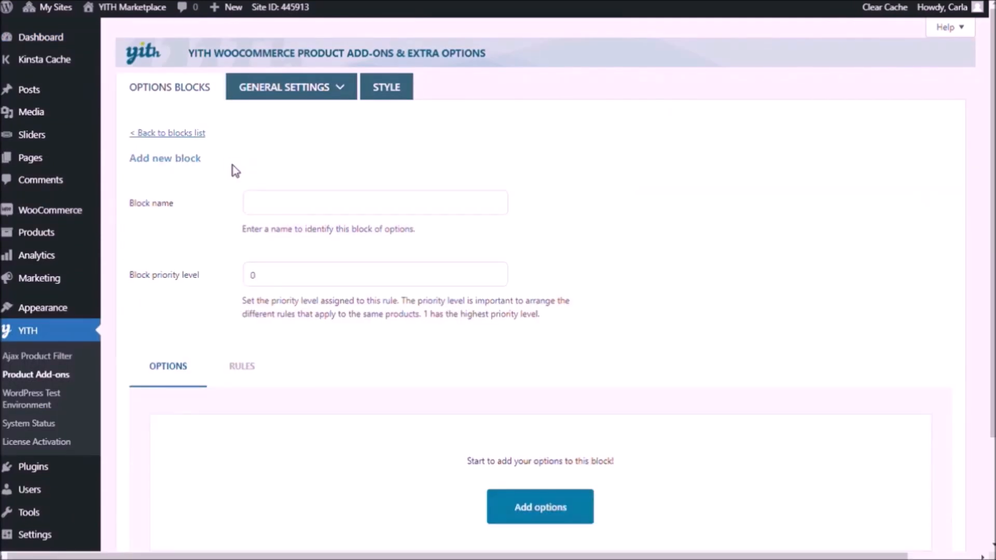
mouse_move(310, 193)
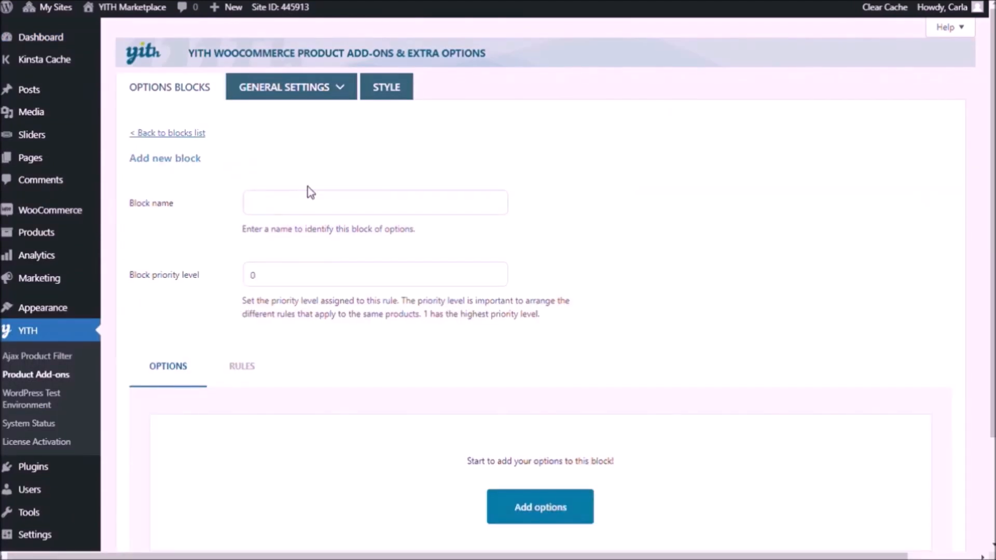
Step: Name the new options block 'Newborn'
text(Newborn)
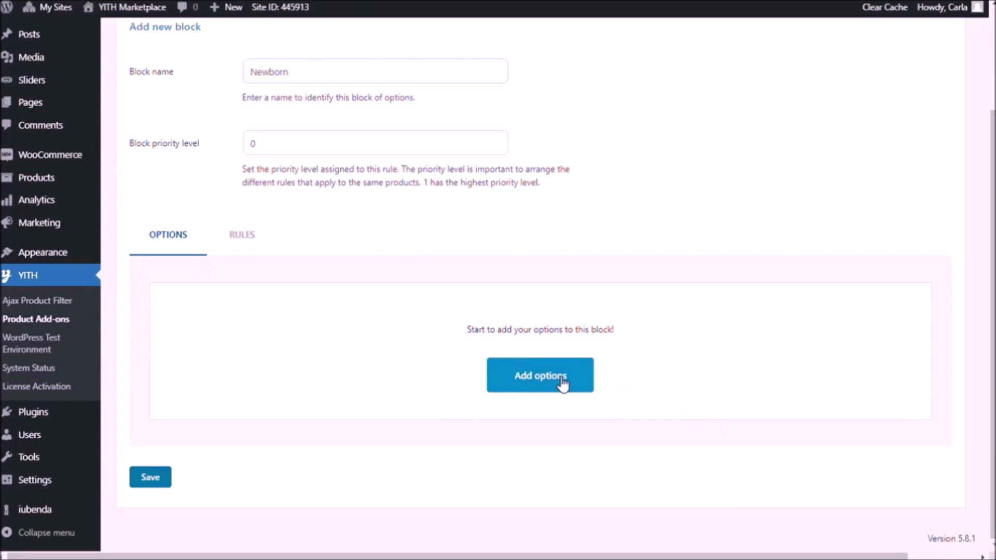
Step: Add a Label-or-image option to the Newborn block titled 'Choose style:'
click(540, 374)
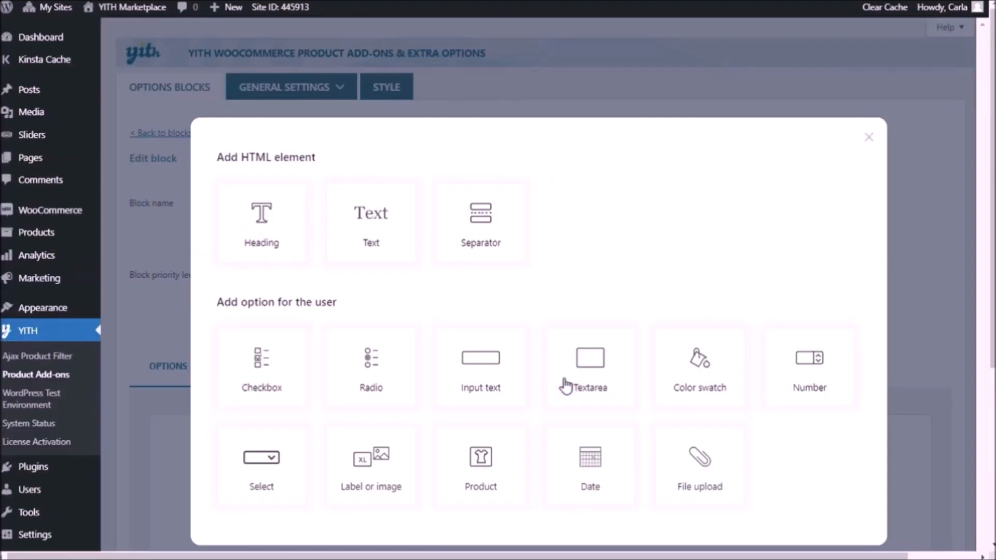
mouse_move(371, 466)
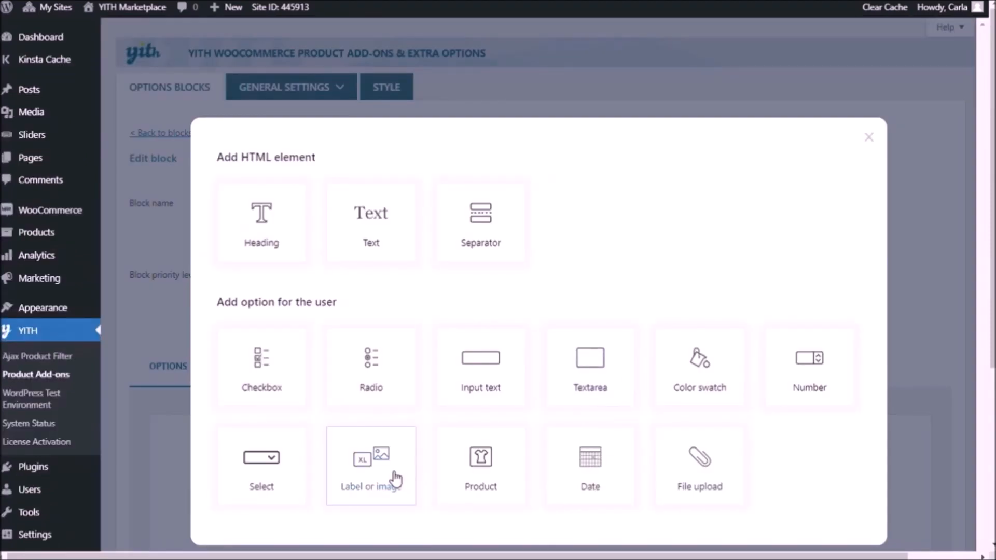
click(372, 466)
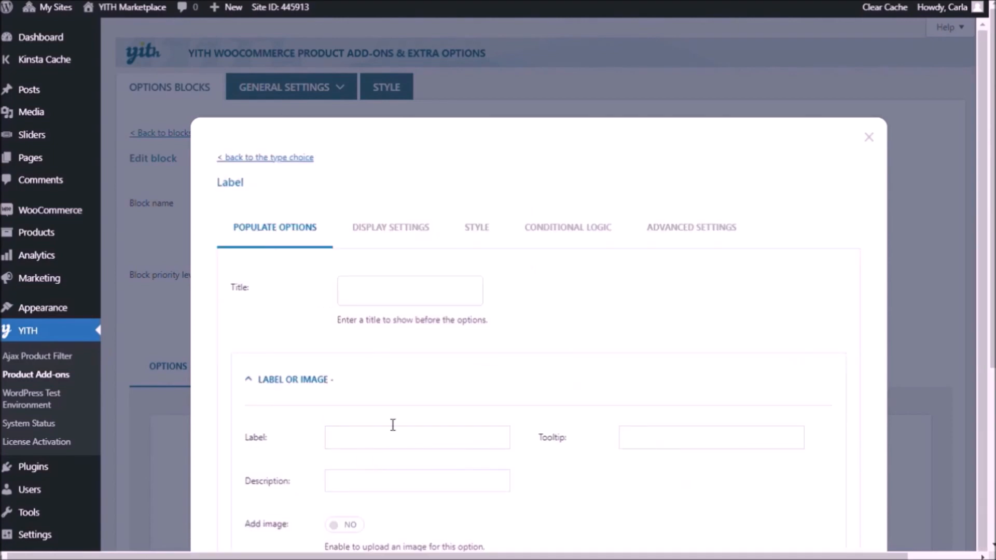
text(Choose st)
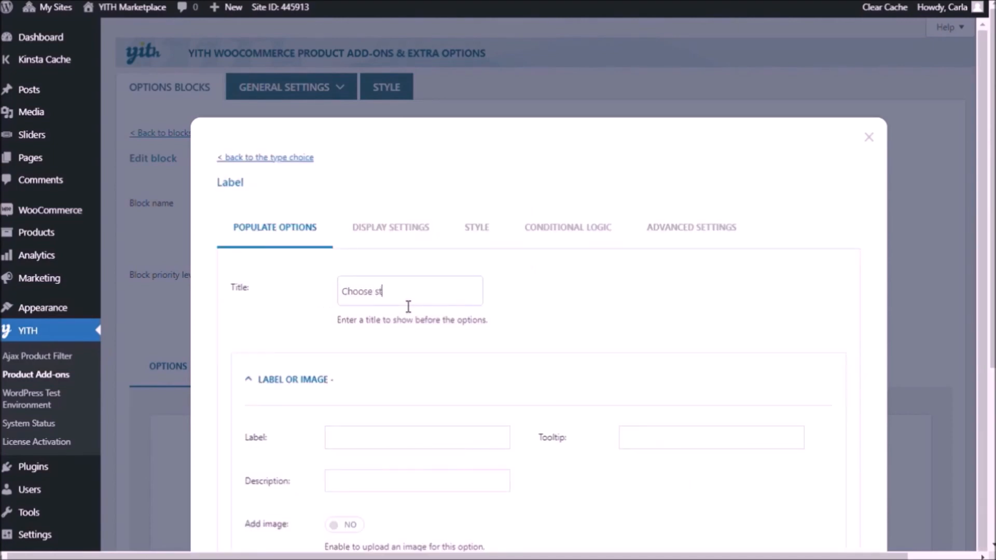
text(yle:)
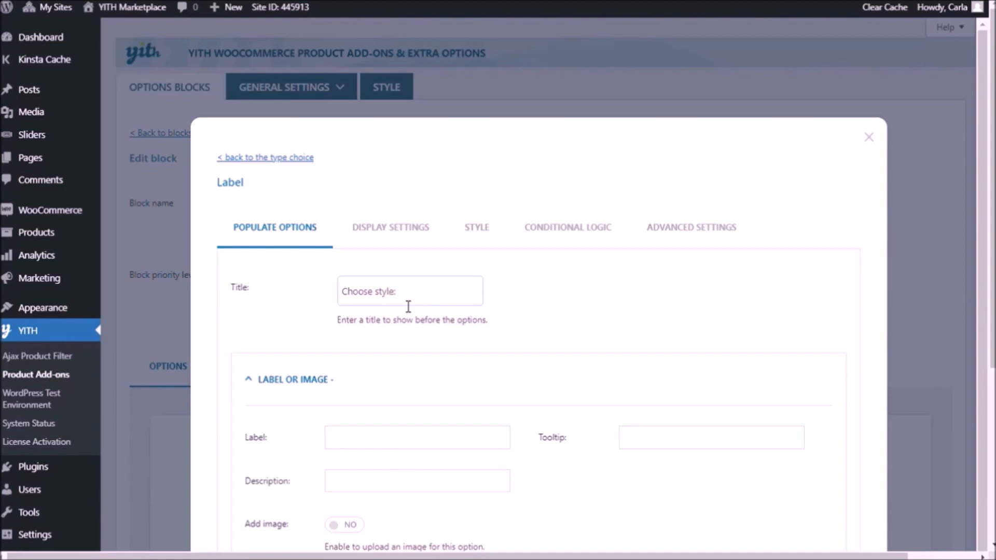
Step: Fill the first choice with label 'Baby dragon' and tooltip 'Baby dragon towel'
scroll(down, 3)
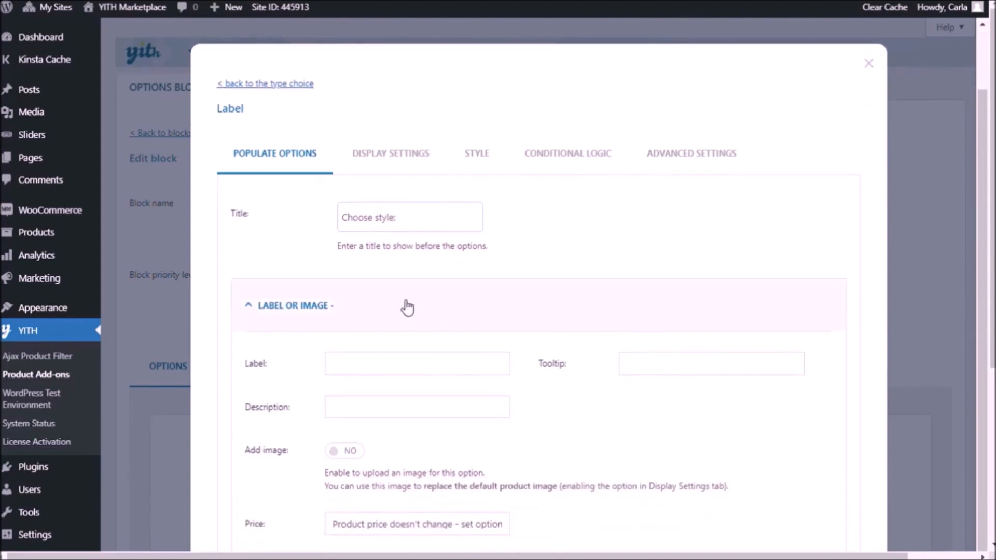
scroll(down, 3)
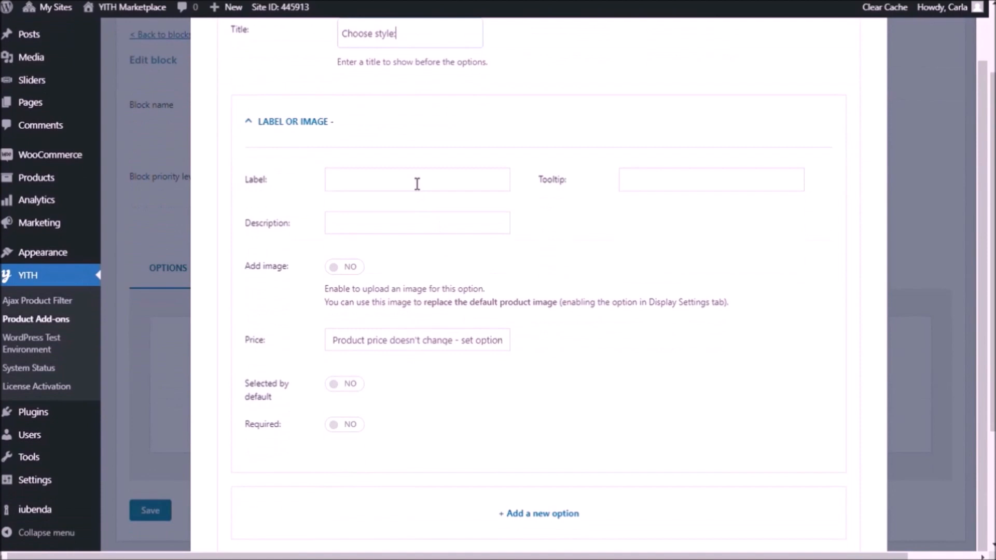
text(Baby dragon)
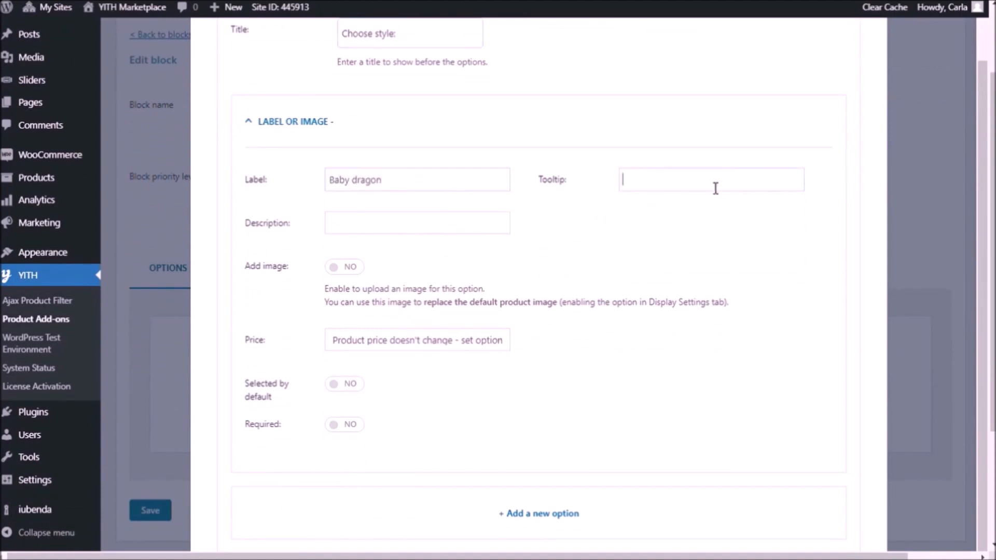
text(Baby dragon towel)
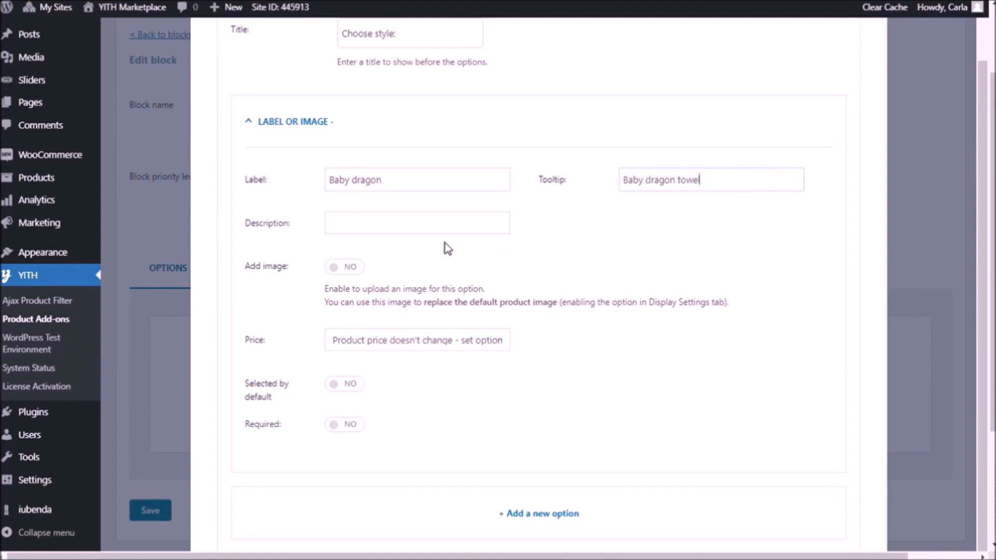
mouse_move(344, 267)
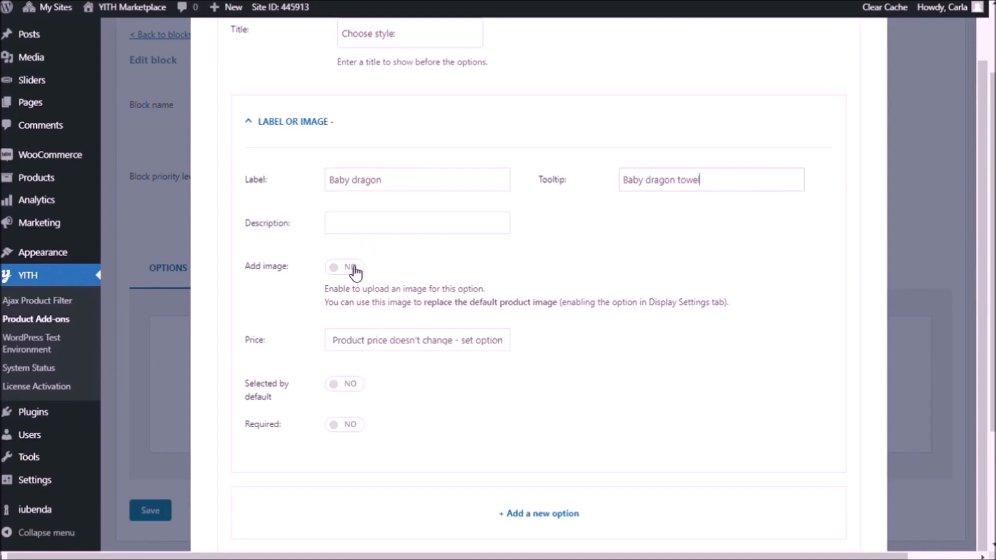
Step: Give Baby dragon a towel image and add a further style choice such as Sweet lamb
click(343, 267)
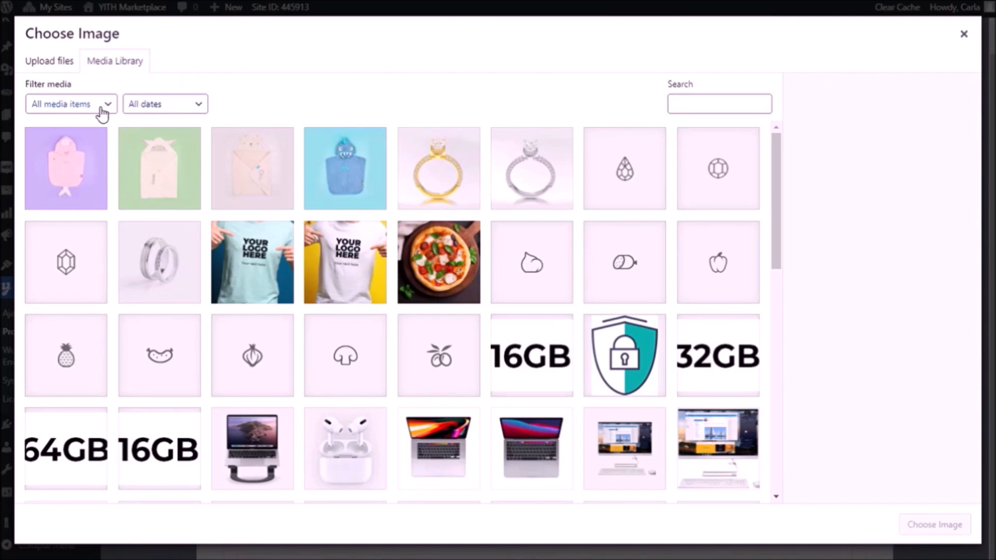
mouse_move(346, 188)
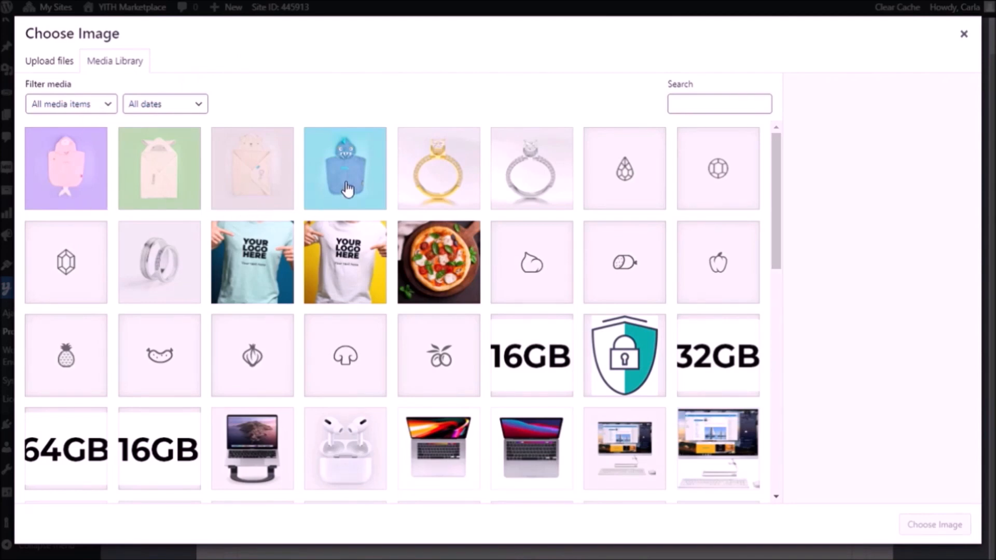
mouse_move(360, 174)
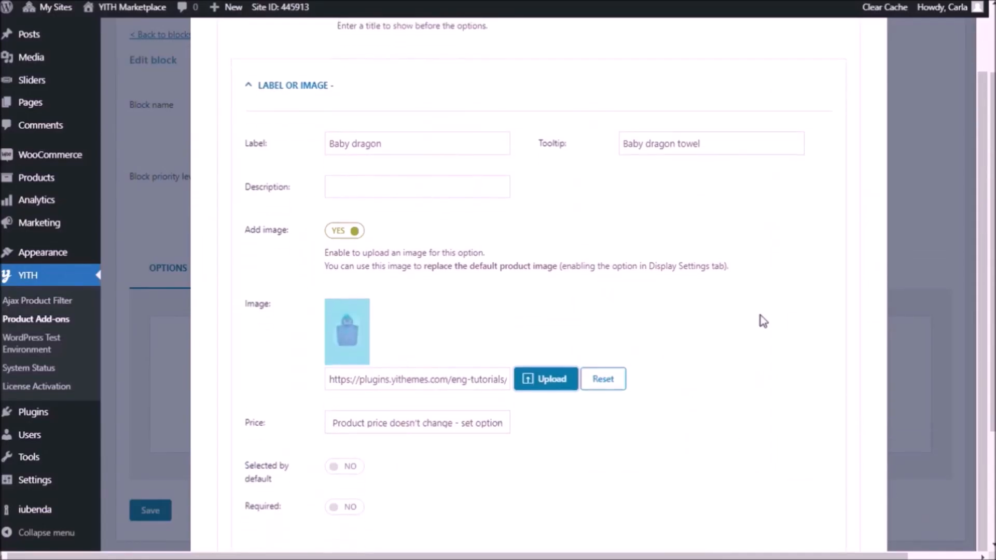
scroll(down, 3)
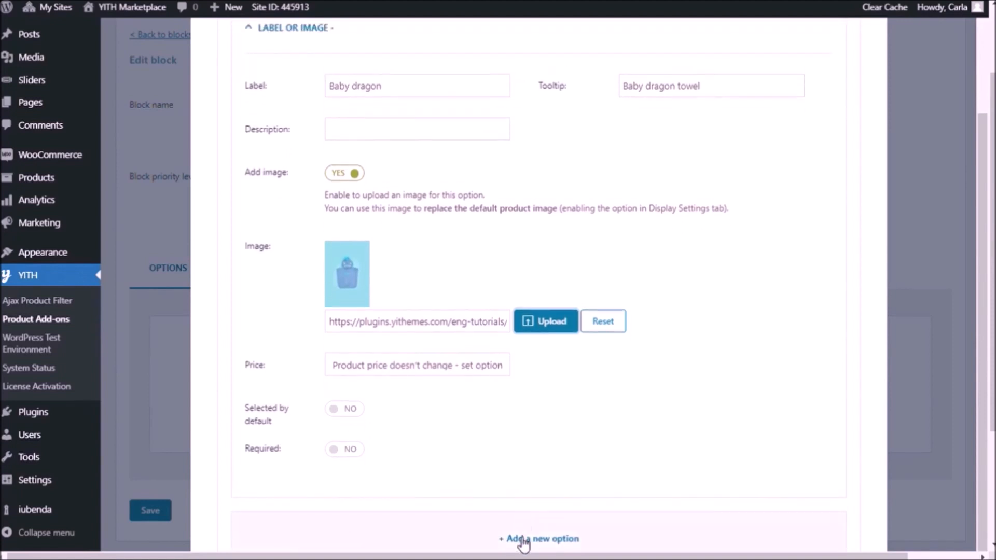
click(539, 538)
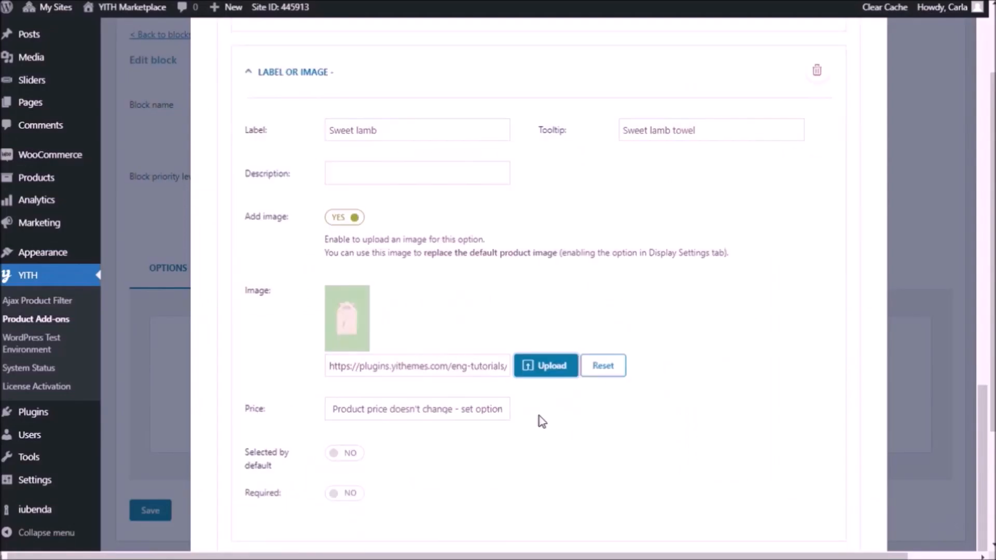
scroll(down, 3)
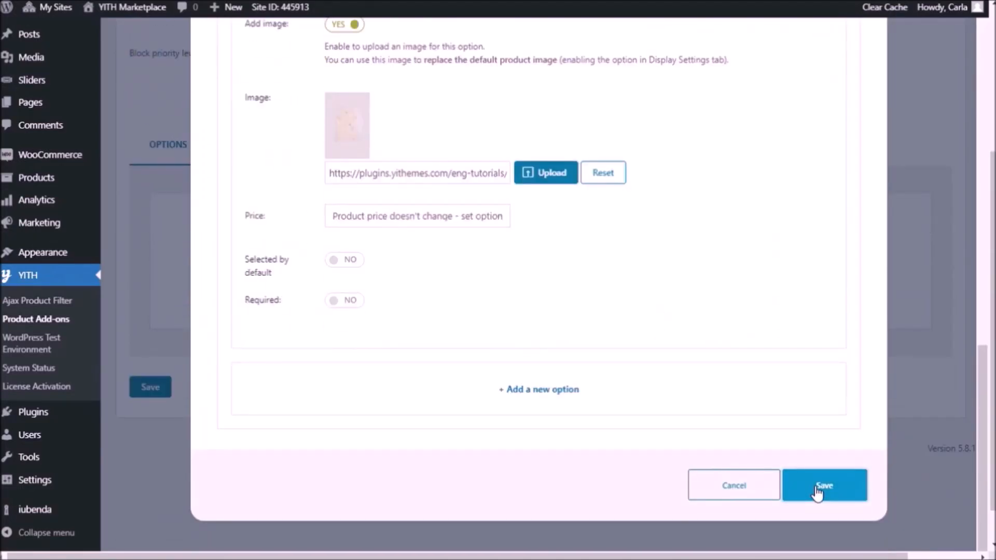
Step: Save the four-choice style set and switch the block's rules to specific products
click(824, 485)
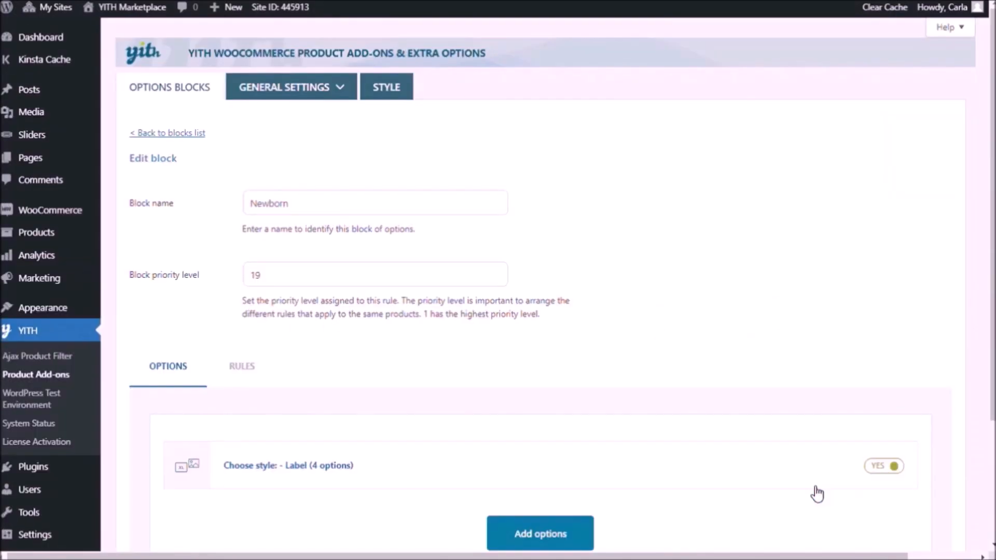
scroll(down, 3)
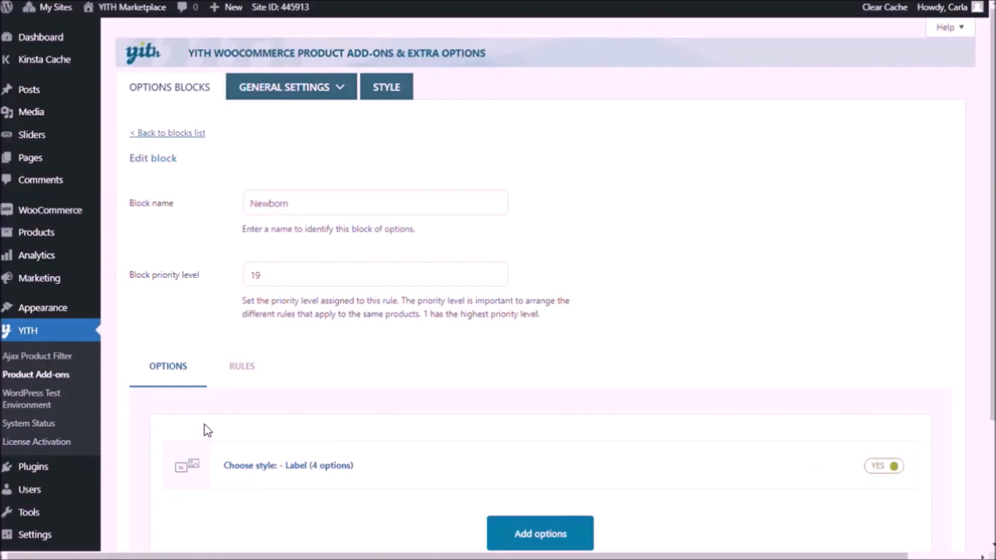
click(241, 366)
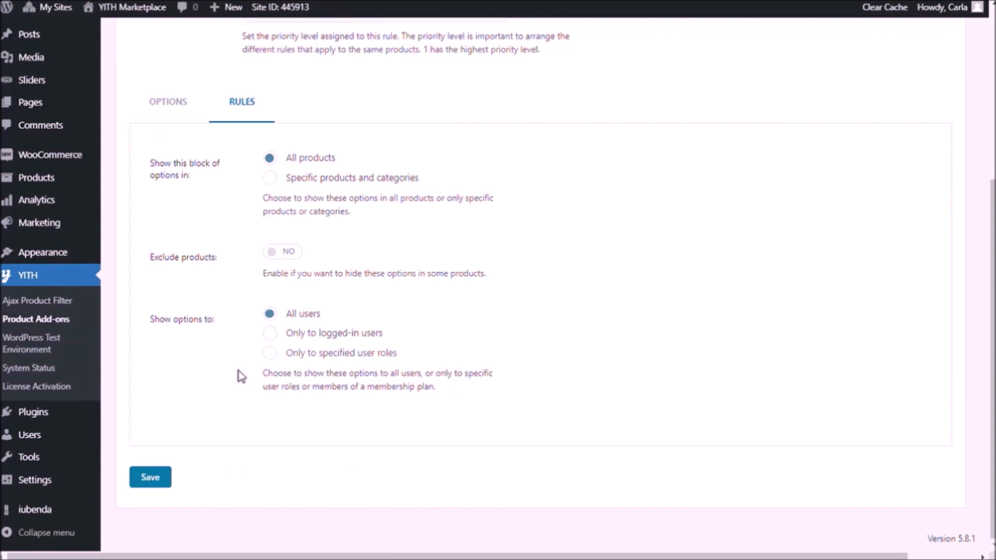
click(269, 177)
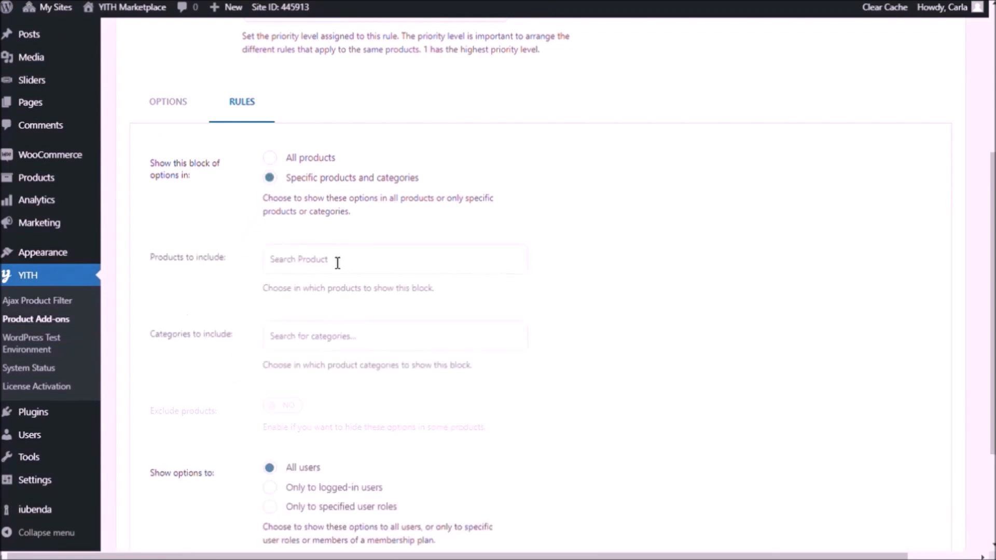
Step: Restrict the block to the Personalized Towel for Newborn product and save it
text(personali)
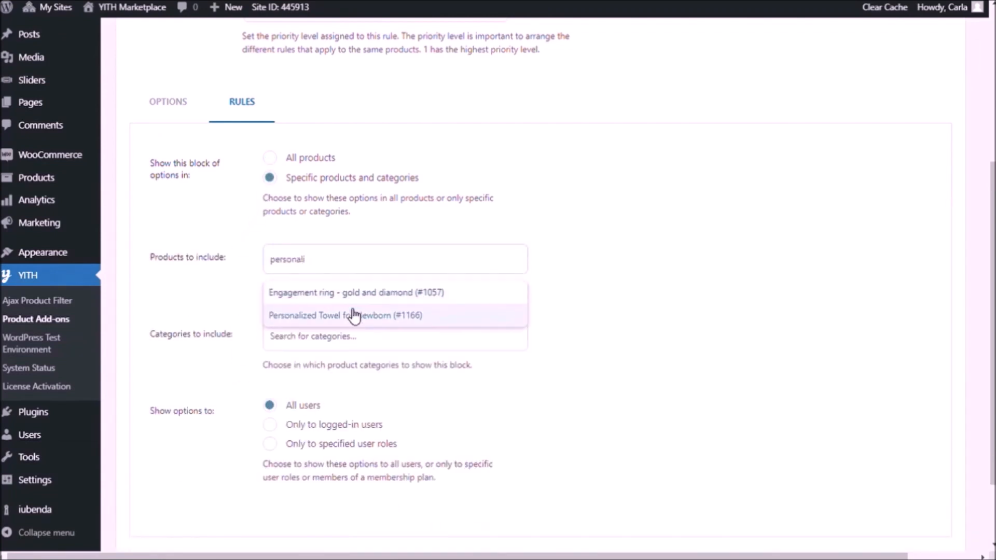
click(353, 315)
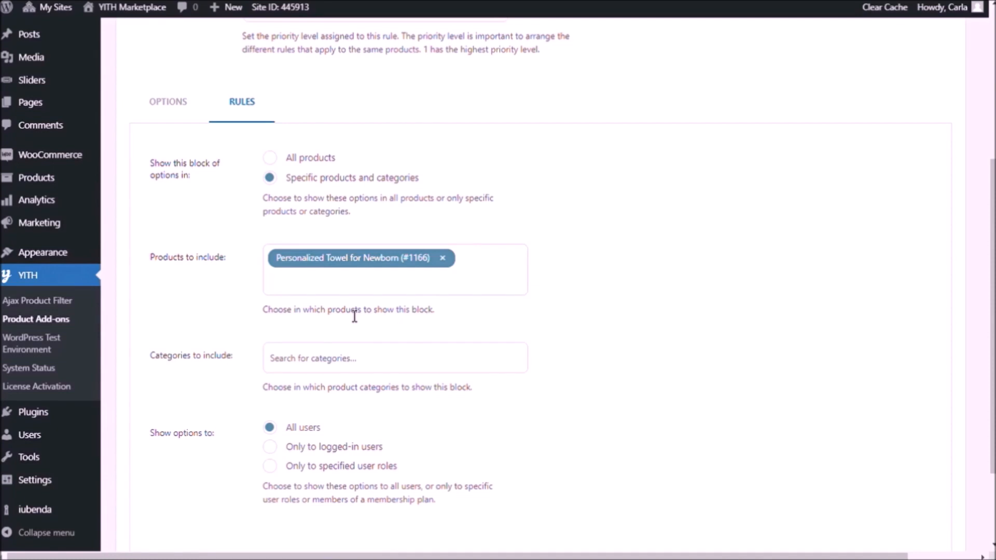
scroll(down, 3)
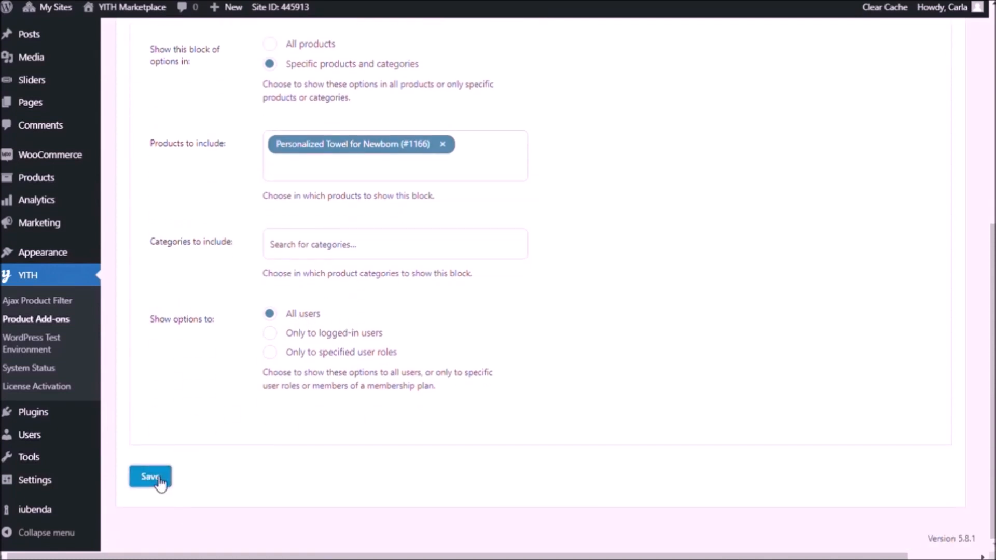
click(149, 476)
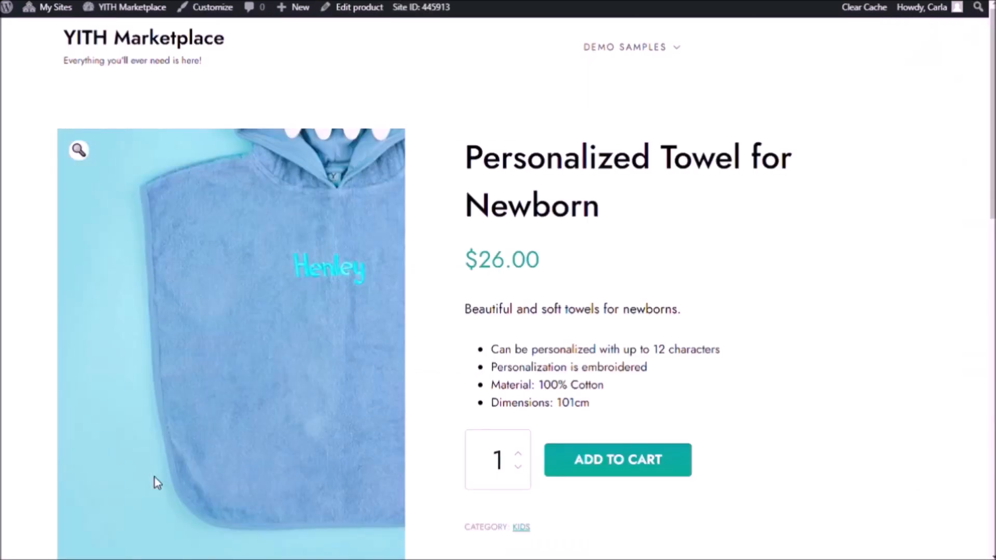
Step: Try the style choices on the towel page, including Pink mermaid, to confirm all four appear
scroll(down, 3)
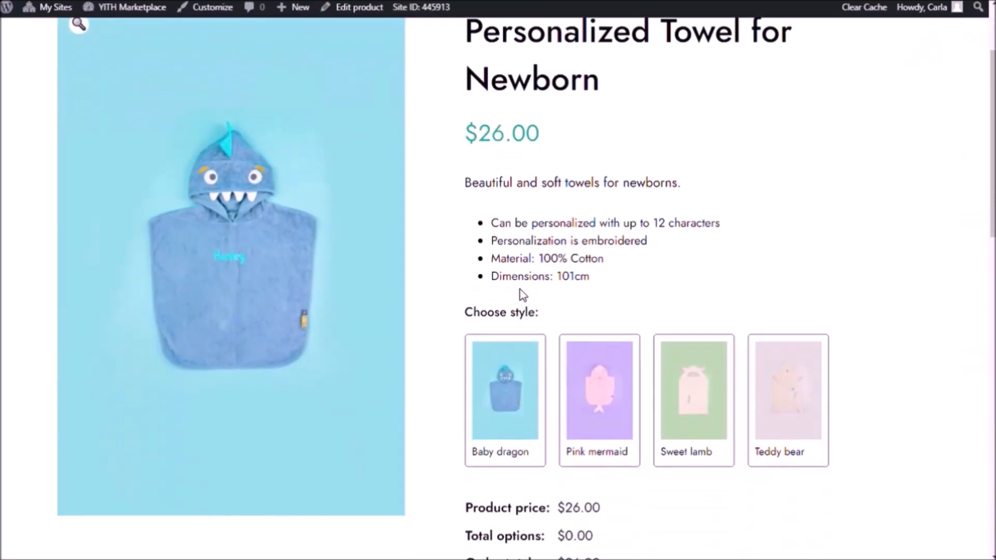
scroll(down, 3)
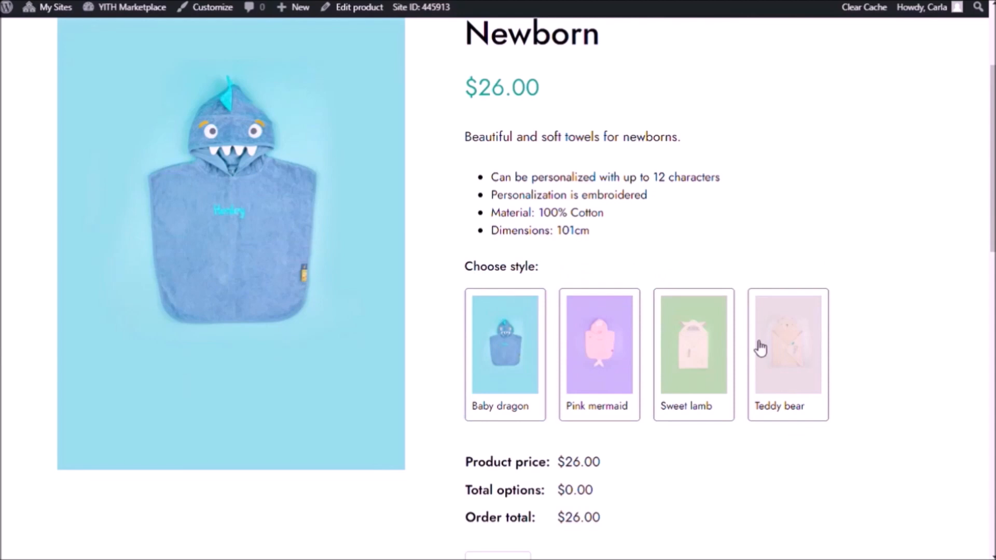
mouse_move(599, 330)
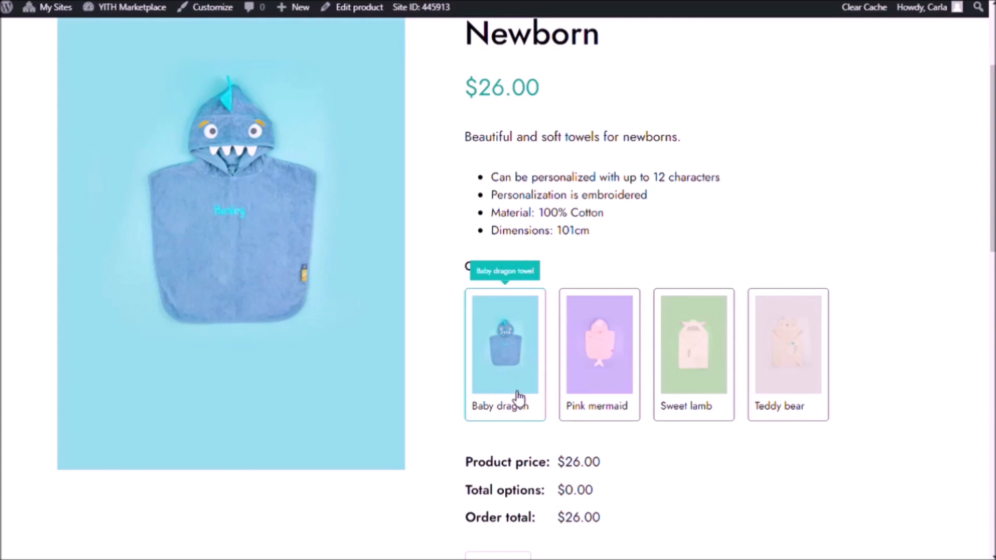
mouse_move(513, 325)
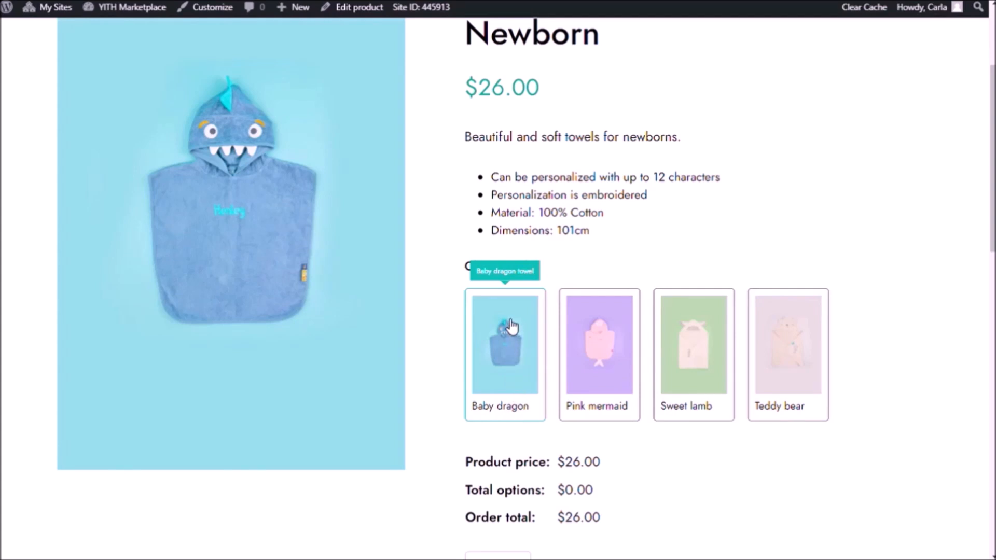
click(599, 354)
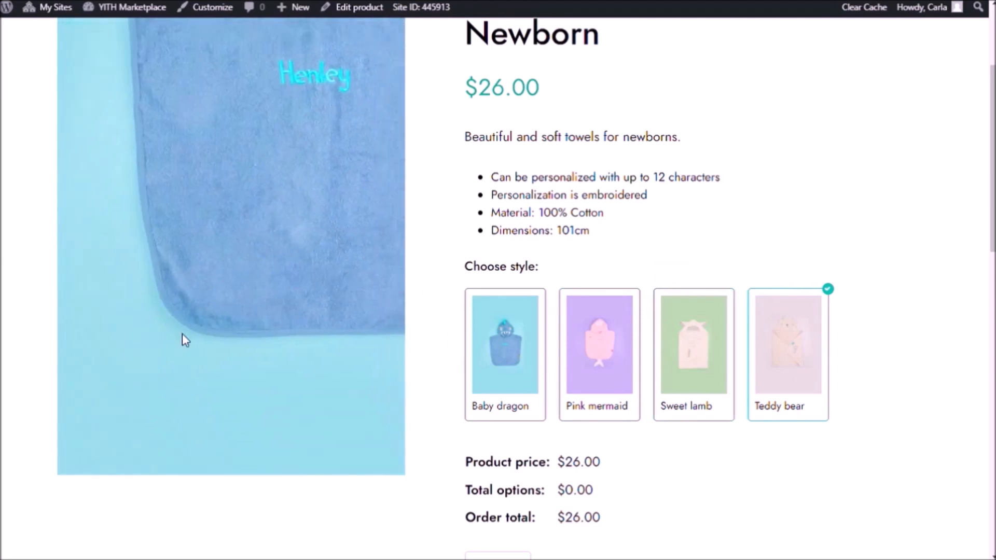
click(599, 354)
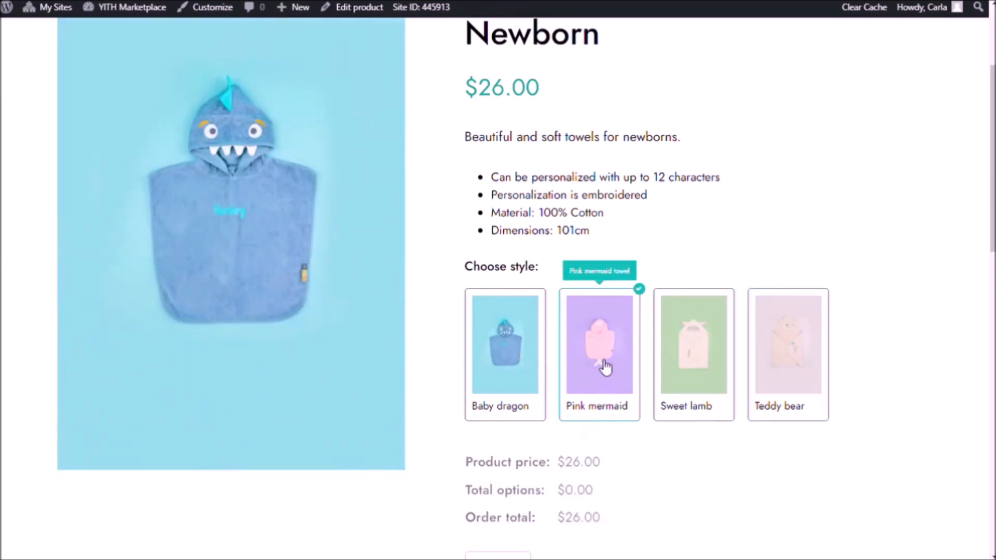
click(504, 354)
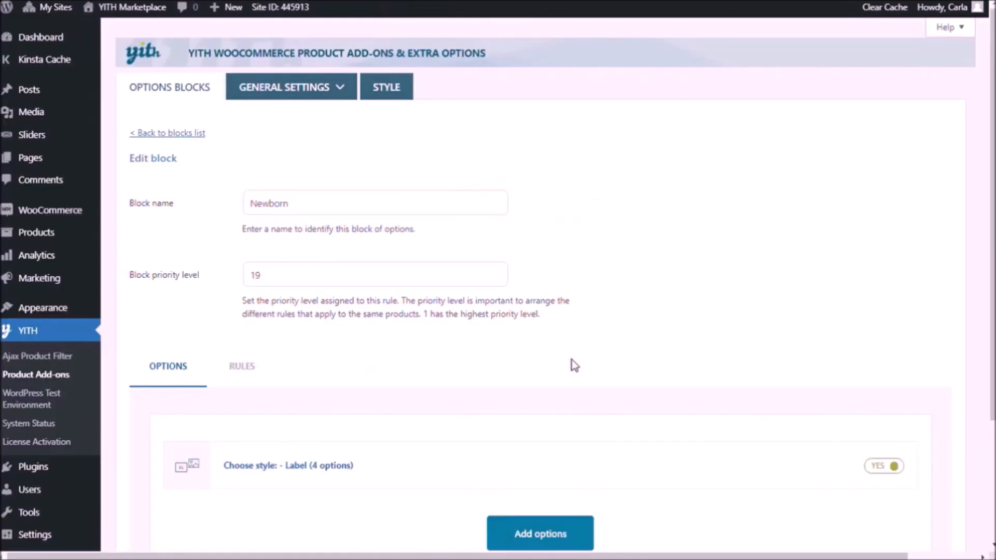
scroll(down, 3)
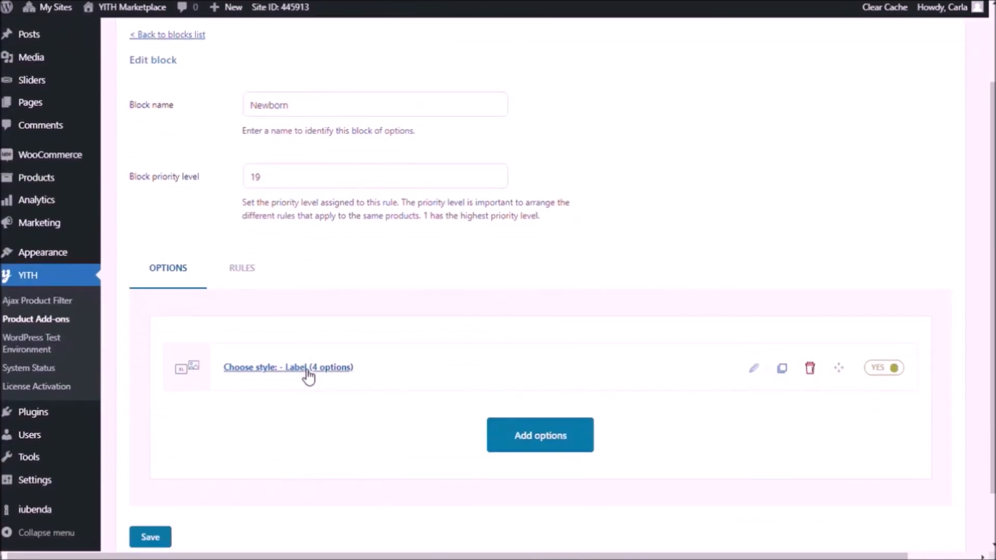
Step: Set Choose style to replace the product image with option images, centre its content, and save
click(287, 367)
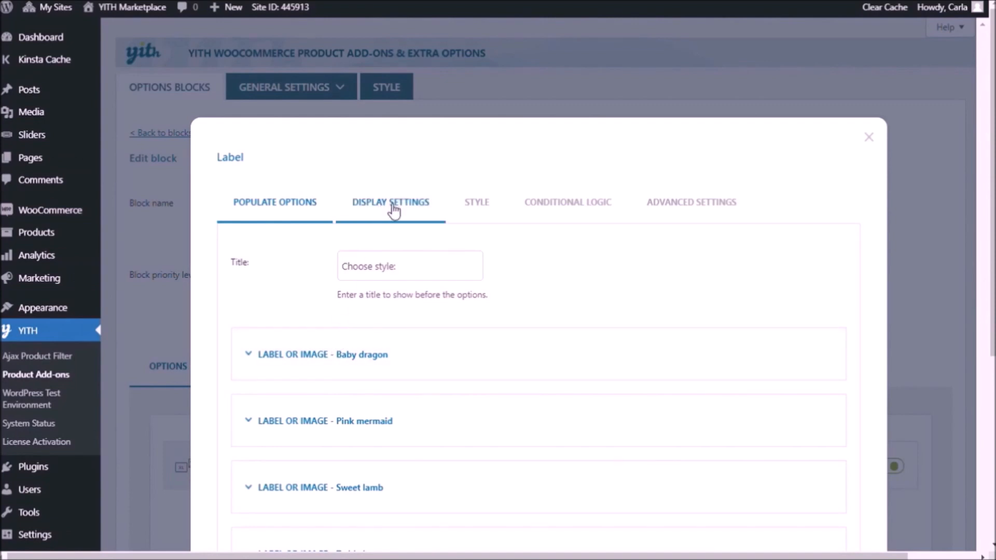
click(391, 202)
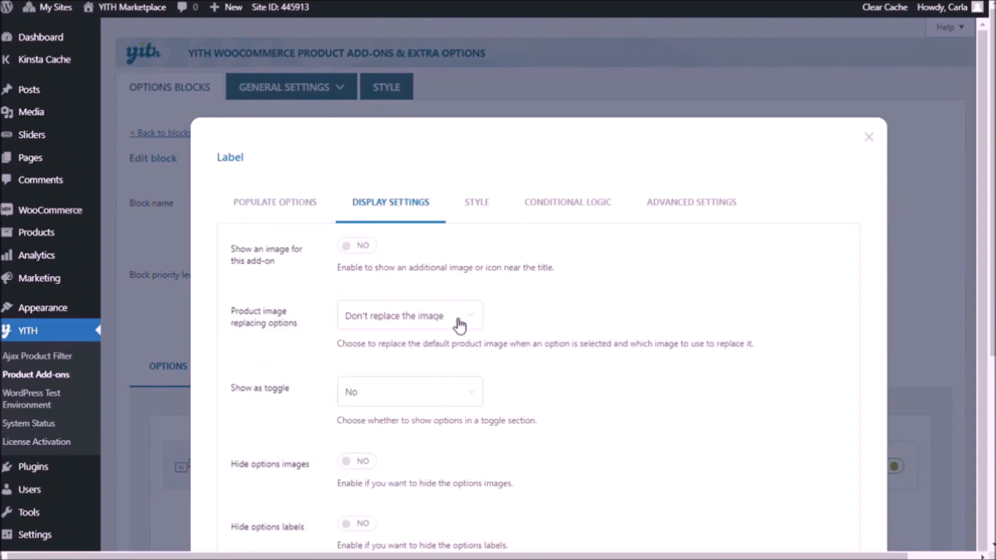
mouse_move(419, 371)
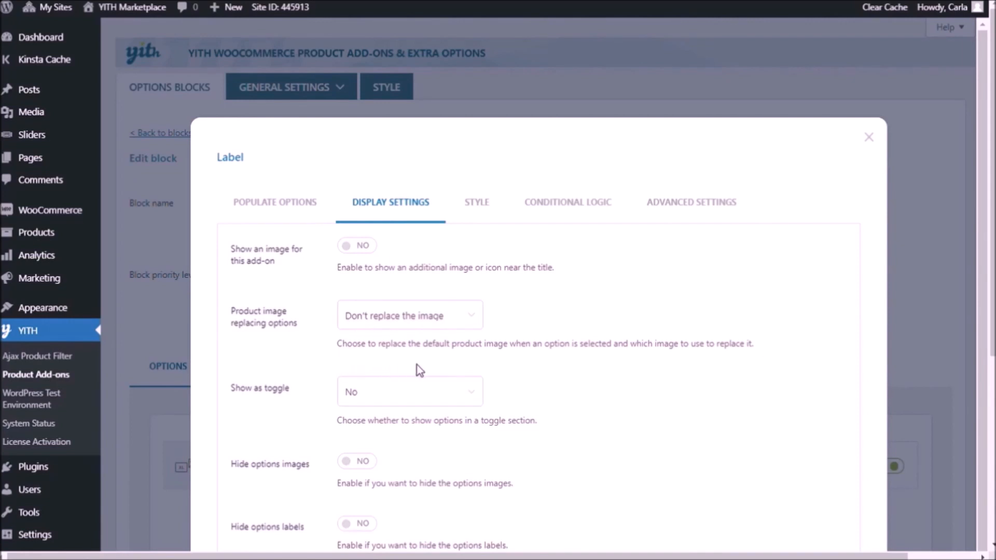
click(409, 315)
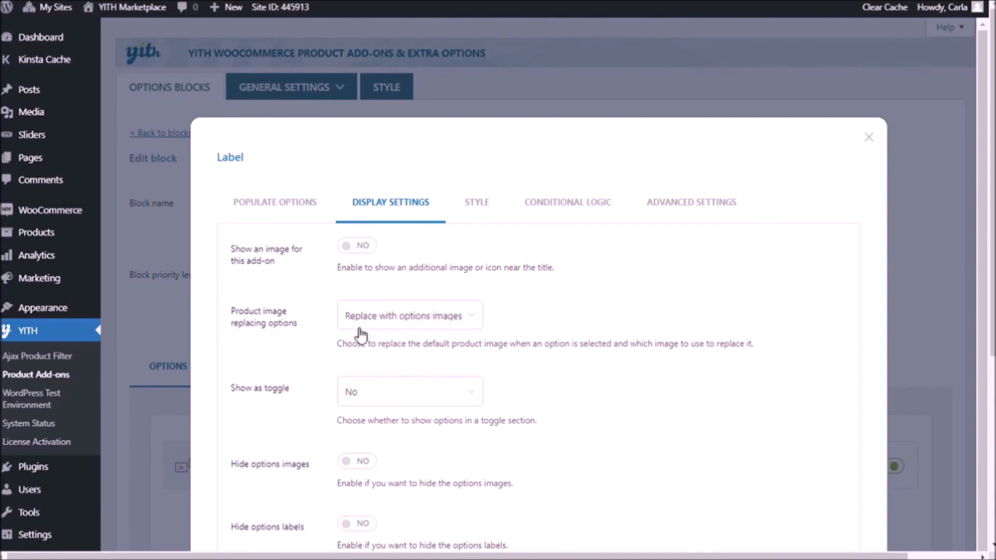
click(477, 202)
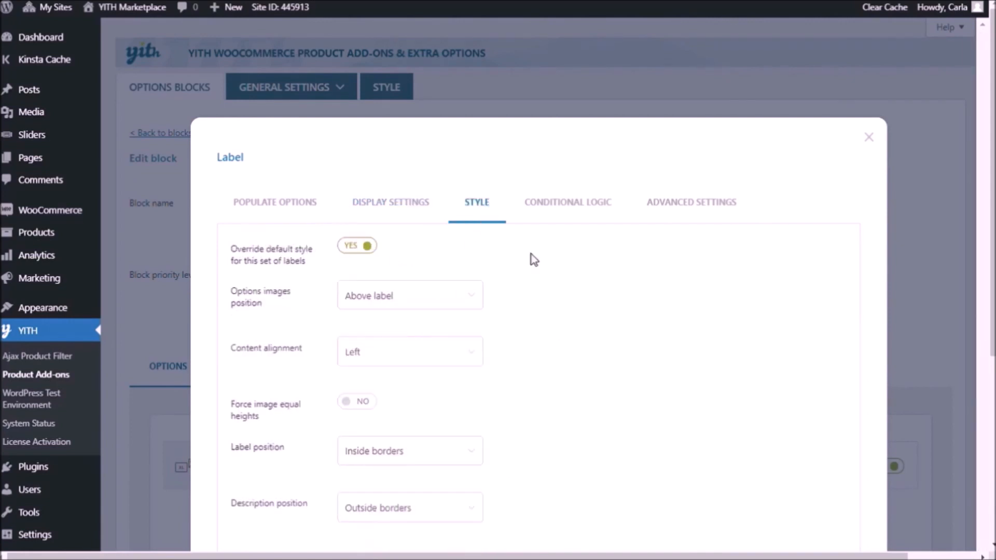
mouse_move(441, 356)
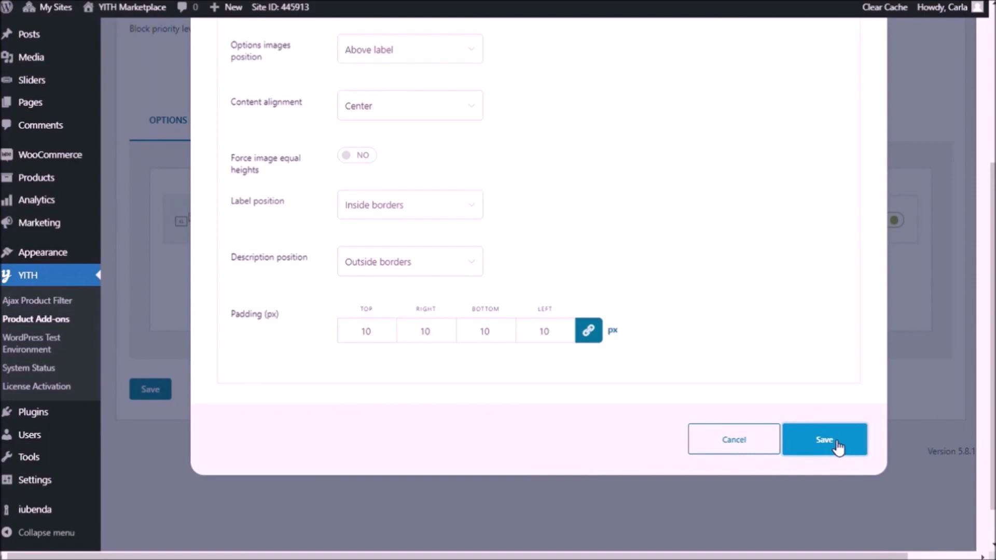
click(824, 439)
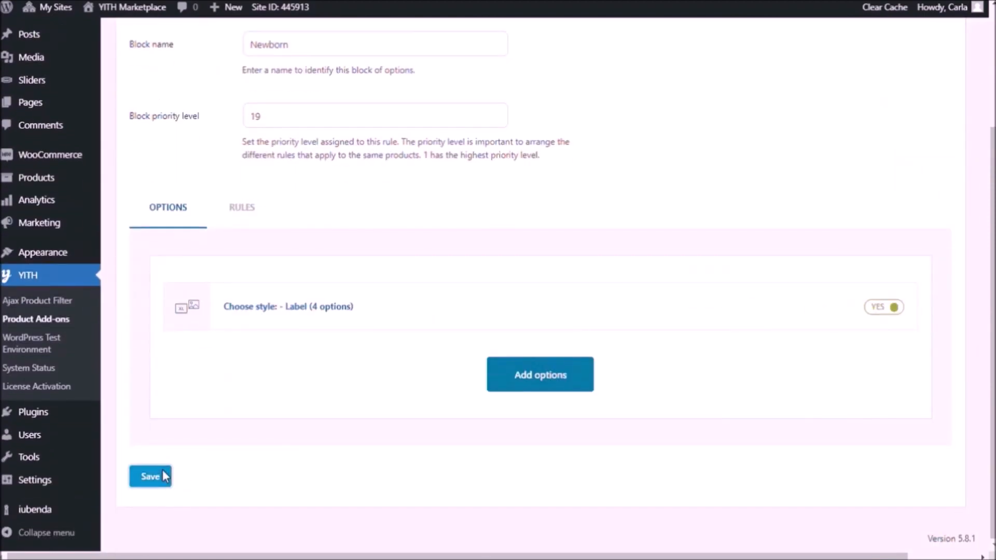
Step: Save the block, then confirm Pink mermaid and Sweet lamb swap the towel's main photo
click(149, 477)
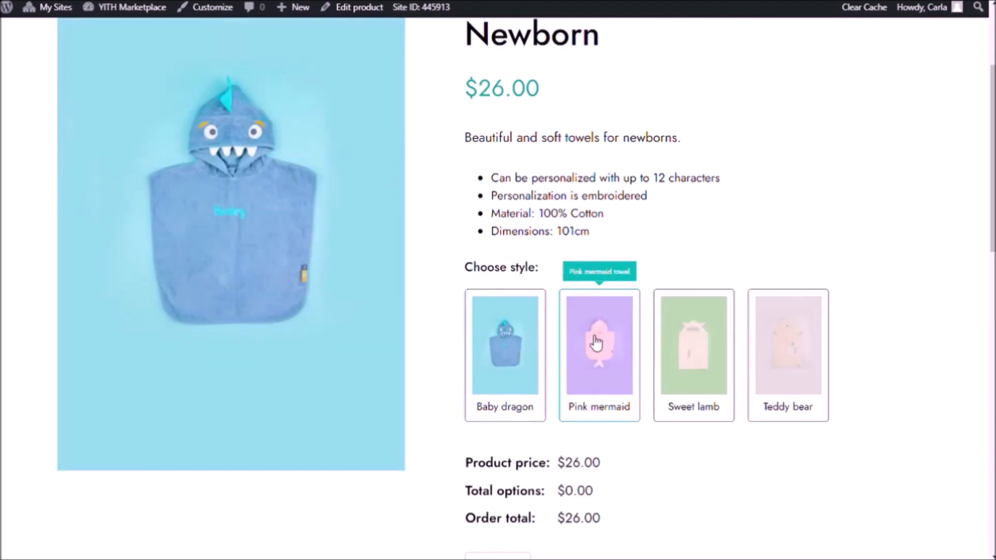
click(598, 355)
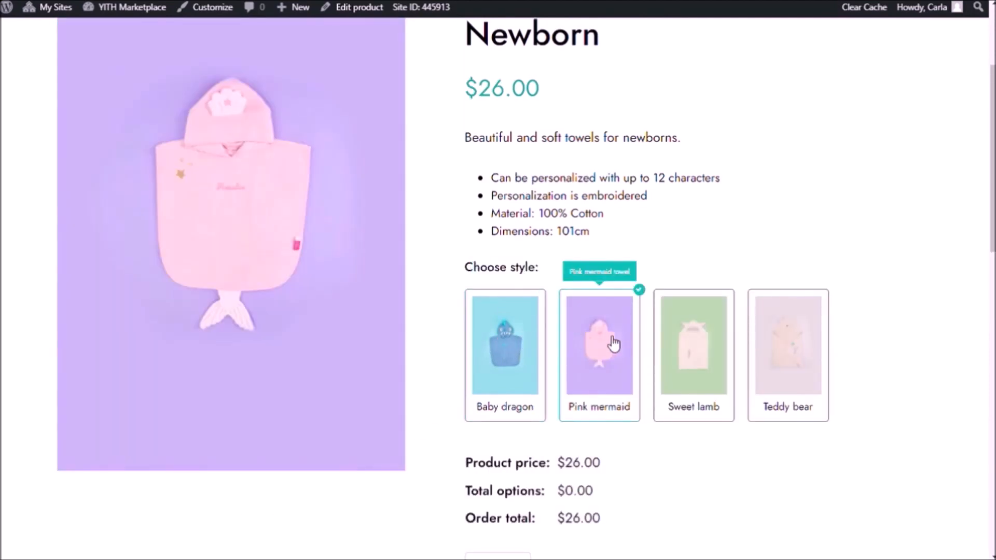
mouse_move(685, 345)
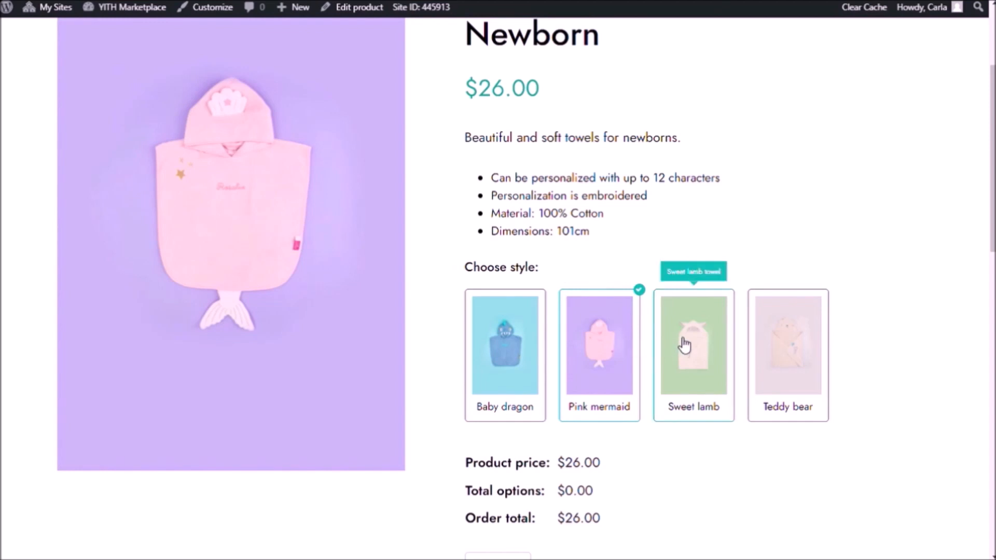
click(787, 355)
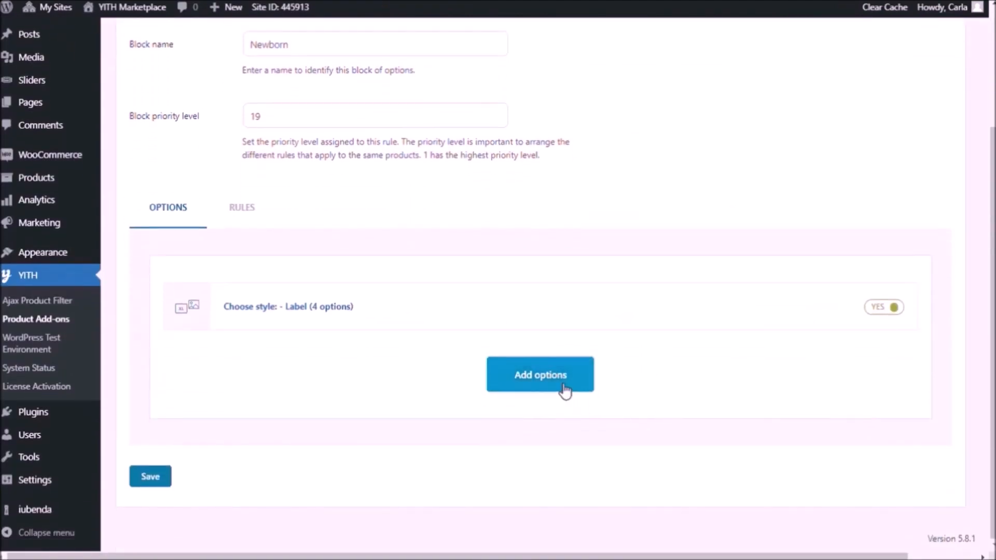
Step: Add a Checkbox option titled 'Customize with the baby's name'
click(540, 374)
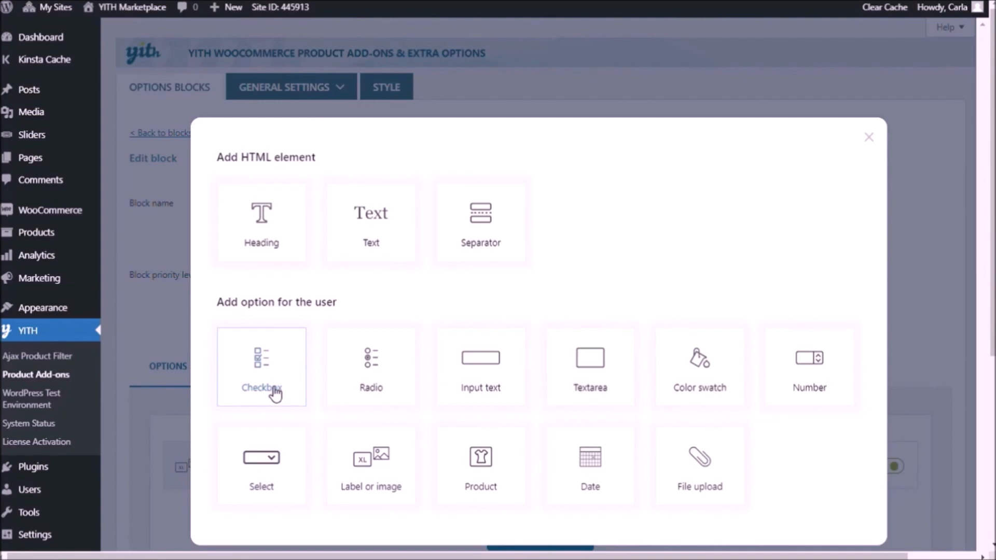
click(262, 366)
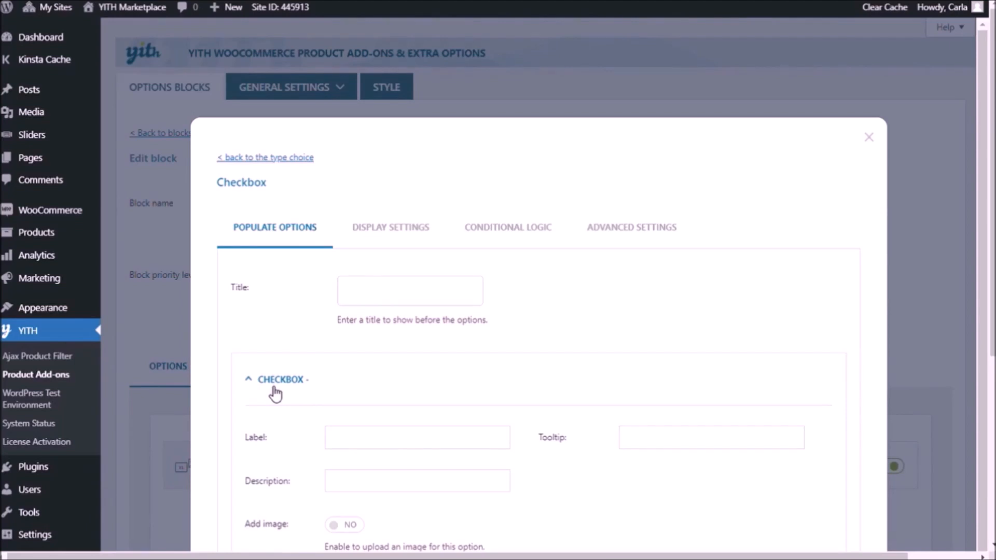
click(410, 291)
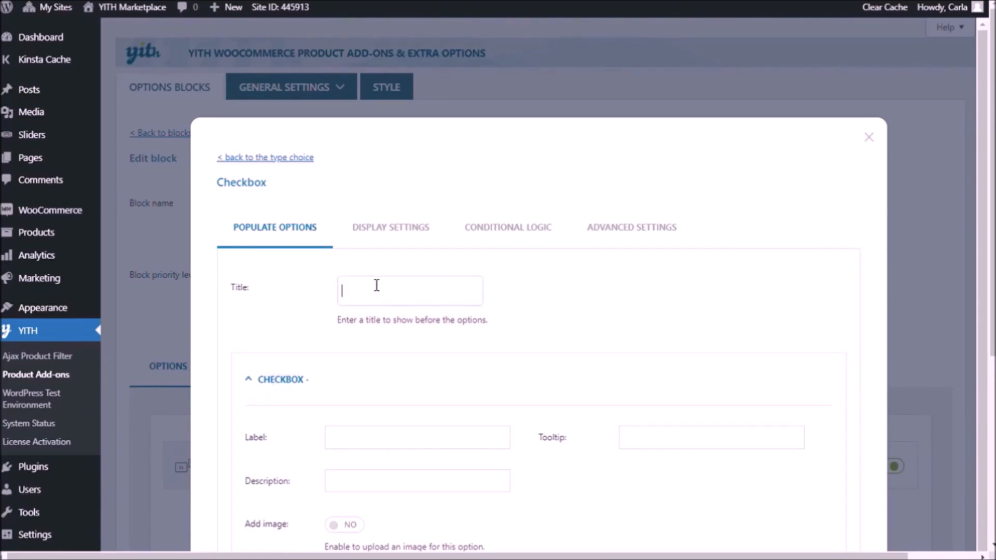
text(Customize)
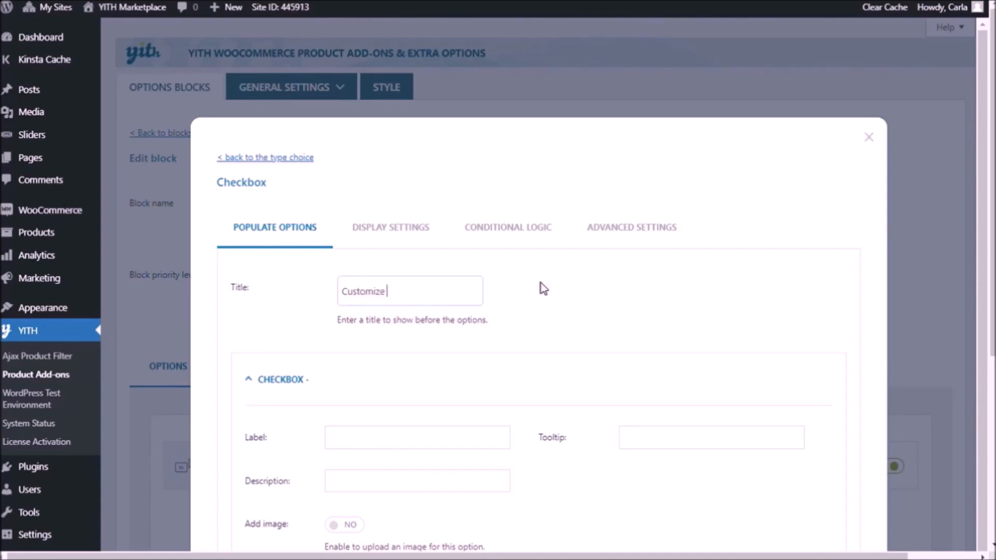
text(with the baby's name)
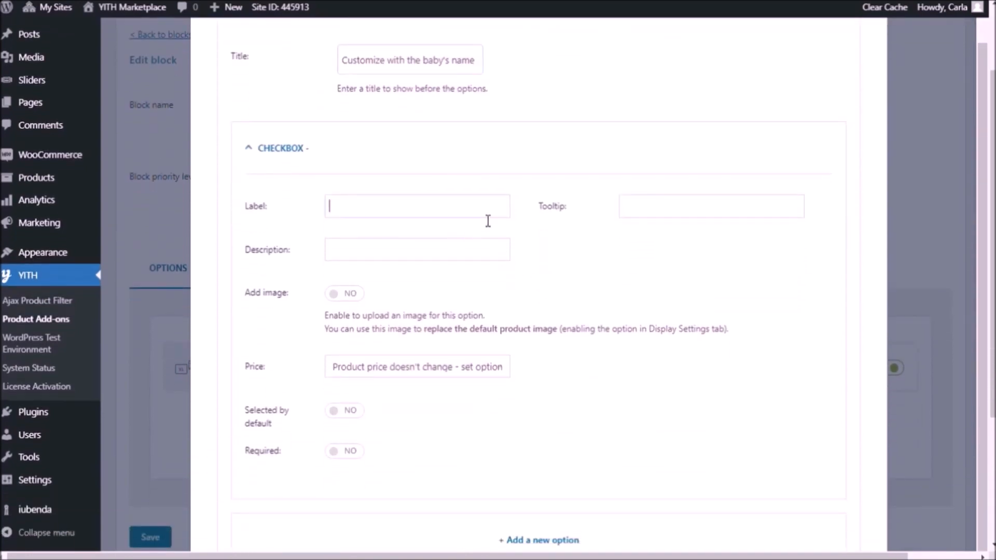
Step: Label it 'Yes, I want it customized' with a 'Customize...' tooltip
text(Yes,)
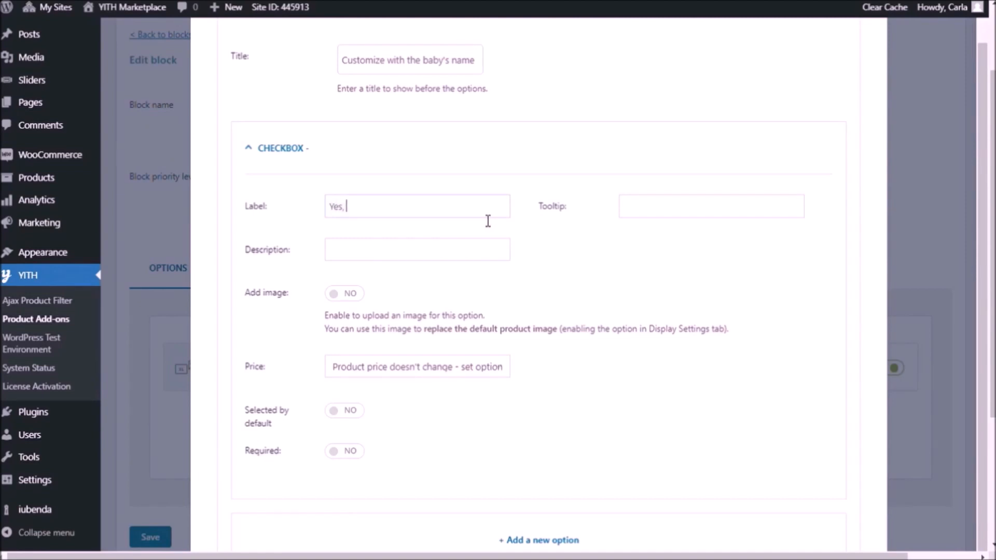
text(I want it)
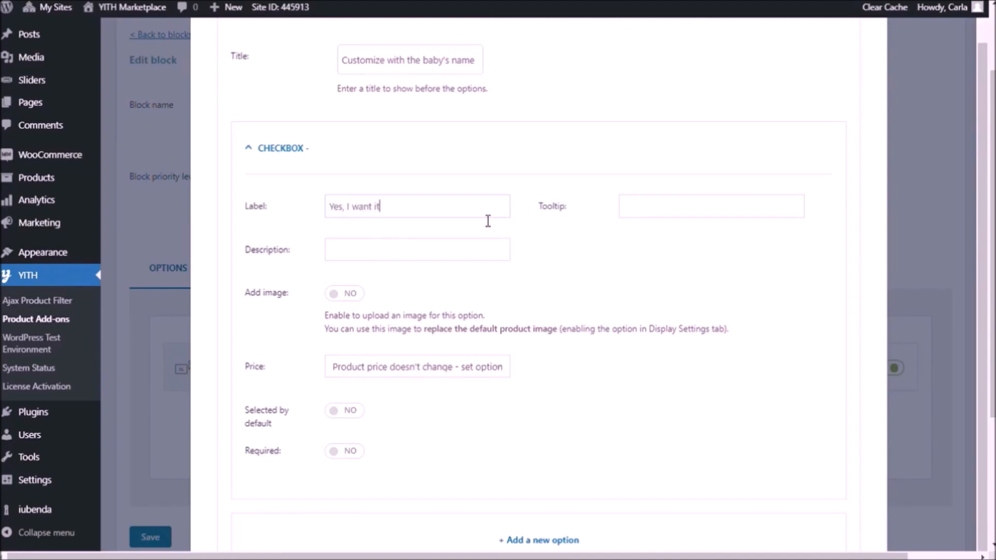
text(customized)
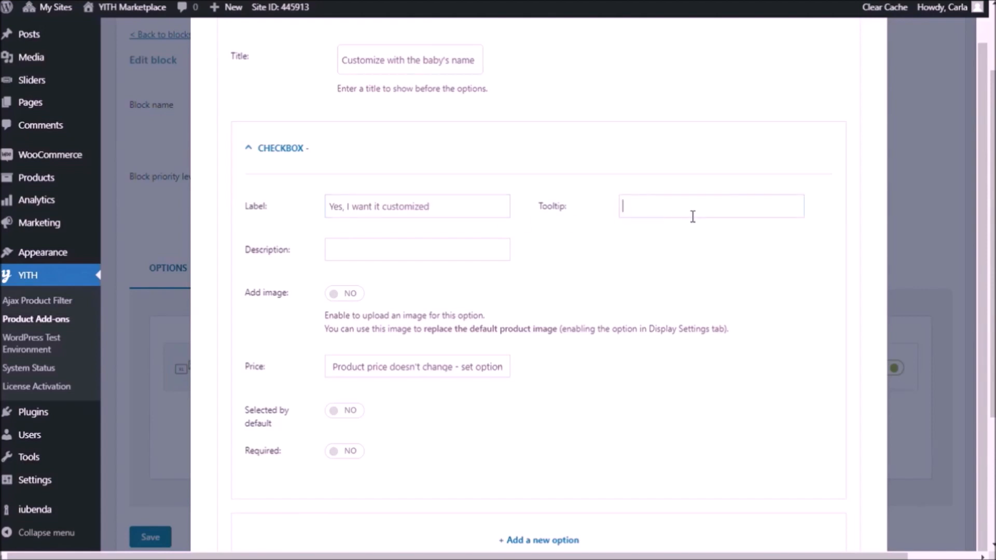
text(Customize it!)
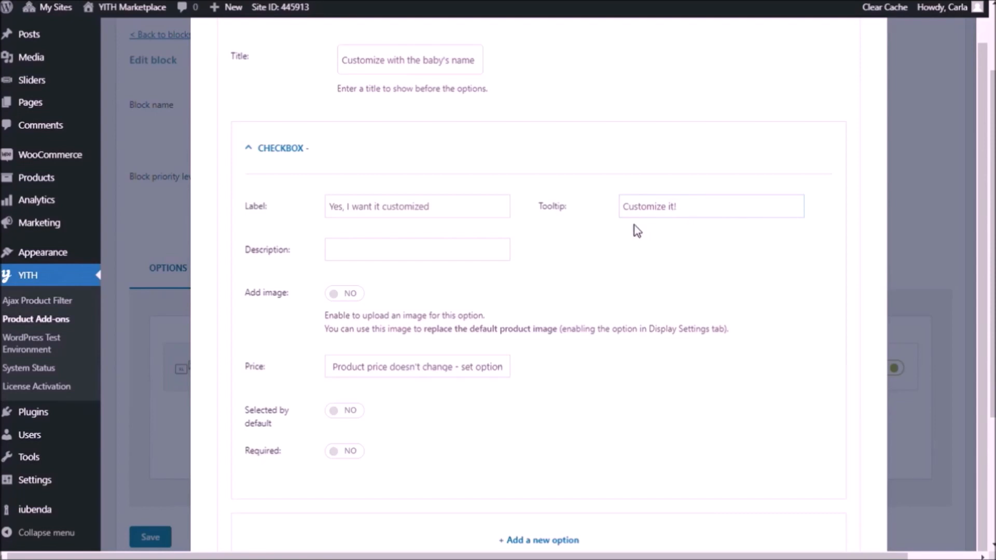
scroll(down, 3)
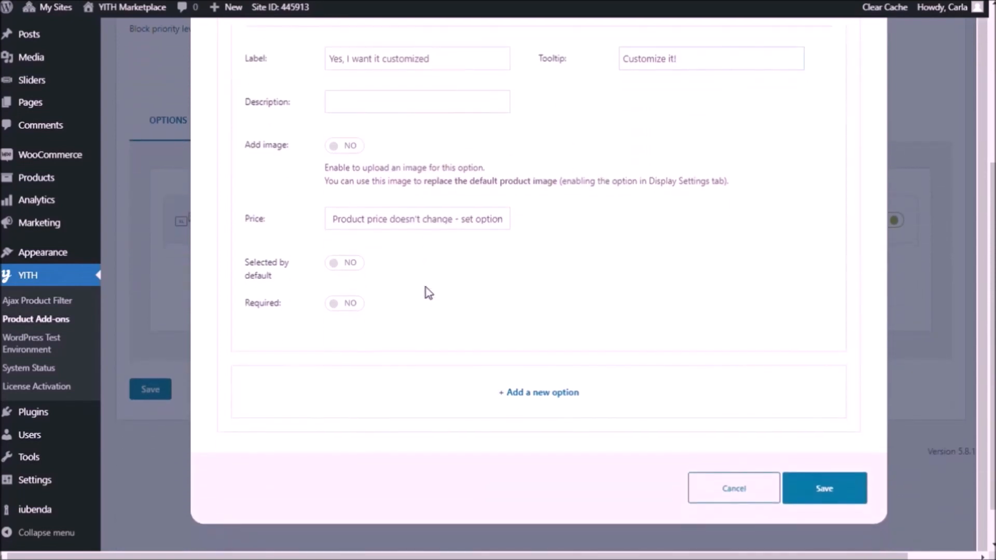
mouse_move(458, 224)
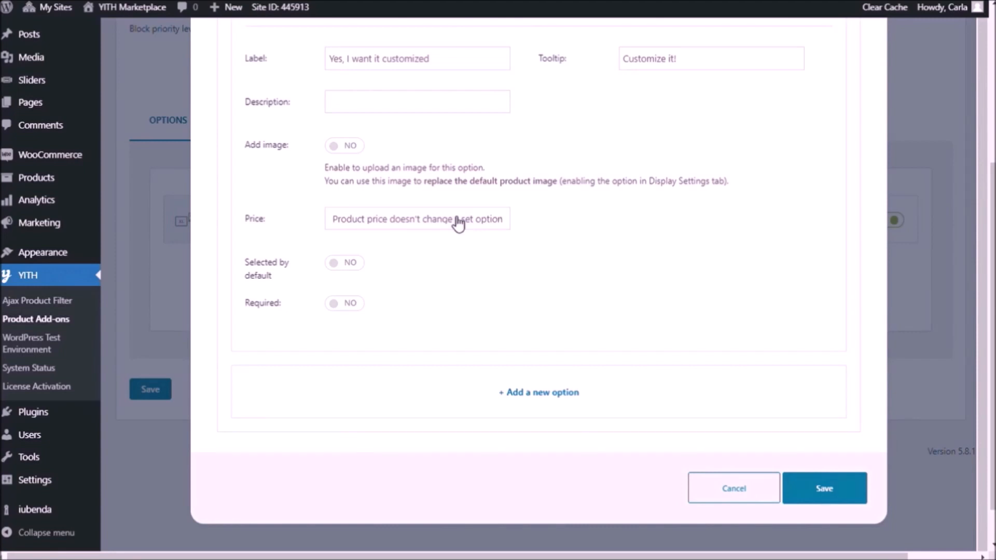
Step: Make the checkbox increase the product price by a regular cost of 5 and save it
click(418, 218)
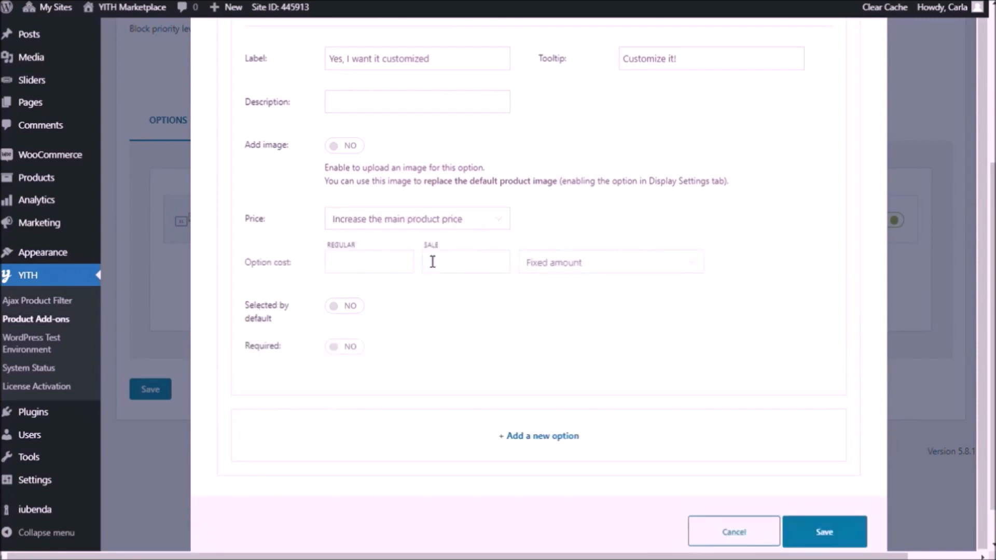
text(5)
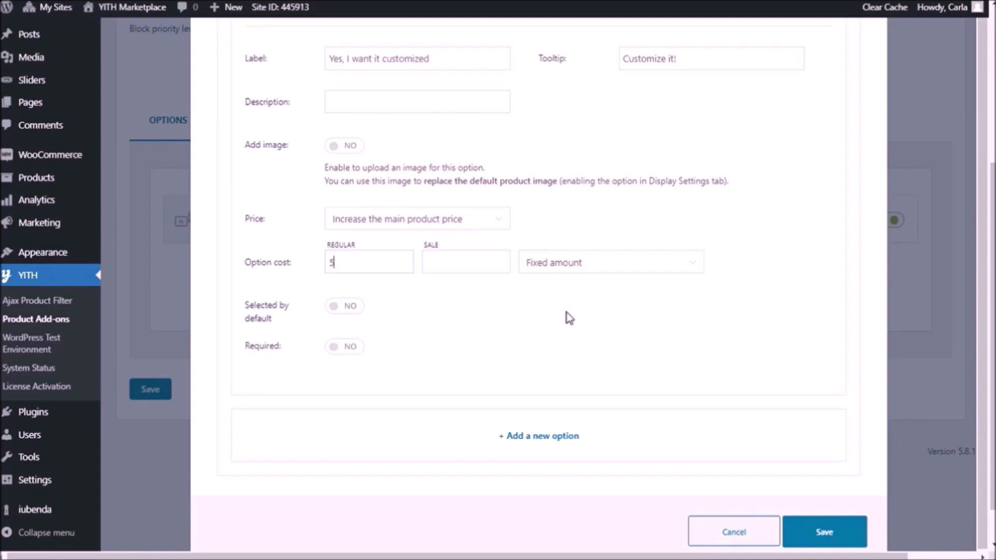
text(5)
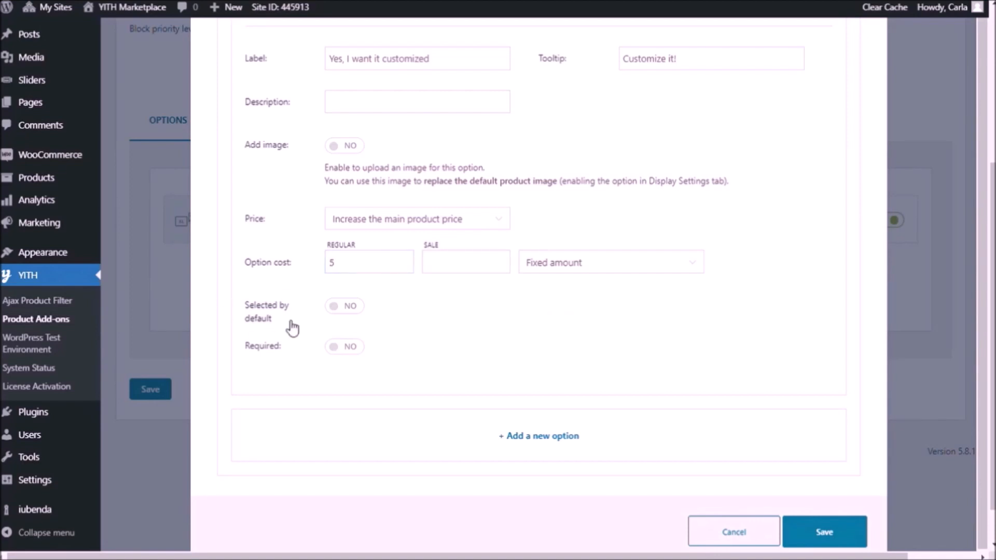
click(344, 305)
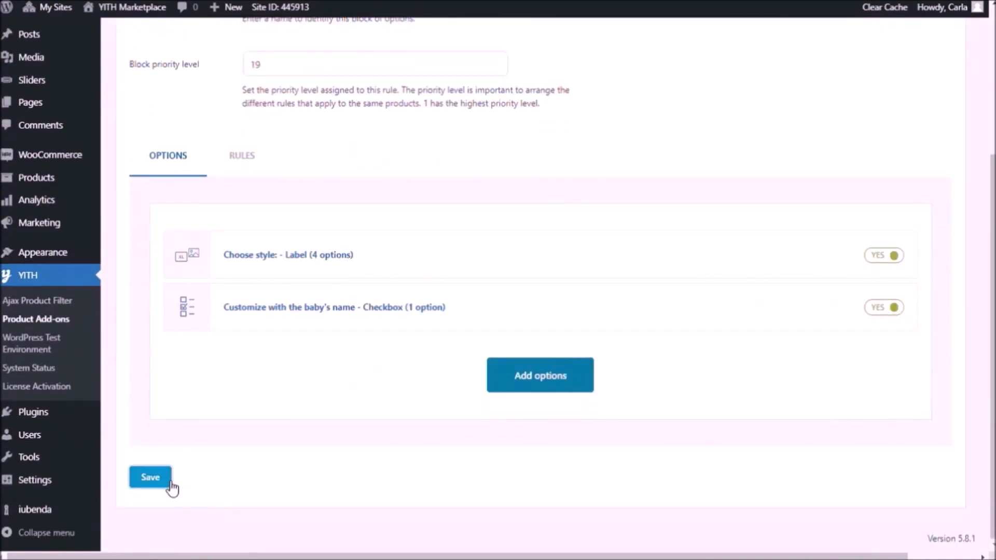
Step: Save the block and tick the customize checkbox on the storefront, raising the total to $31.00
click(150, 477)
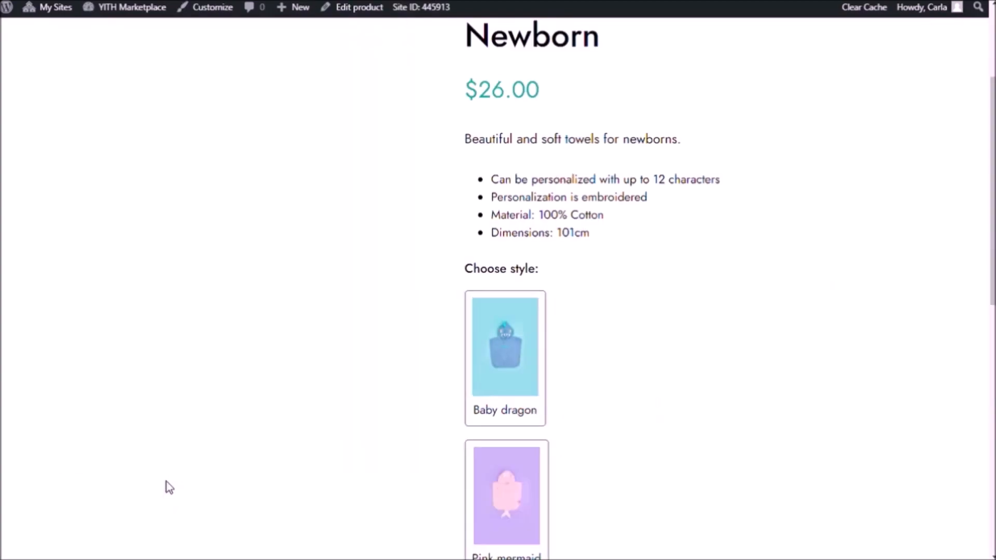
click(471, 487)
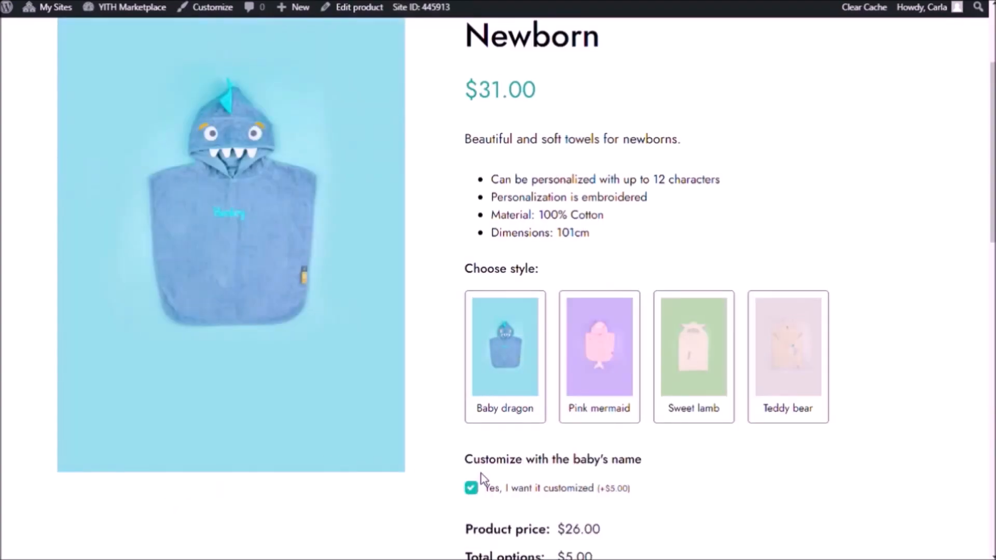
mouse_move(471, 488)
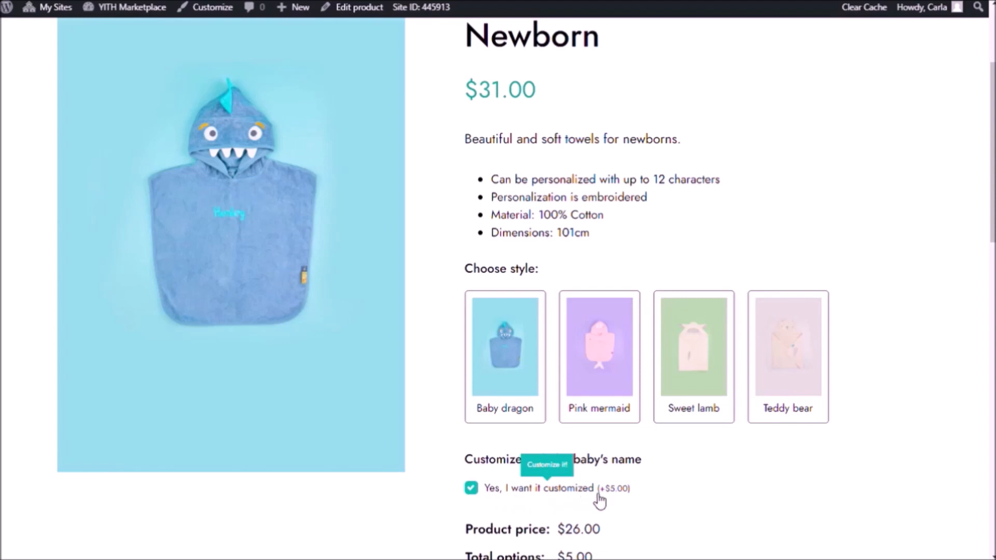
mouse_move(561, 497)
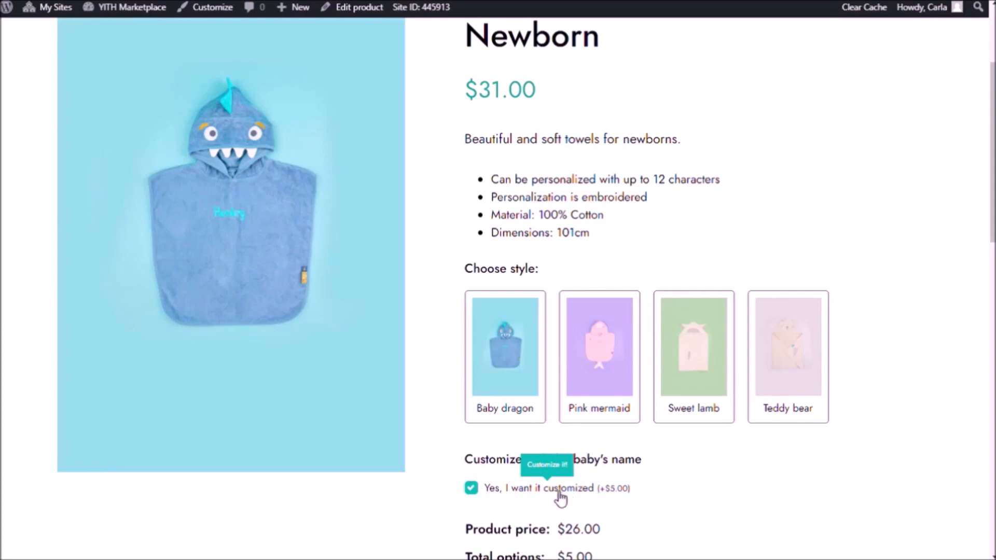
mouse_move(616, 492)
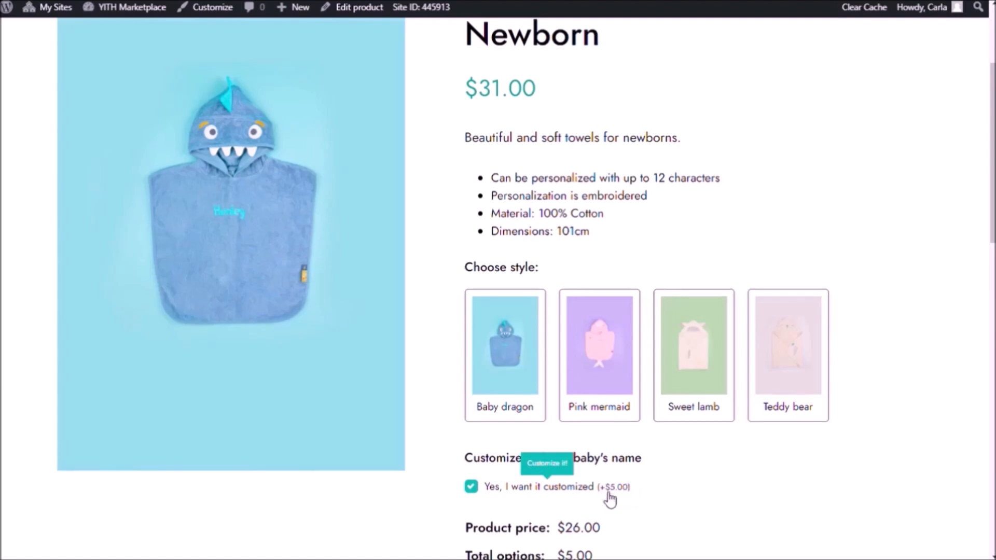
scroll(down, 3)
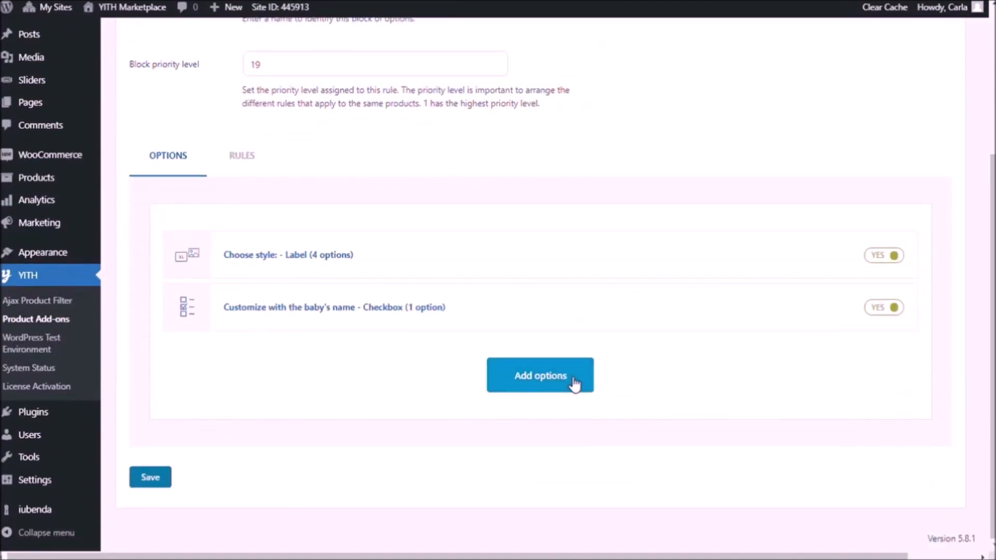
Step: Add a single-line text input option to the Newborn options block
click(540, 374)
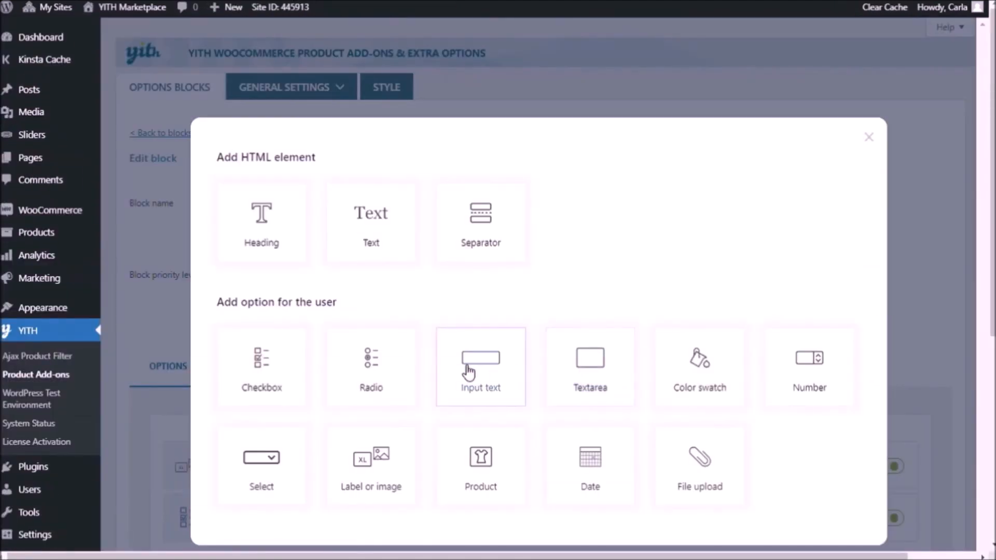
click(480, 367)
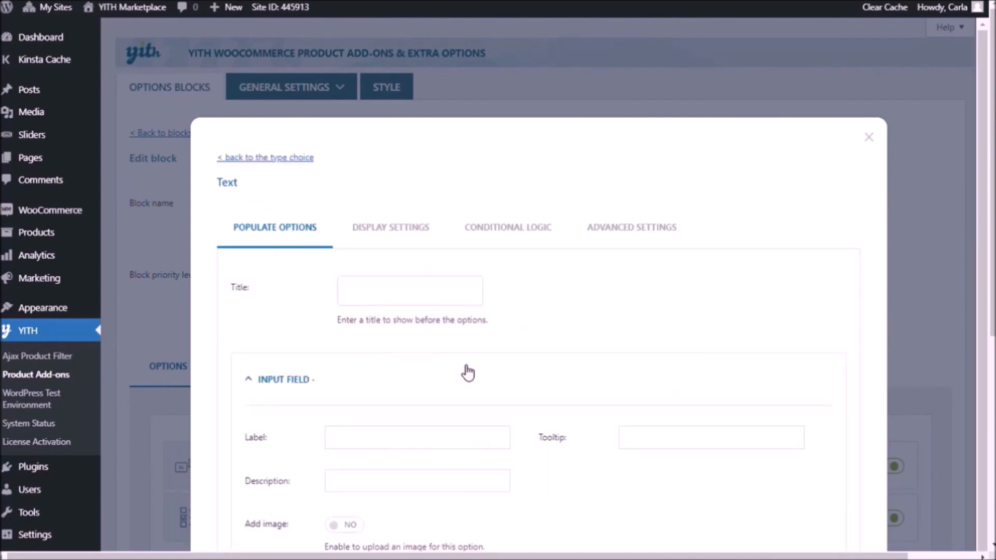
click(409, 290)
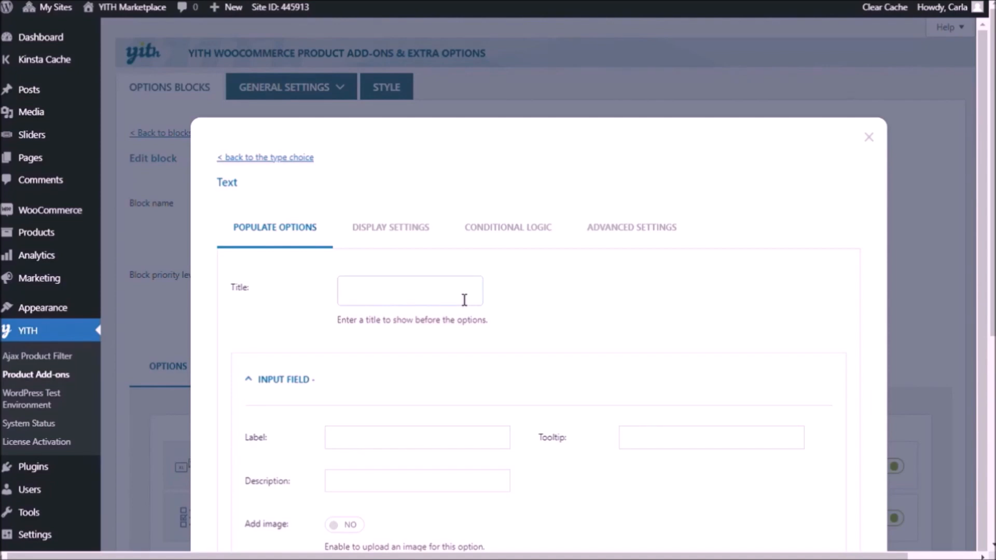
scroll(down, 3)
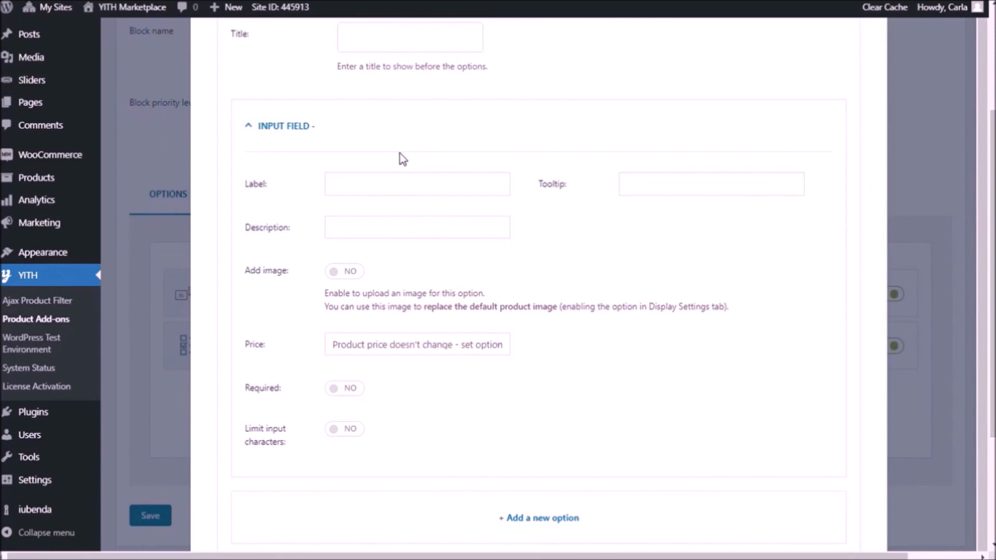
Step: Label it 'Enter the name of your baby and for only $5 we will embroider' with tooltip 'Enter a name!'
click(417, 184)
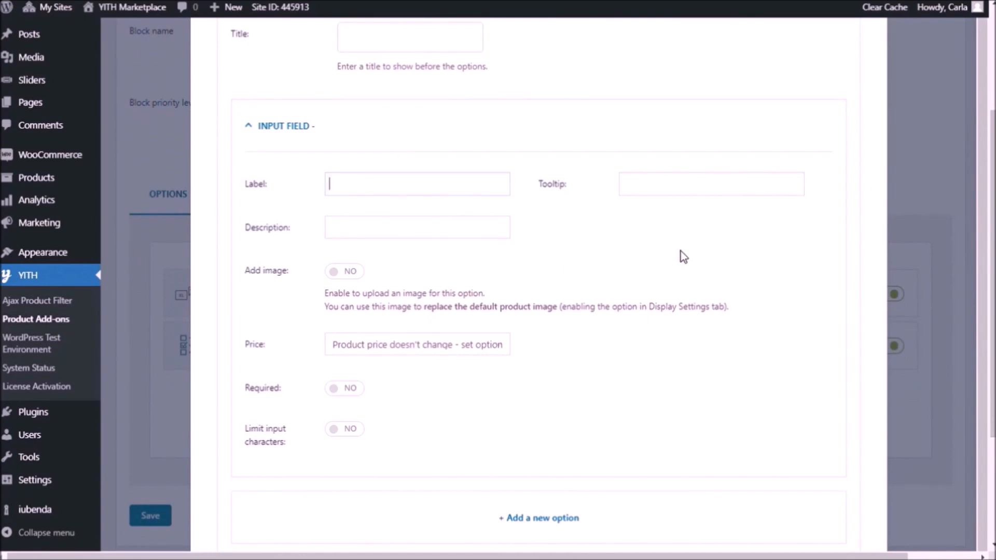
text(Enter t)
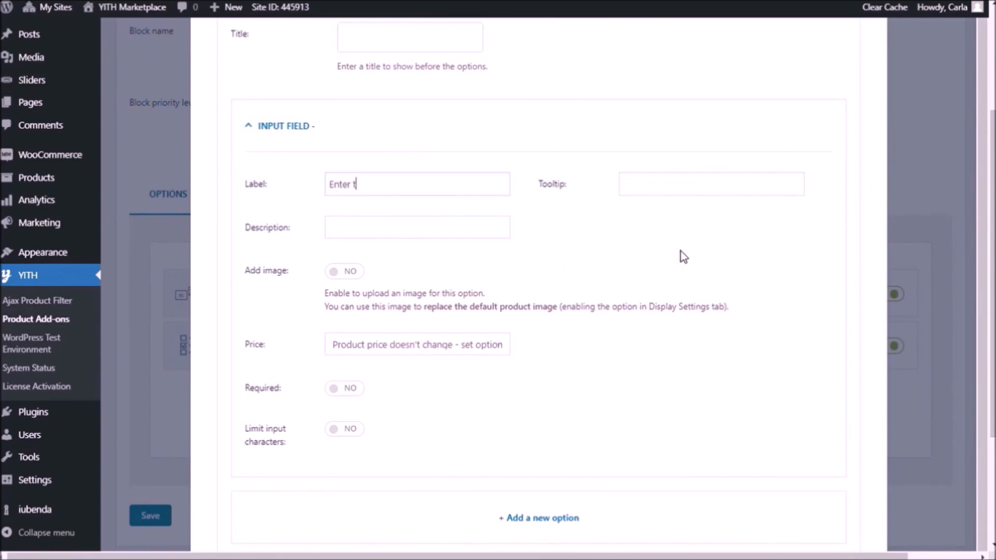
text(he name of your)
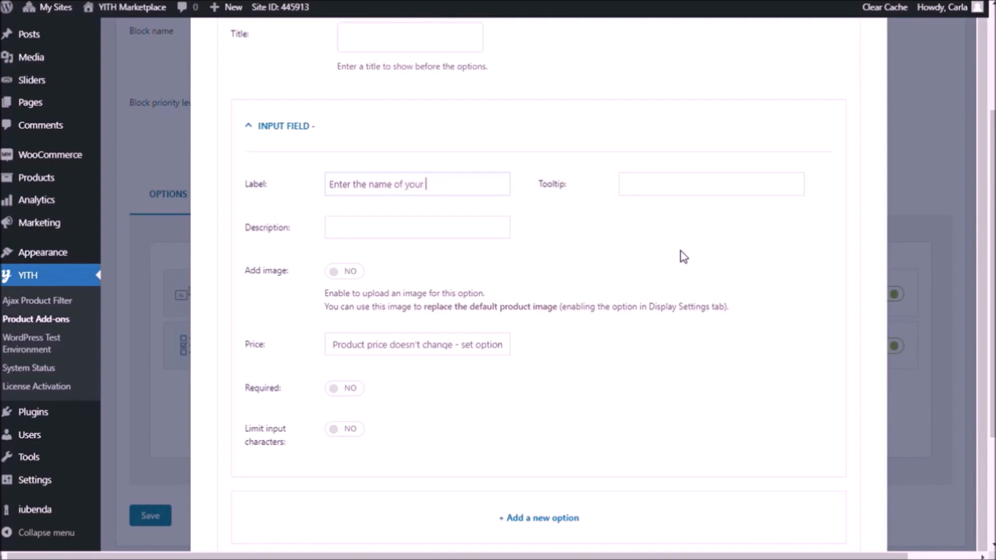
text(baby and for)
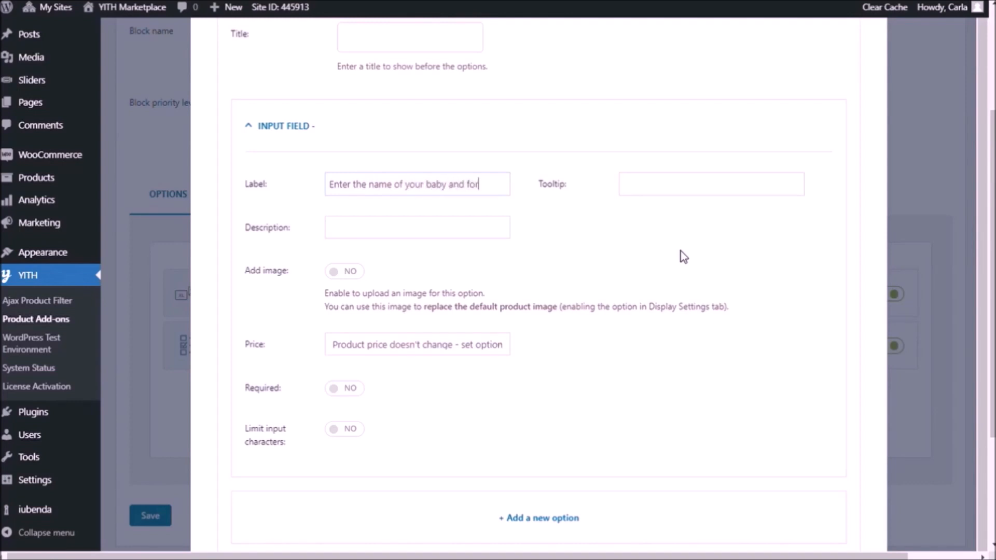
text(only $5)
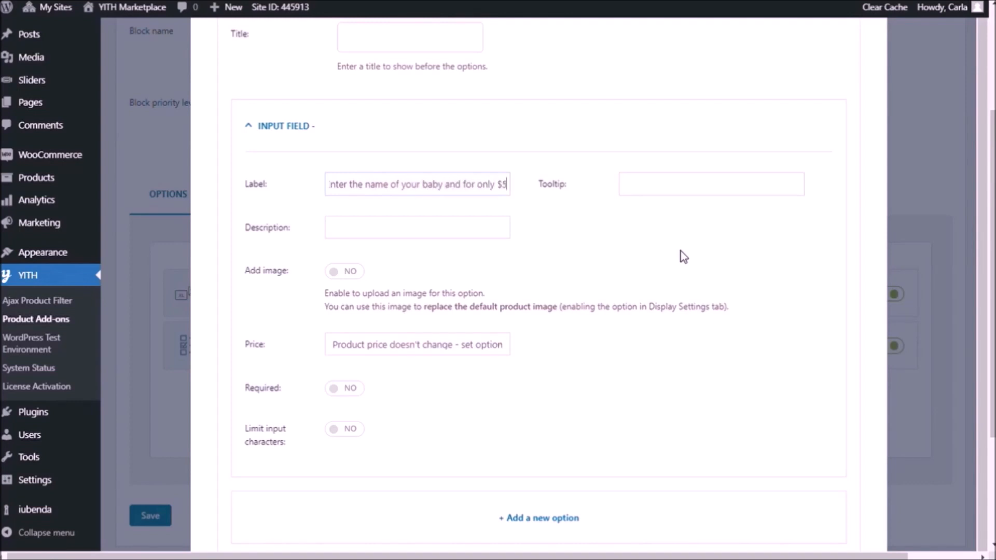
text(we will)
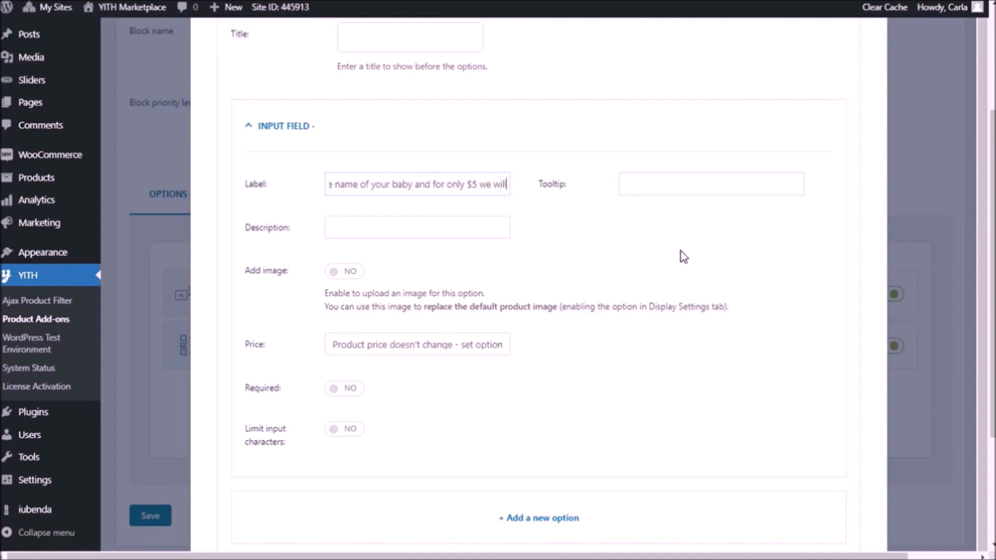
text(embroider it on the towel)
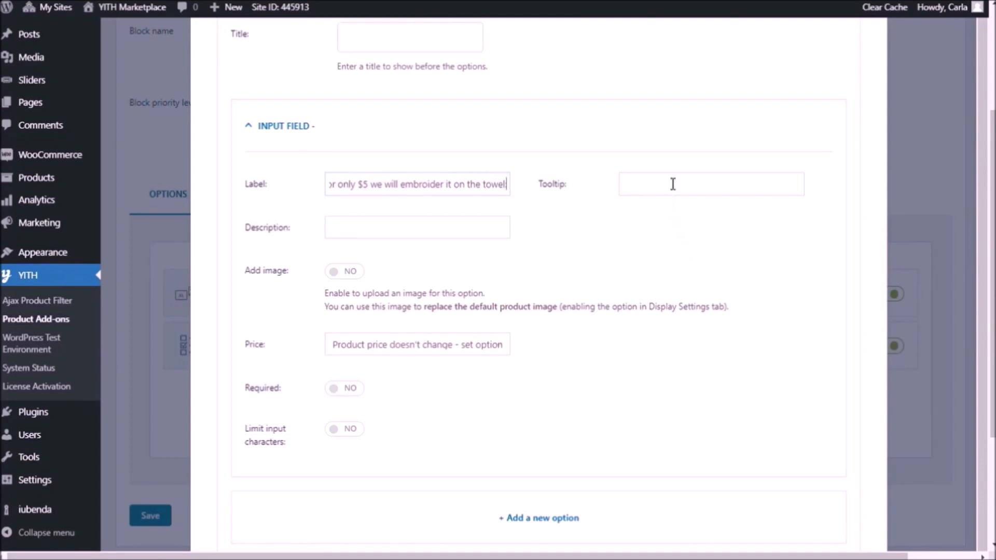
text(Enter the name of your baby and for only $)
click(712, 183)
text(Enter a name!)
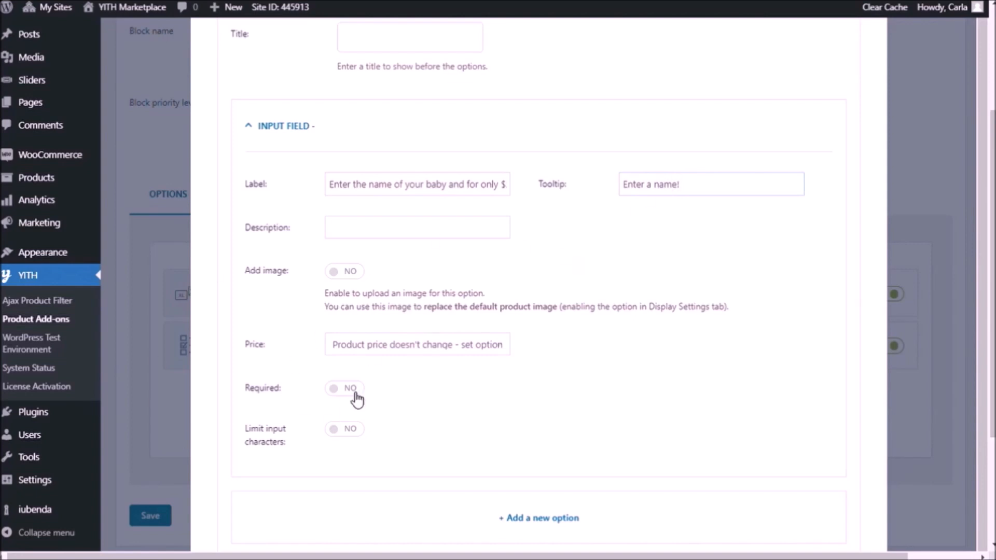
Step: Make the baby-name text field required and save its settings
click(344, 388)
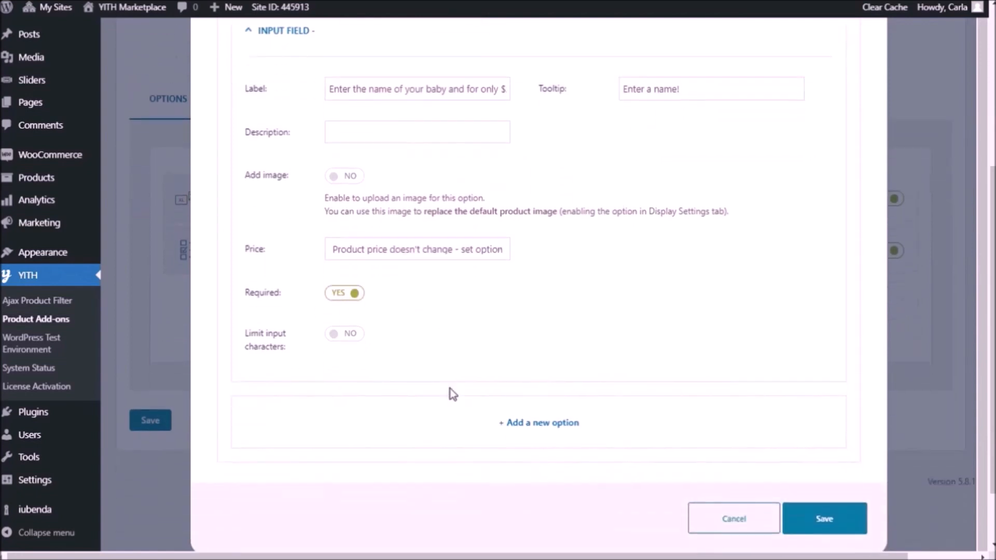
click(824, 518)
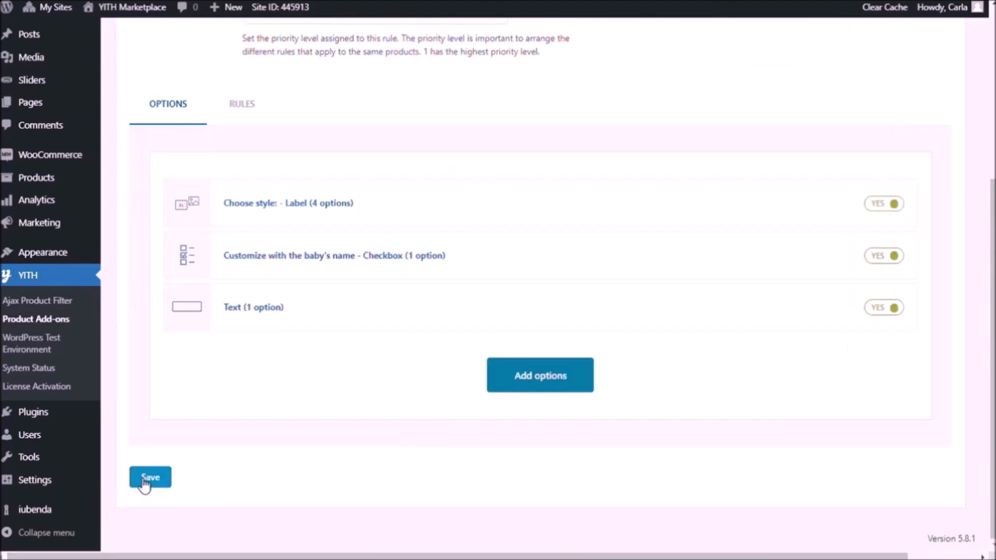
Step: Save the block, then test the name field, its tooltip and the customize checkbox on the towel page
click(149, 478)
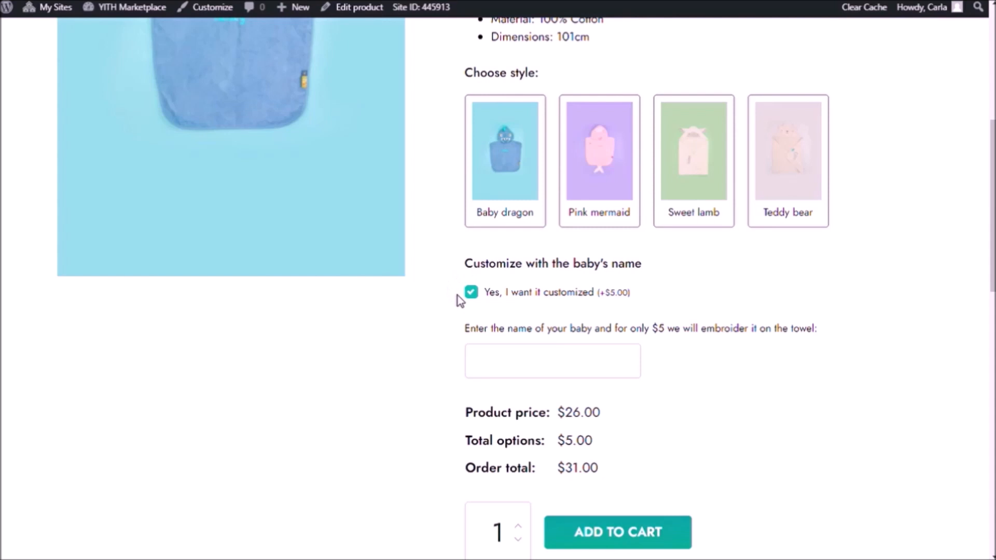
mouse_move(480, 293)
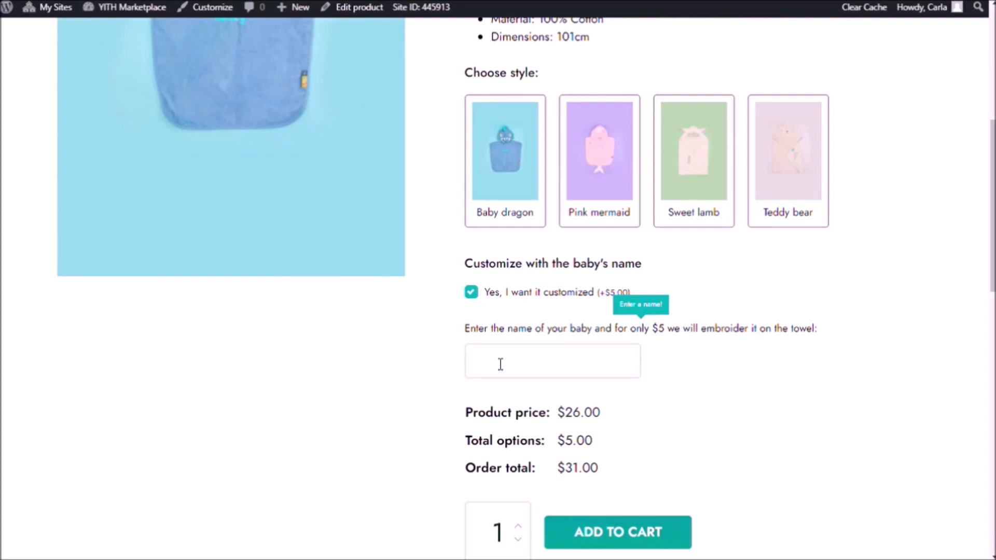
mouse_move(651, 336)
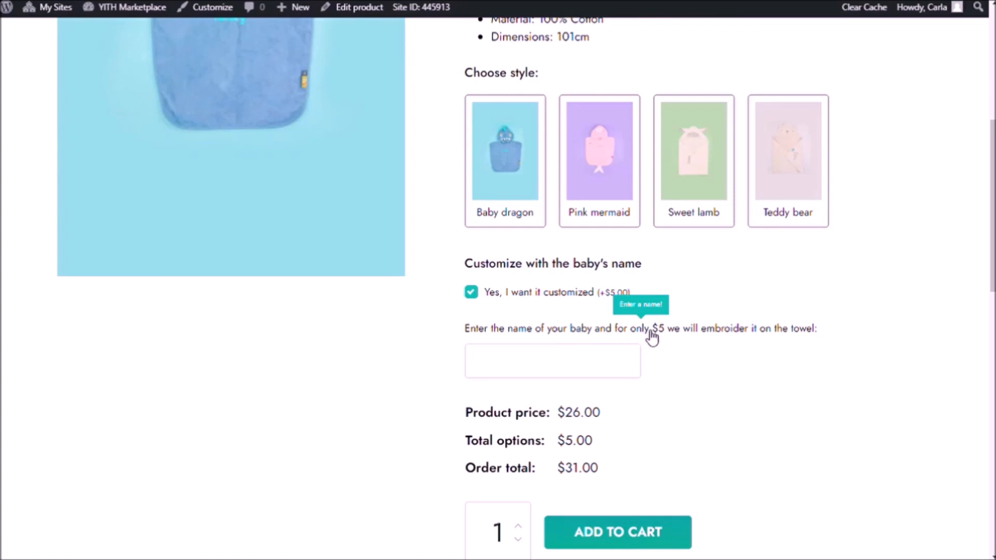
mouse_move(818, 343)
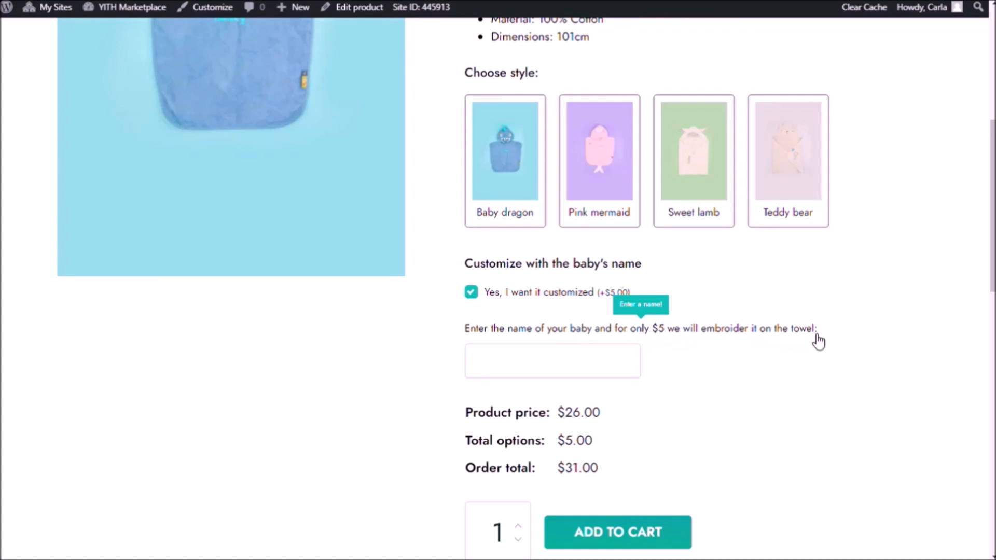
click(552, 360)
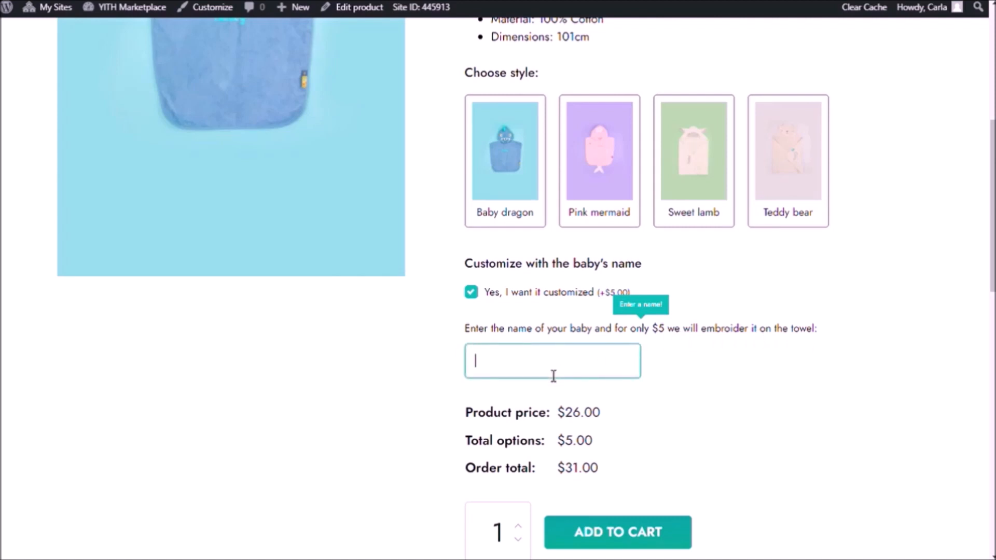
mouse_move(717, 365)
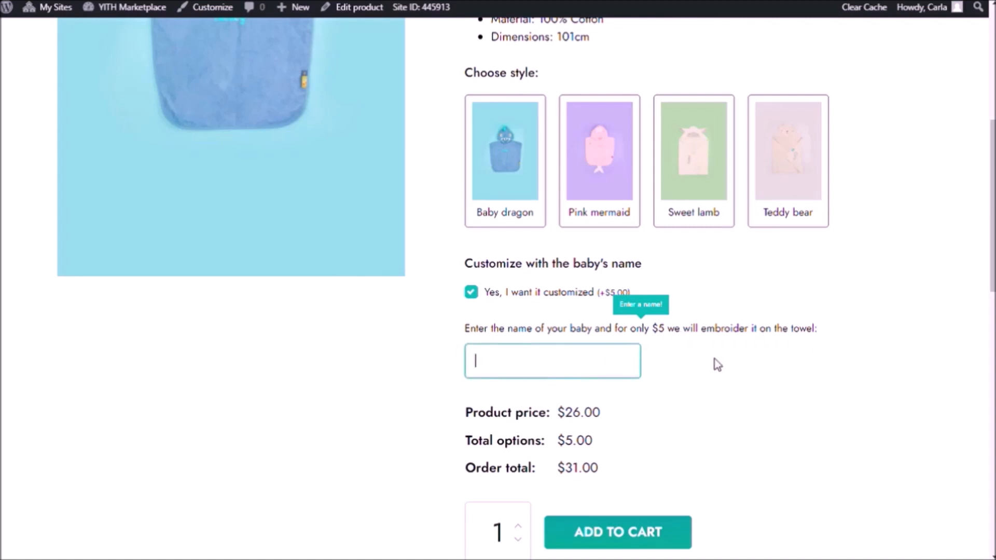
click(616, 532)
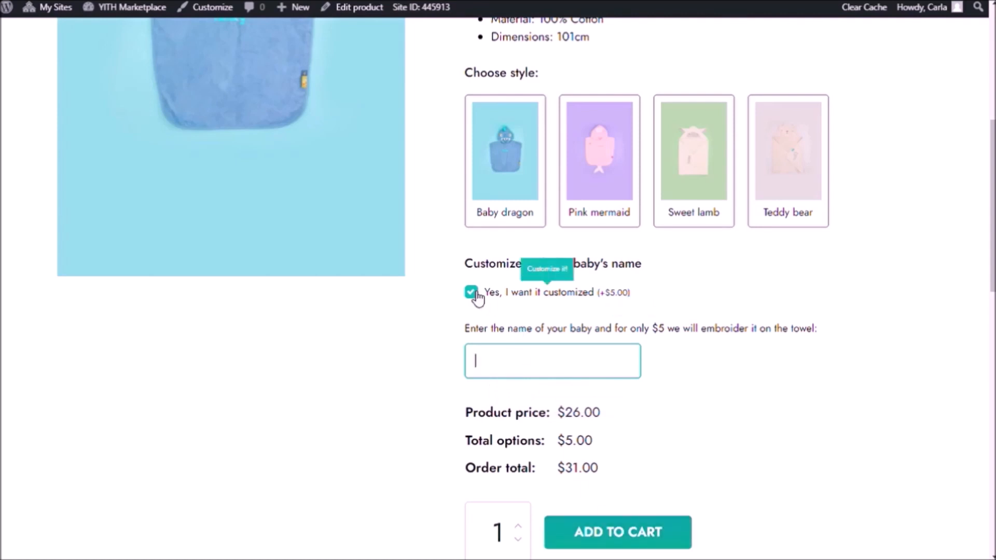
click(471, 293)
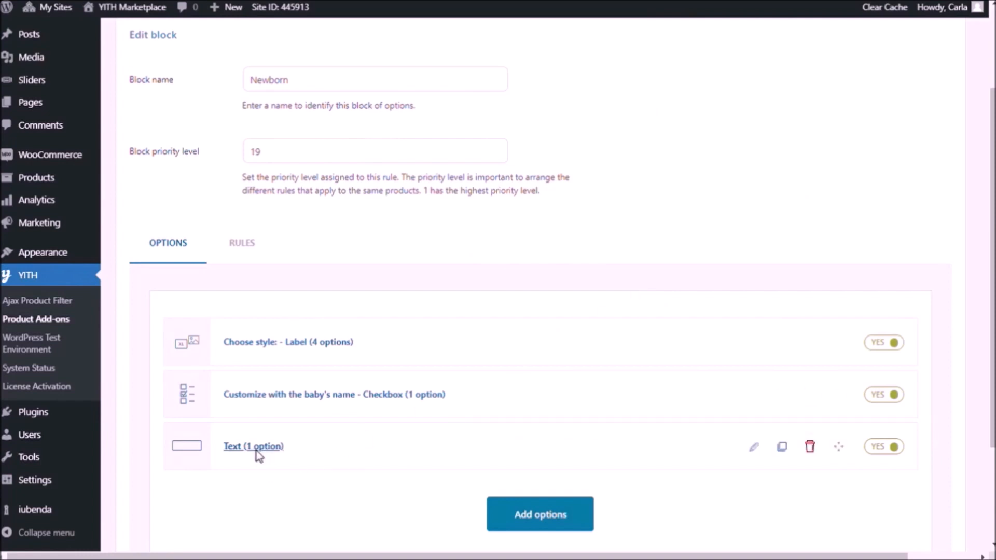
Step: Edit the text field, review its display settings and enable Set conditions under Conditional Logic
click(252, 446)
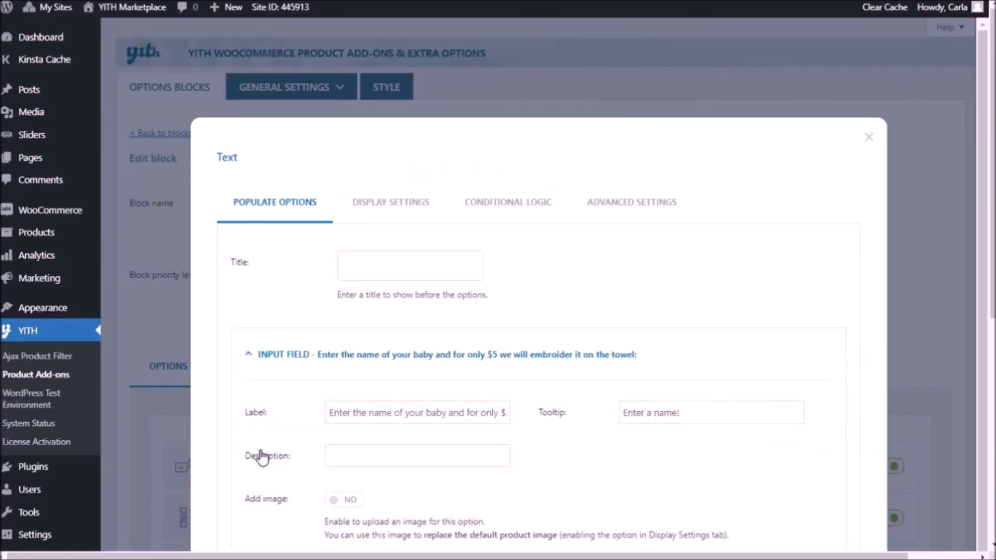
click(391, 202)
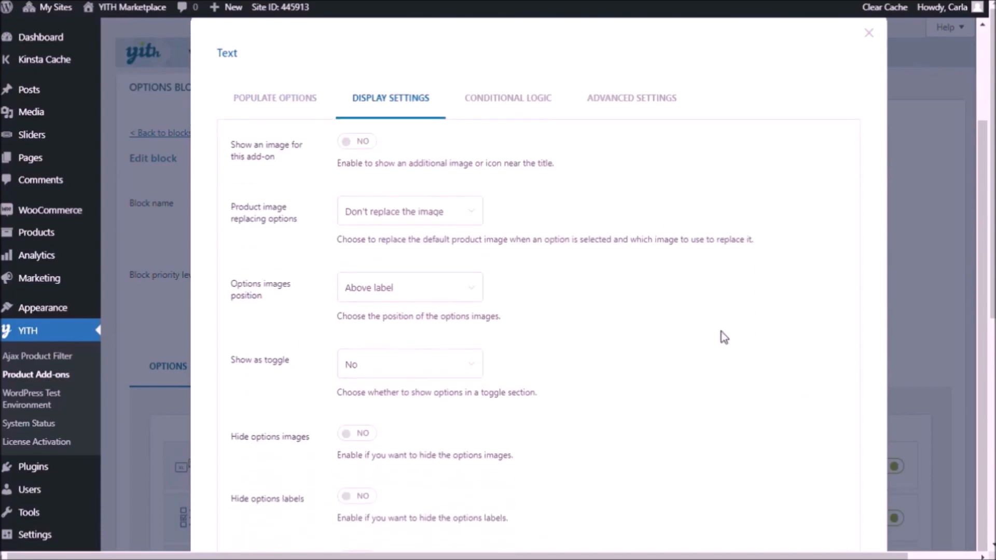
scroll(down, 3)
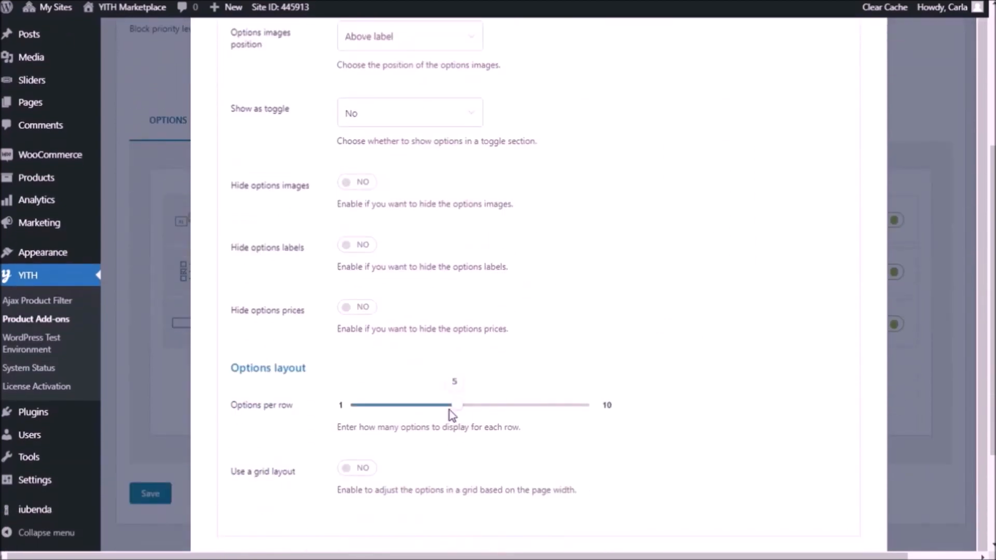
drag(454, 404, 340, 405)
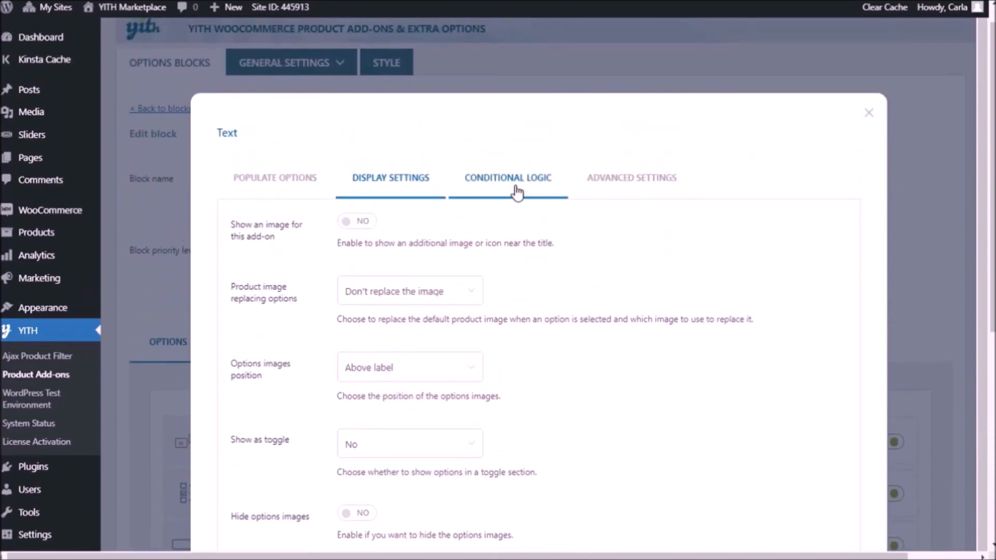
click(507, 177)
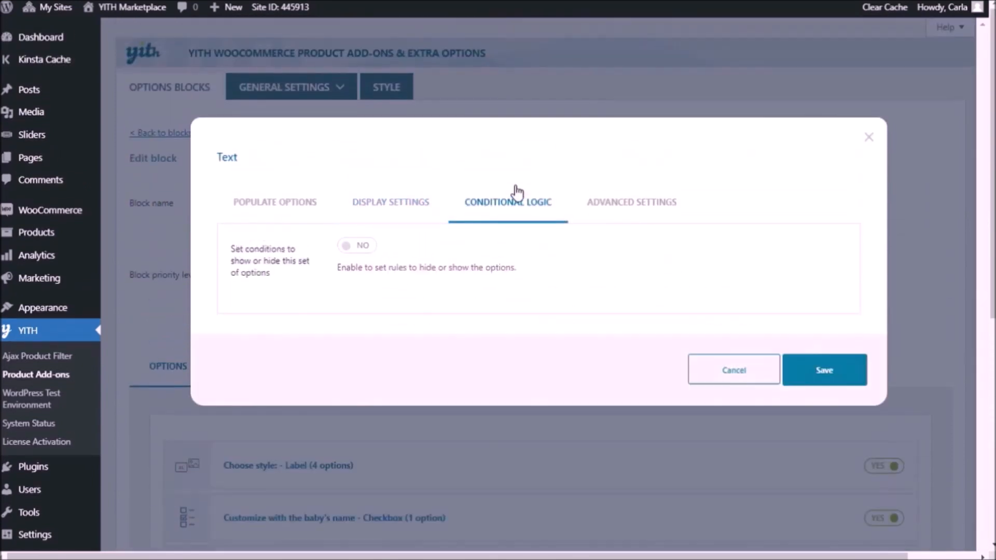
click(356, 246)
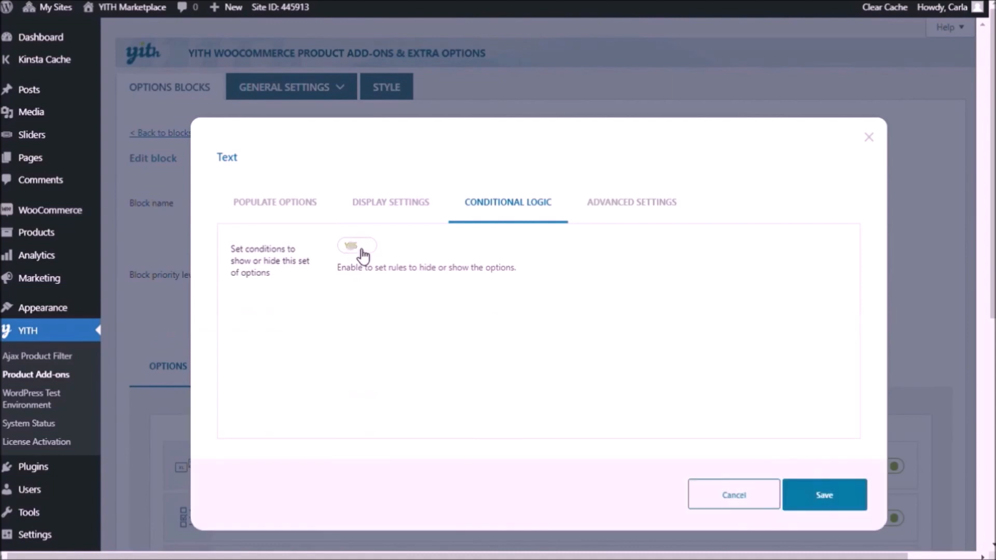
click(356, 245)
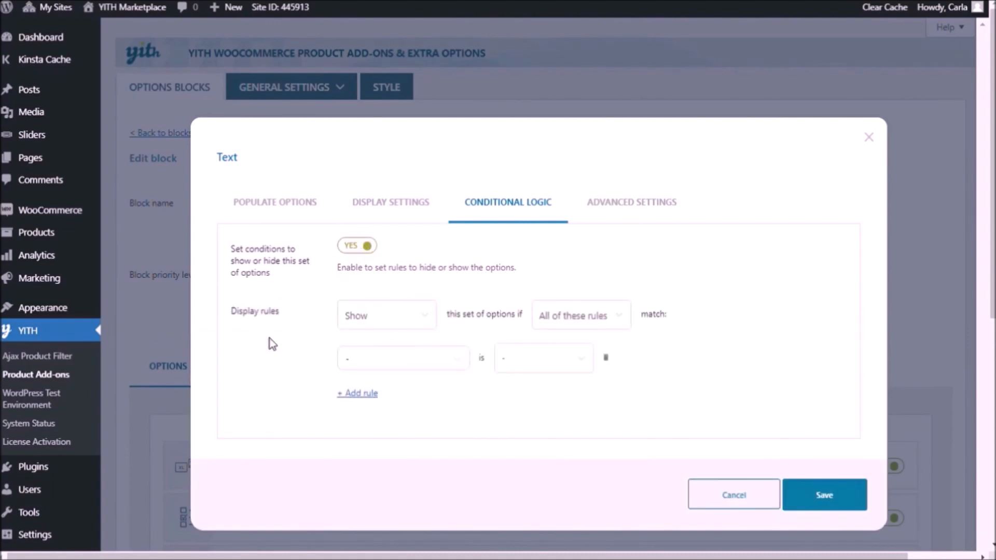
mouse_move(539, 329)
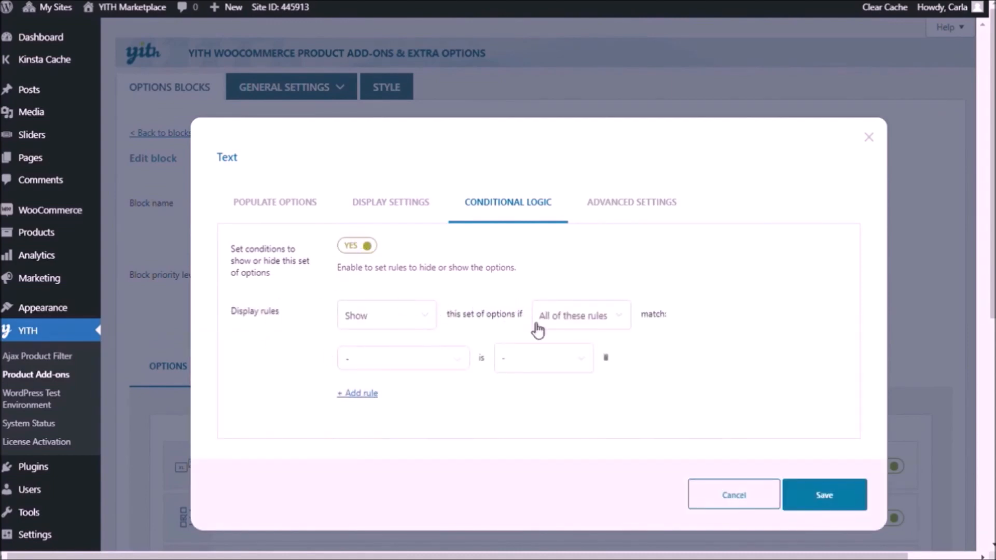
mouse_move(423, 365)
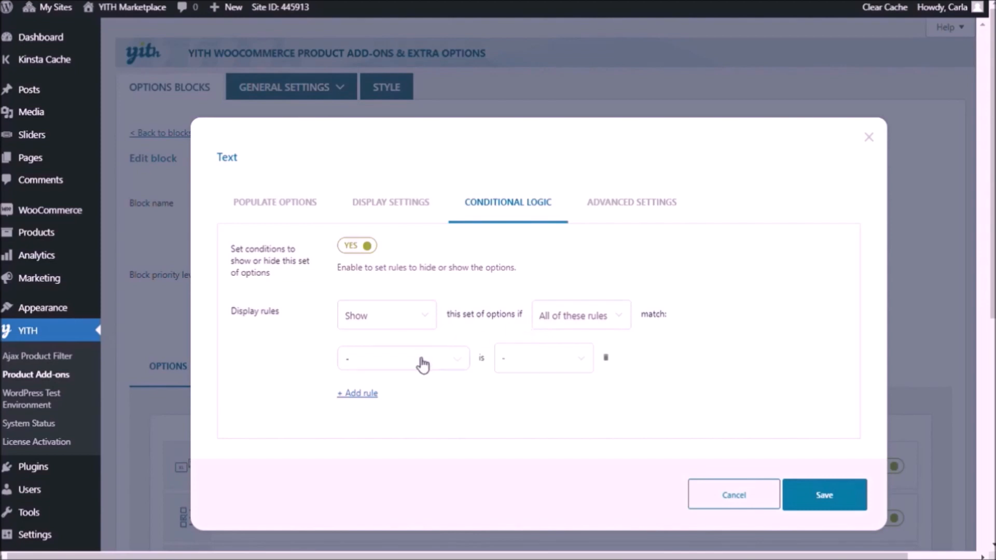
Step: Base the display rule on the 'Customize with the baby's name' option
click(403, 358)
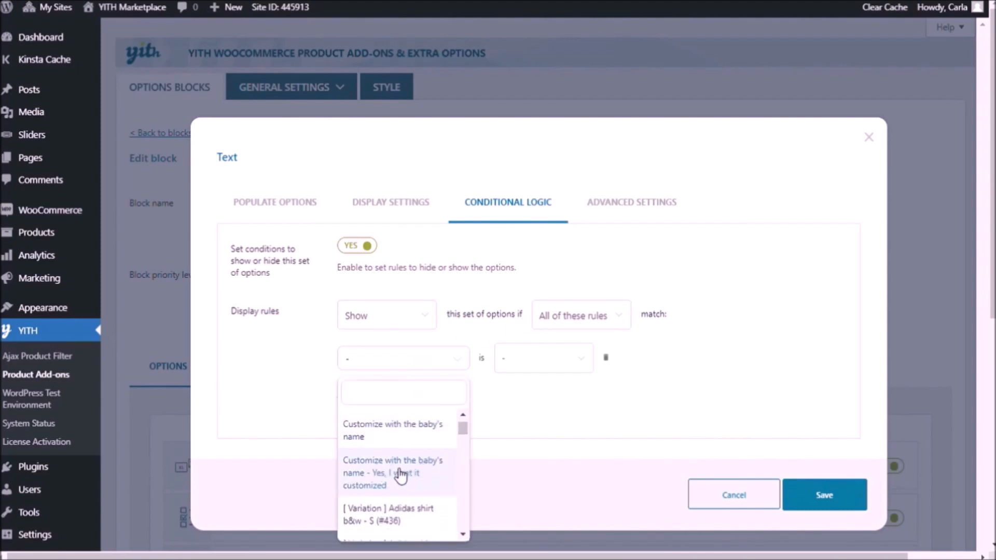
click(393, 429)
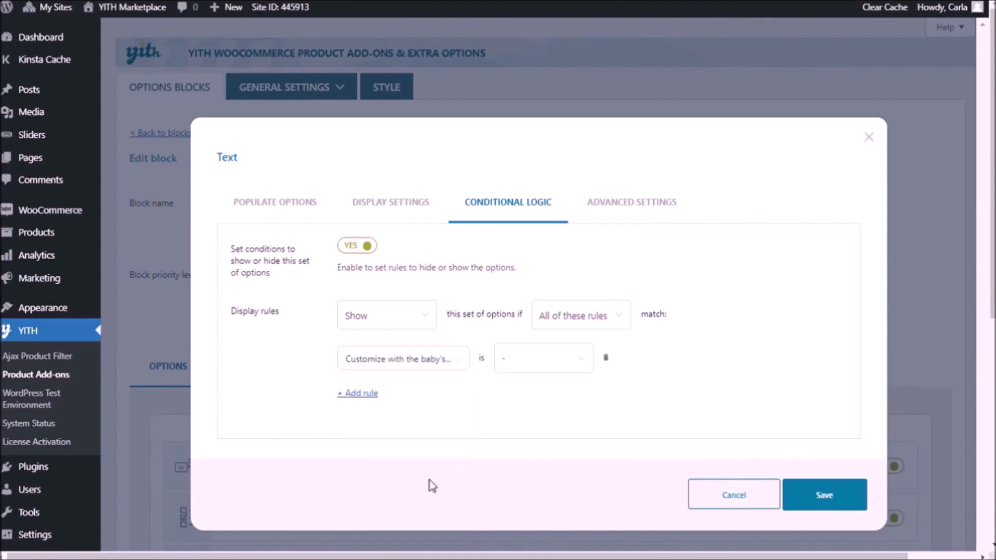
click(542, 358)
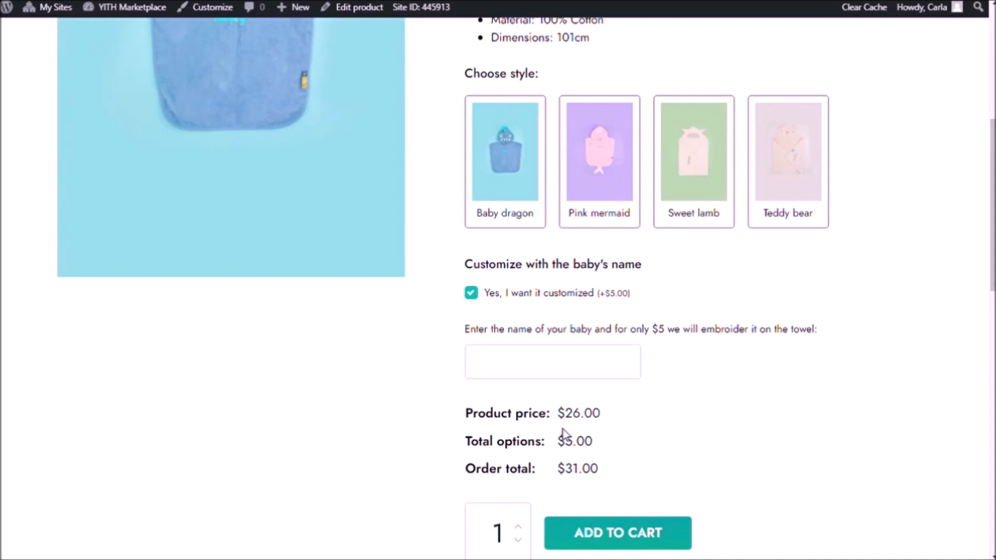
mouse_move(471, 292)
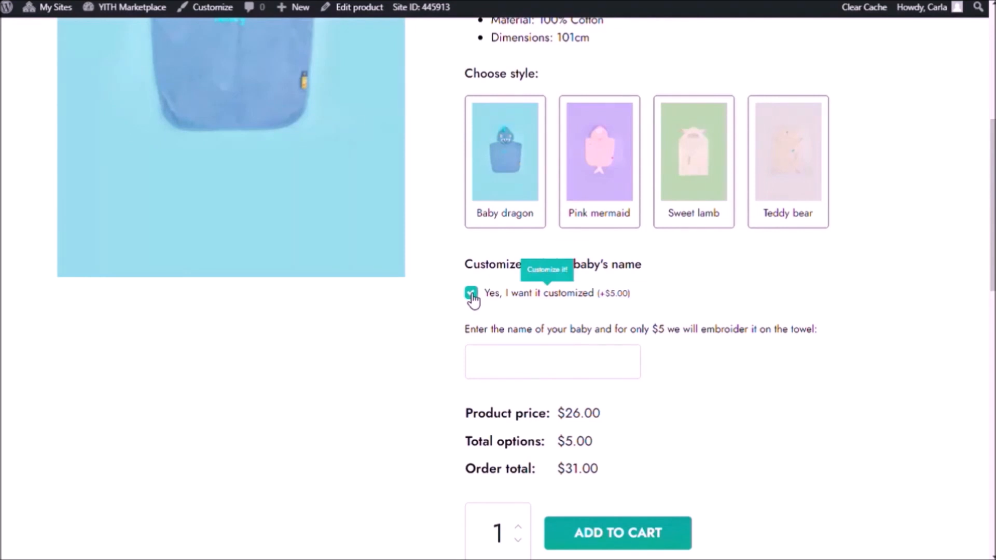
Step: Toggle the $5.00 name customization off and back on, then choose the Teddy bear style
click(552, 361)
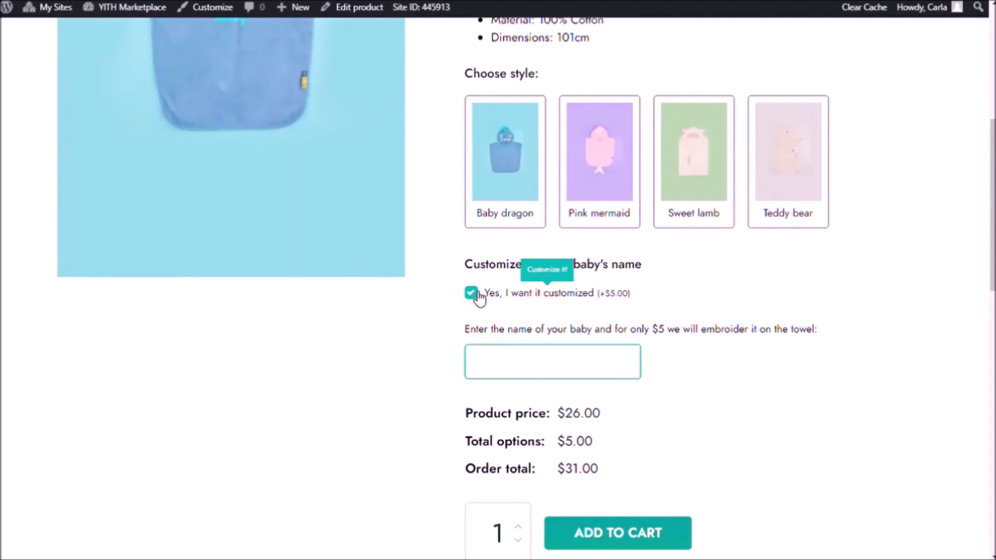
click(471, 293)
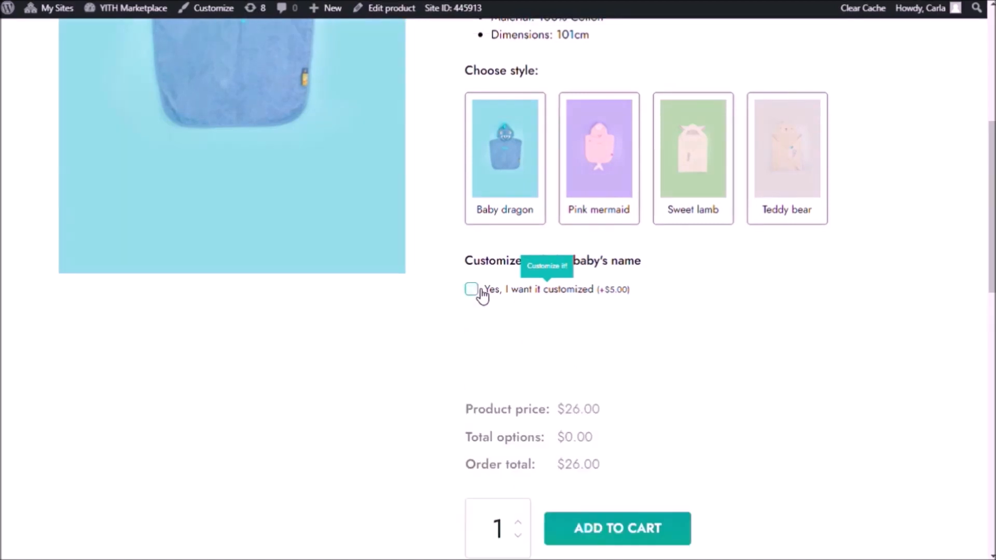
click(471, 290)
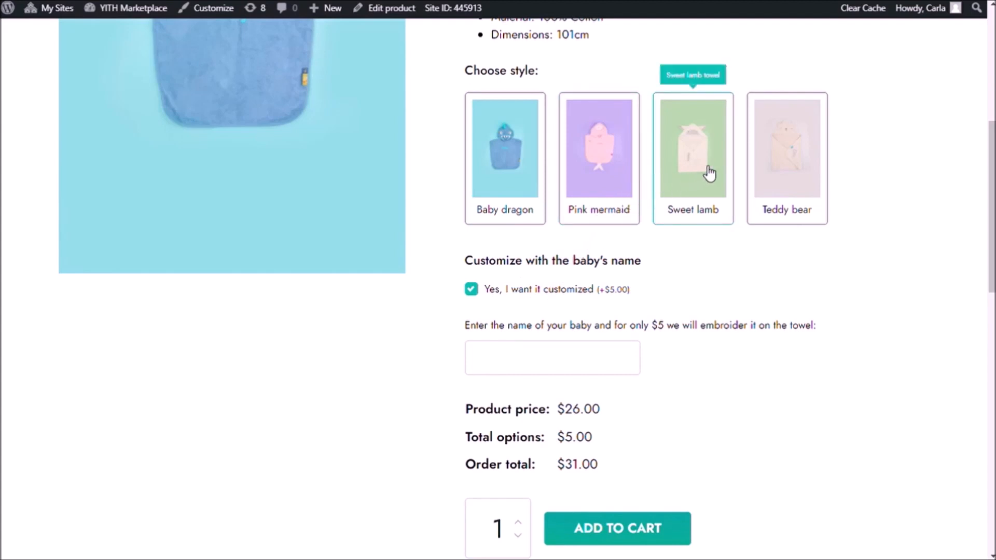
click(786, 158)
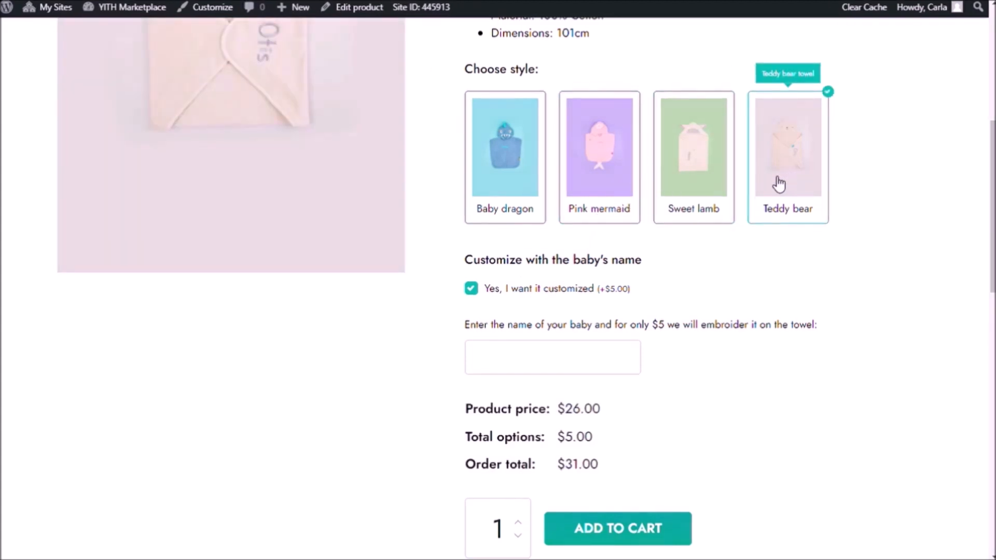
Step: Enter Emma as the baby's name and add the $31.00 customized towel to the cart
scroll(down, 3)
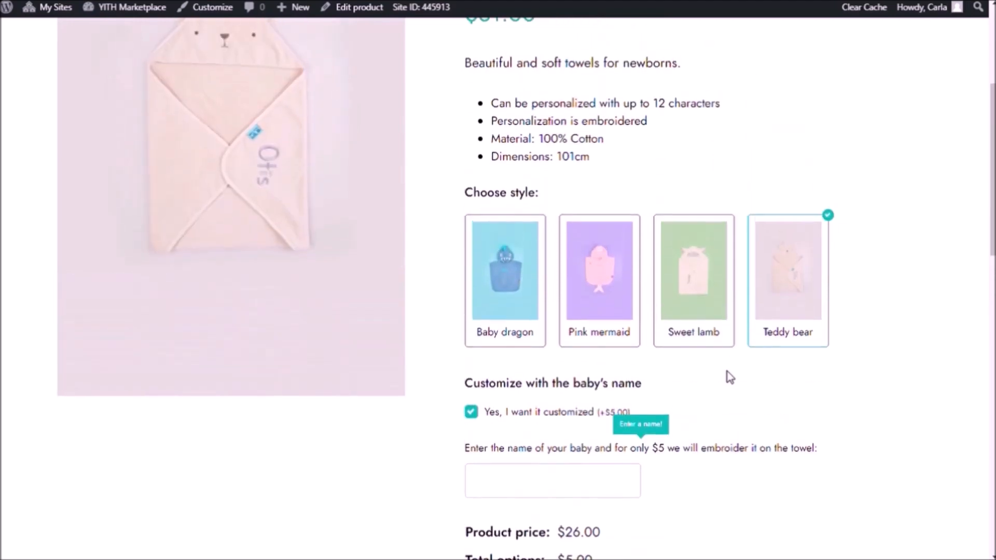
scroll(down, 3)
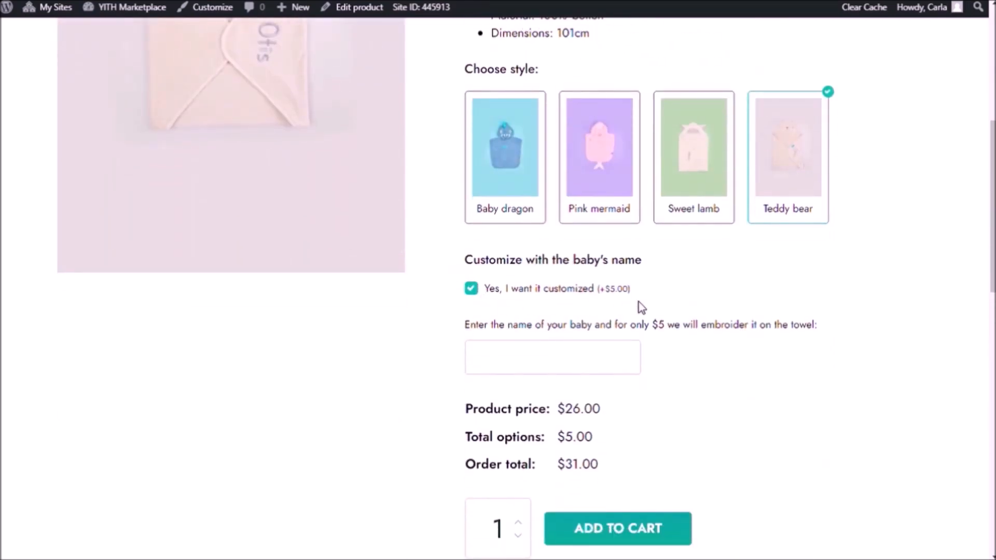
click(551, 356)
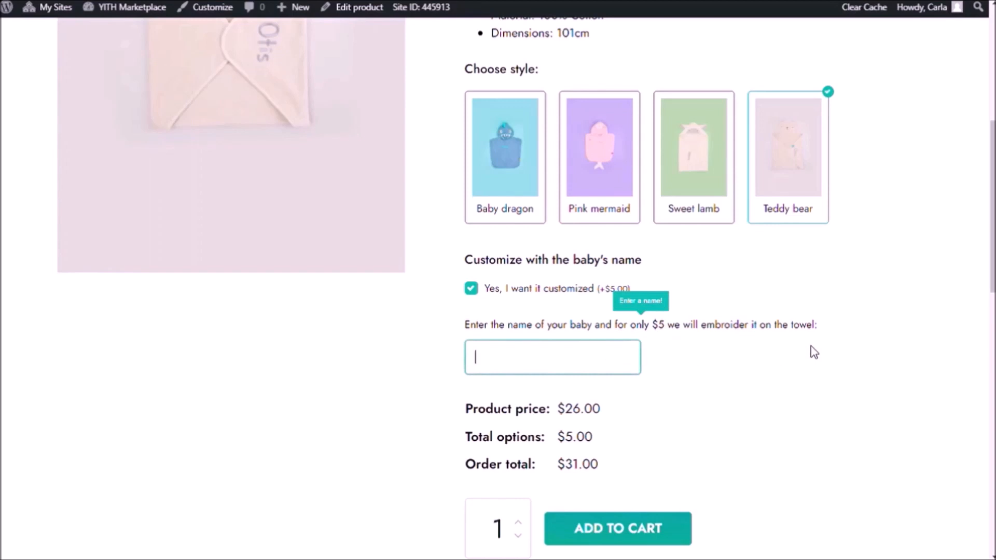
text(E)
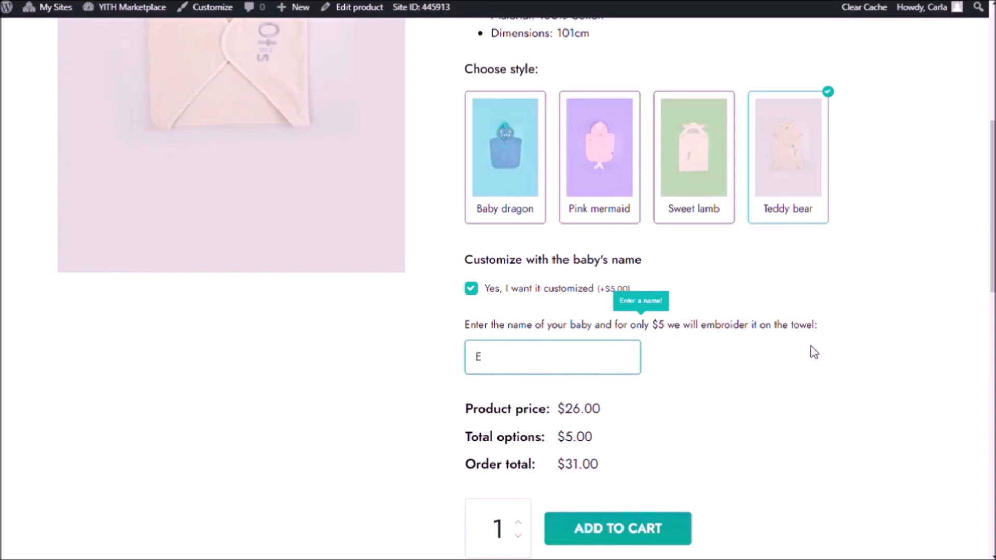
text(mma)
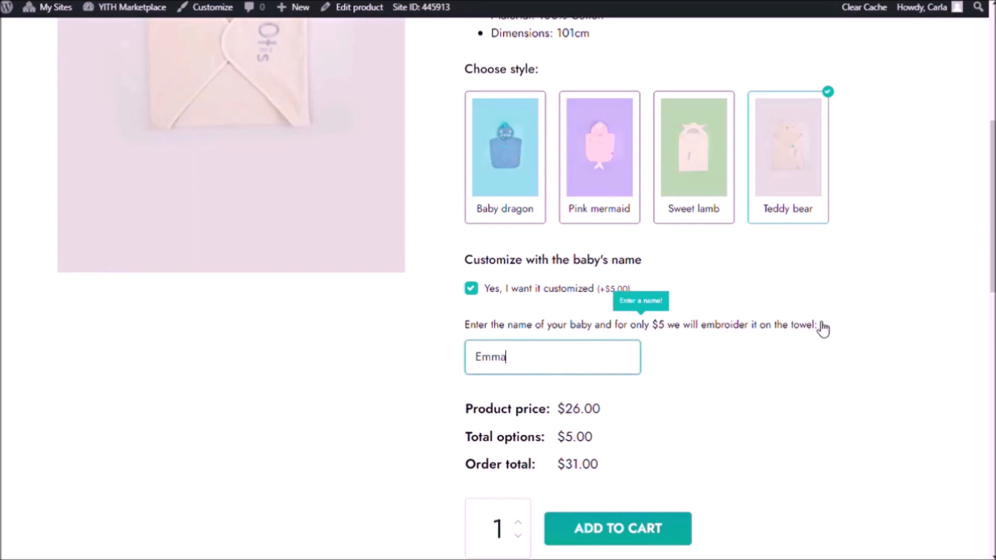
mouse_move(709, 392)
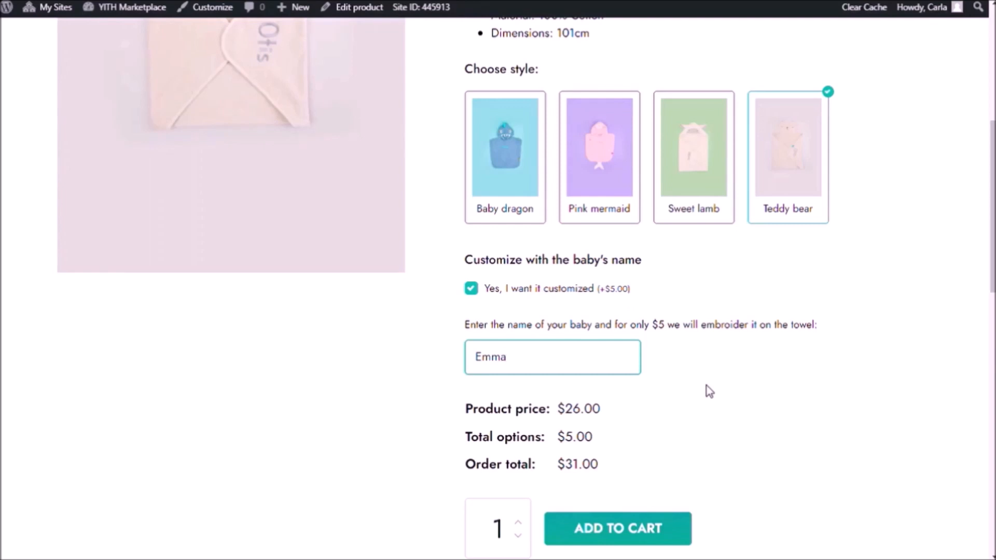
mouse_move(549, 423)
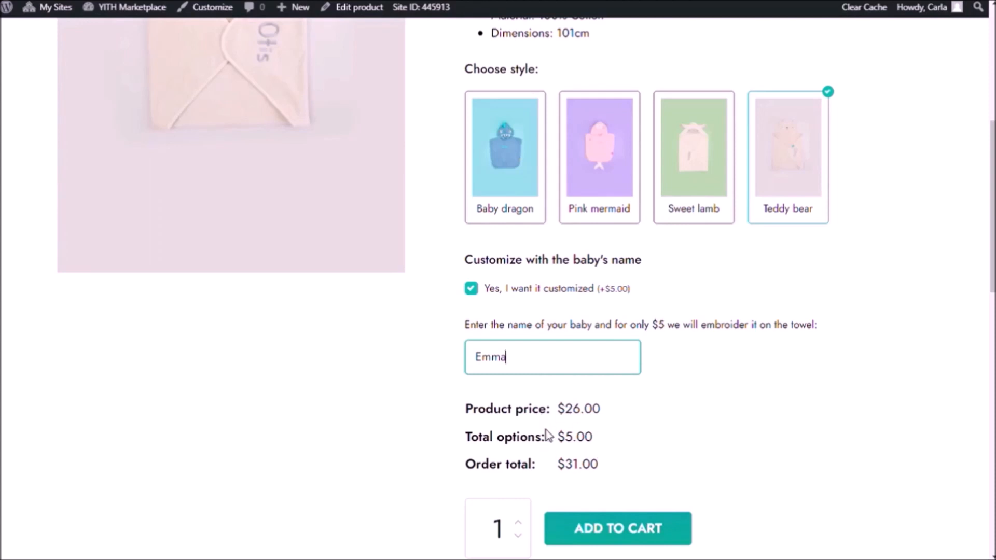
mouse_move(555, 438)
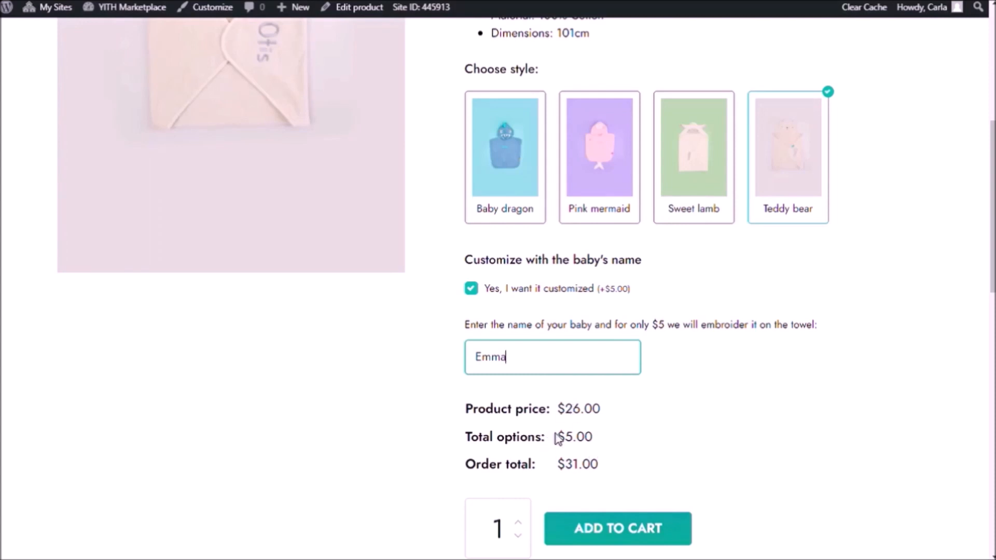
mouse_move(520, 456)
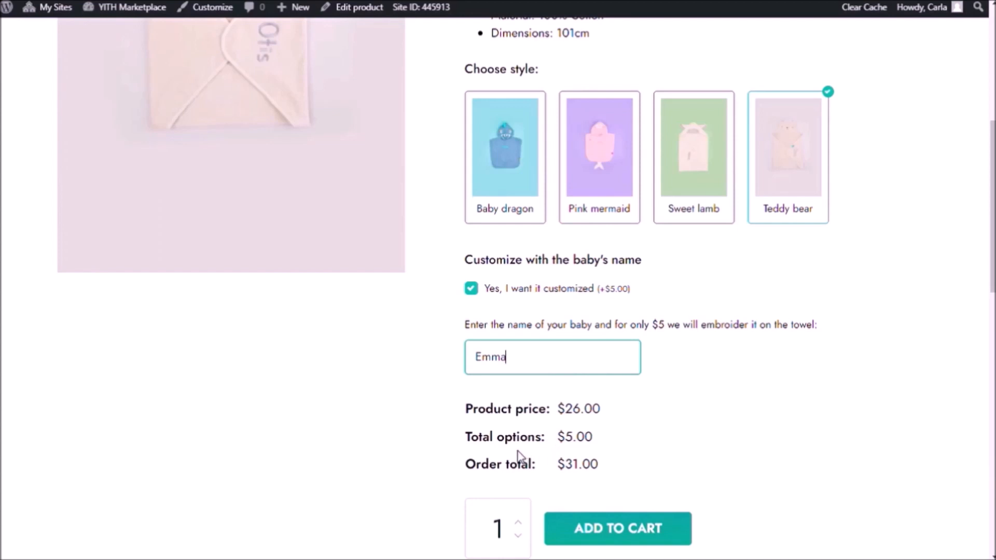
mouse_move(686, 462)
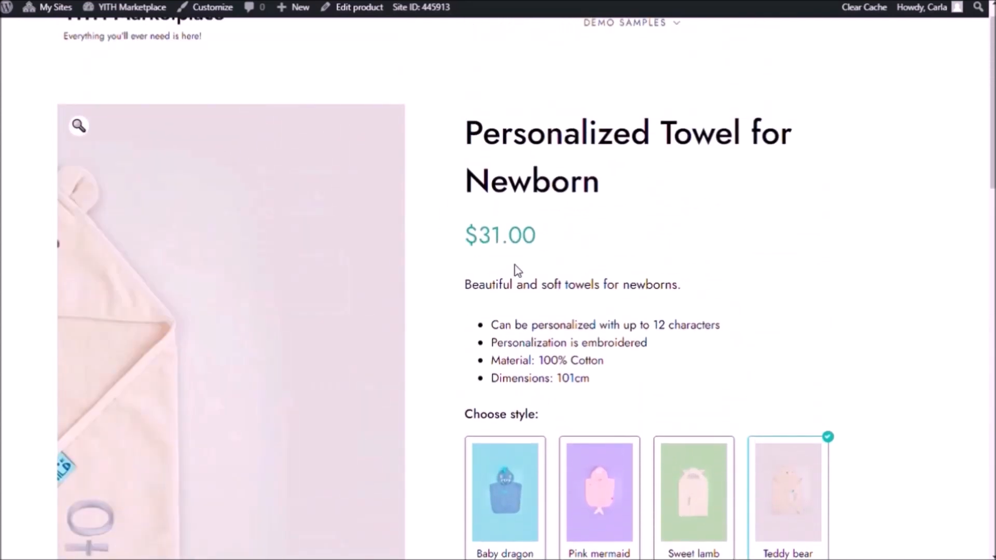
scroll(down, 3)
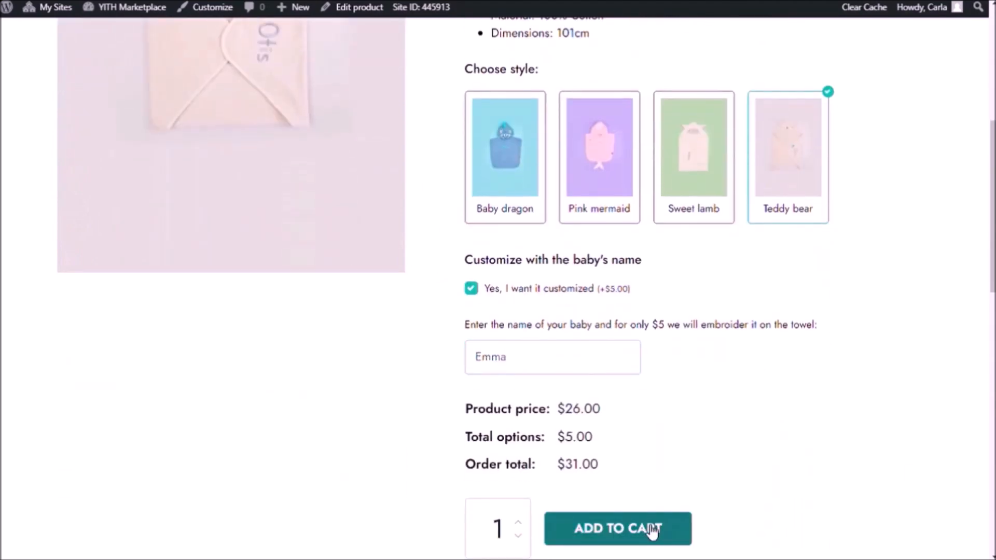
click(617, 528)
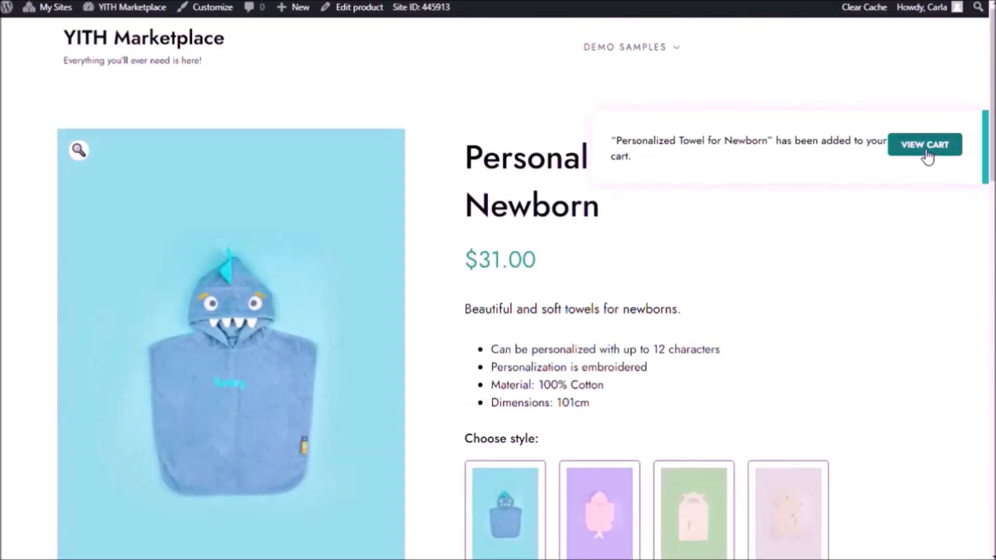
Step: View the cart item: Teddy bear style, customization and name Emma at $31.00, still with the dragon image
click(925, 144)
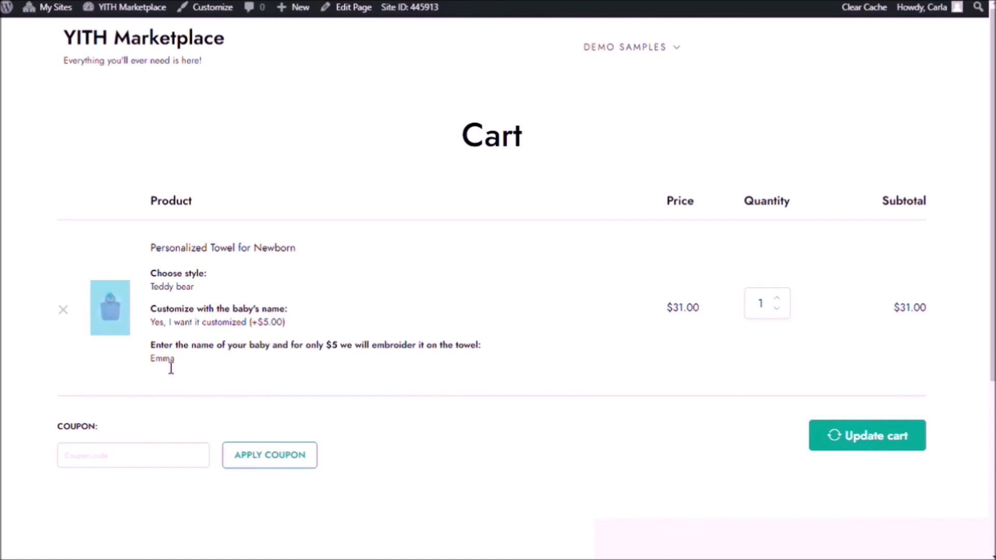
mouse_move(93, 299)
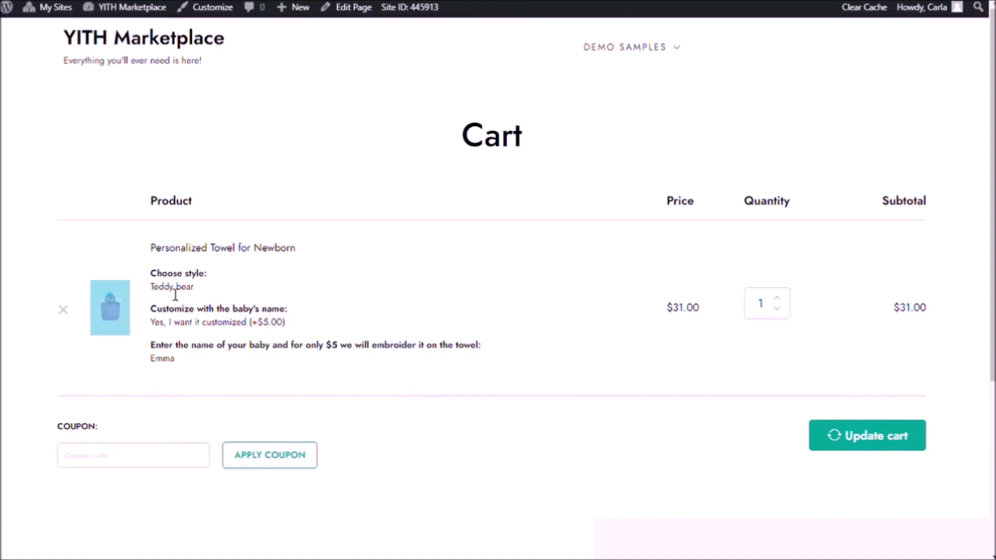
mouse_move(152, 299)
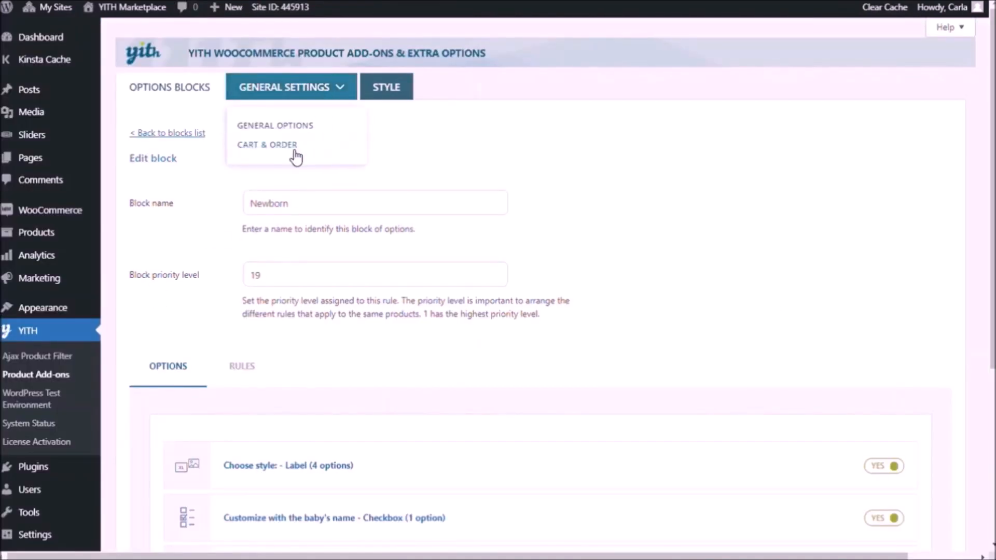
Step: In Cart & Order settings, set Show the replacement image in the cart to Yes
click(267, 144)
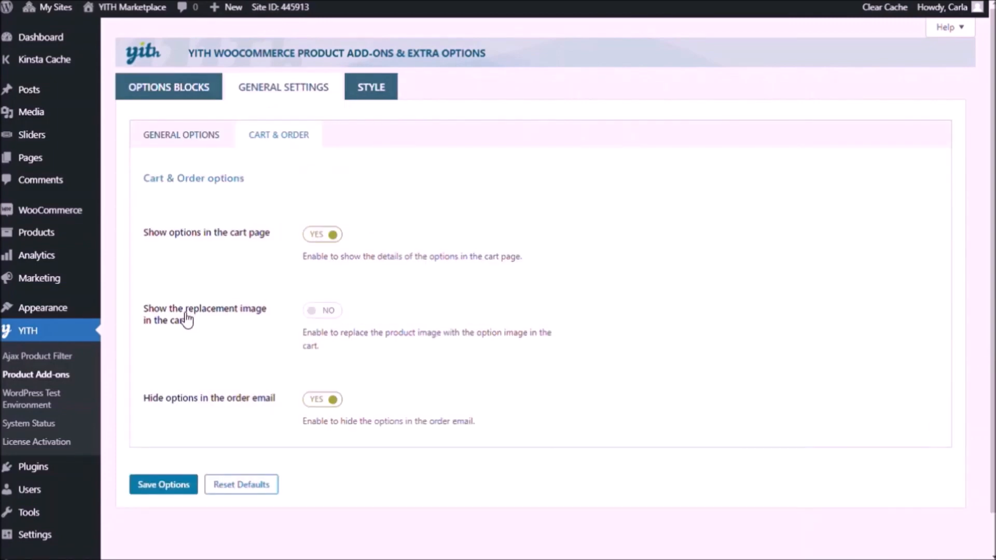
mouse_move(309, 317)
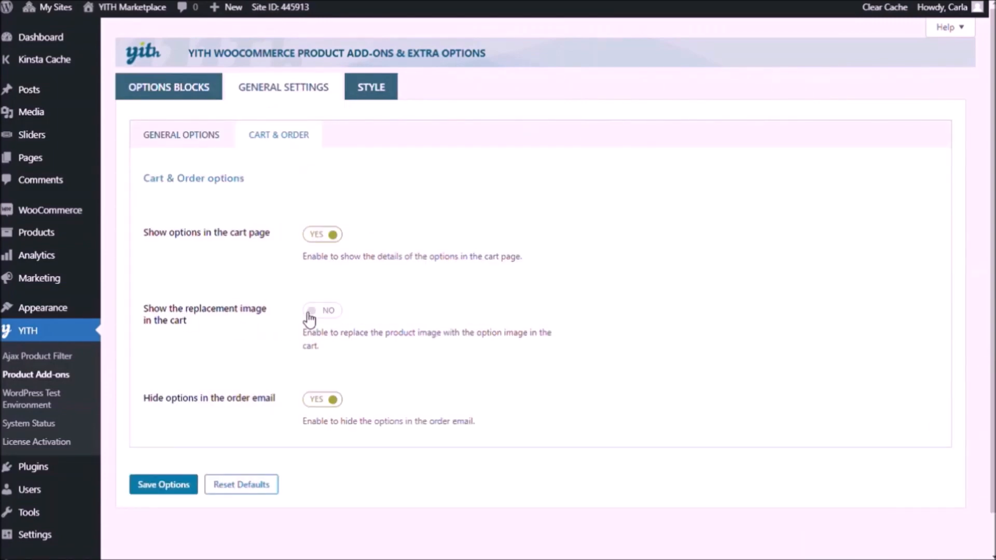
click(321, 311)
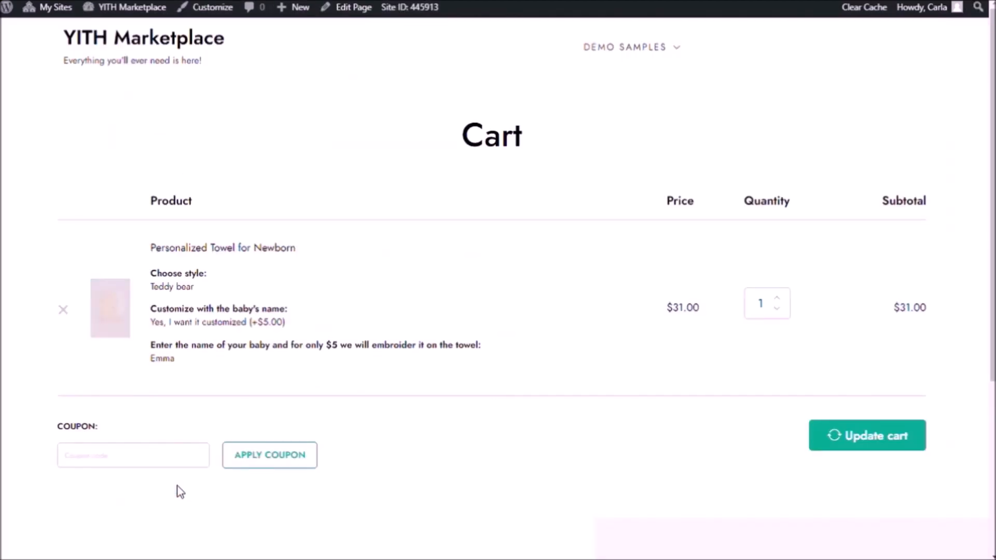
mouse_move(110, 301)
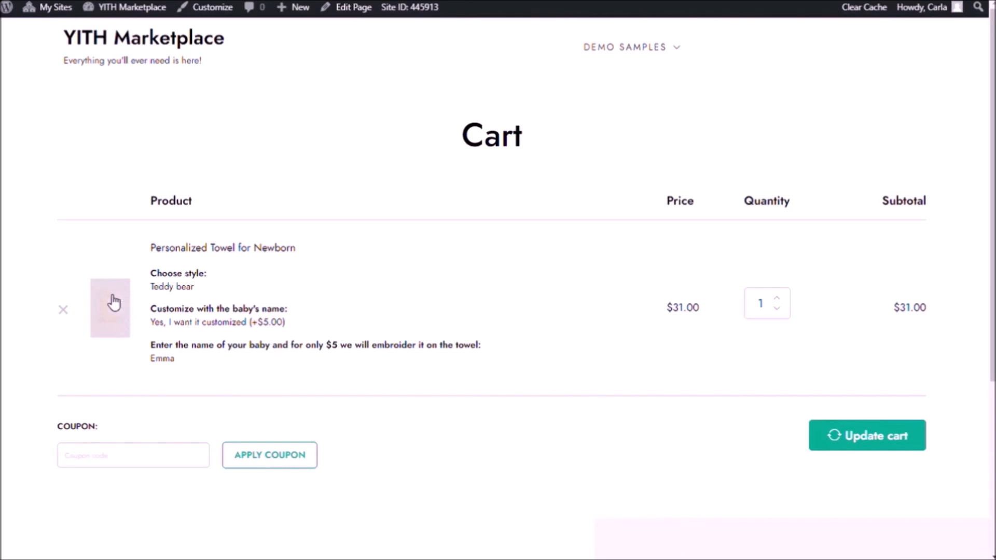
mouse_move(115, 341)
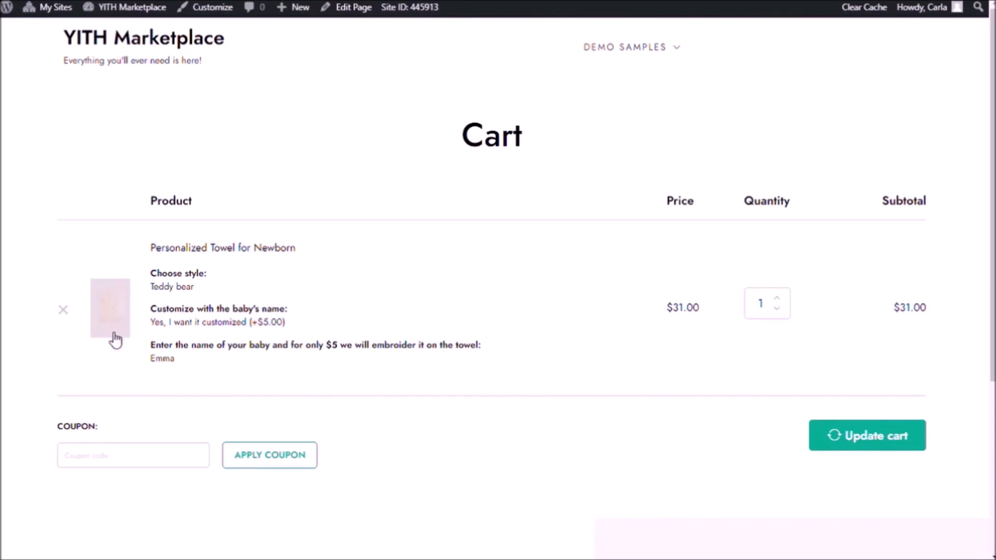